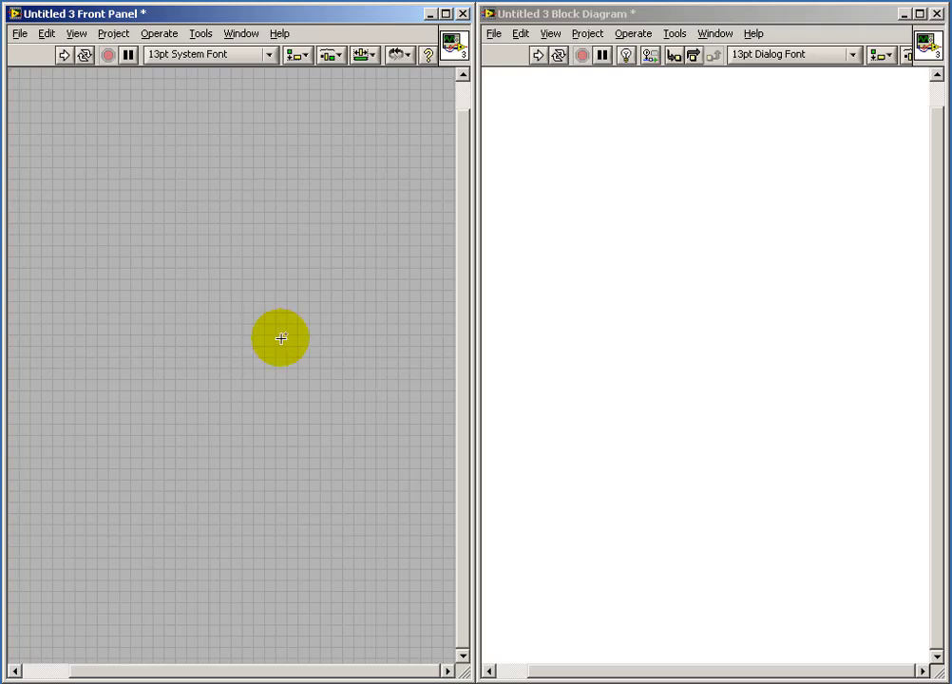
Place seven numeric controls named fs [Hz], A, duration [s], fc [Hz], H, Imax, Imin
{"action": "right_click", "coordinate": [280, 339]}
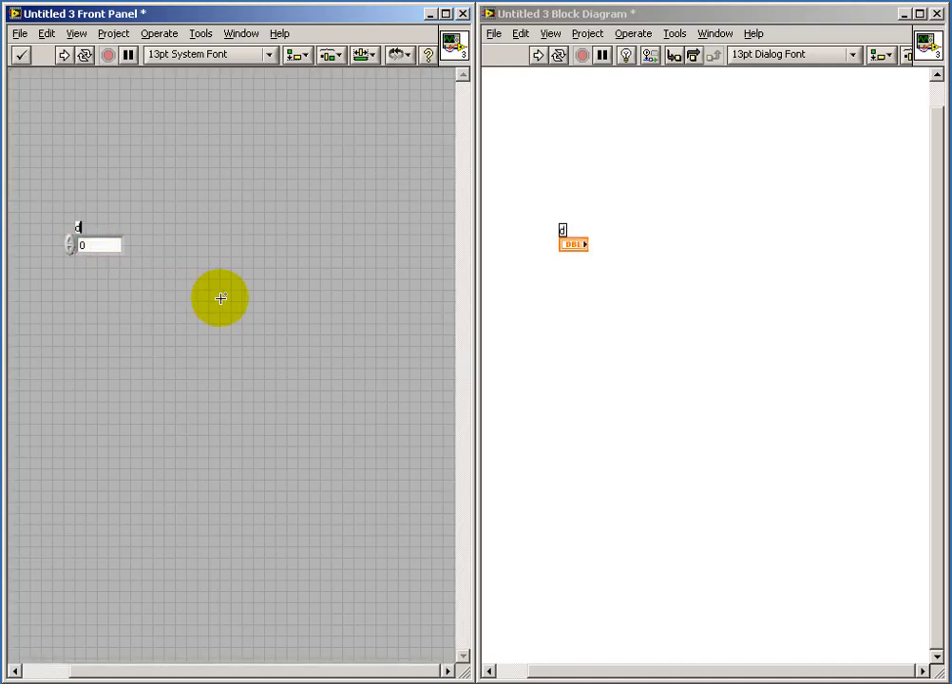
{"action": "type", "text": "duration [s"}
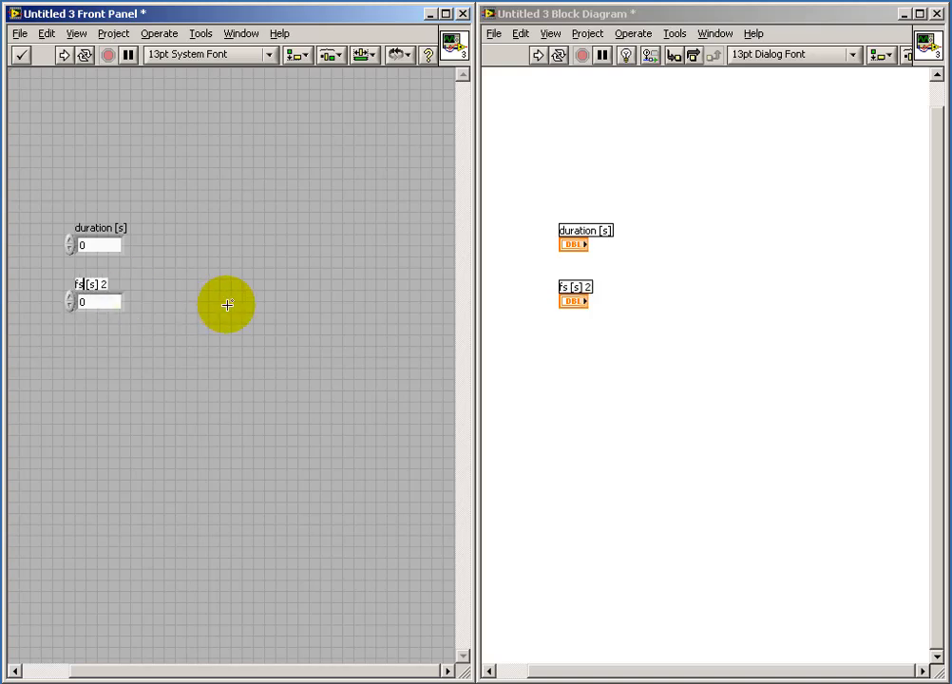
{"action": "type", "text": "Hz"}
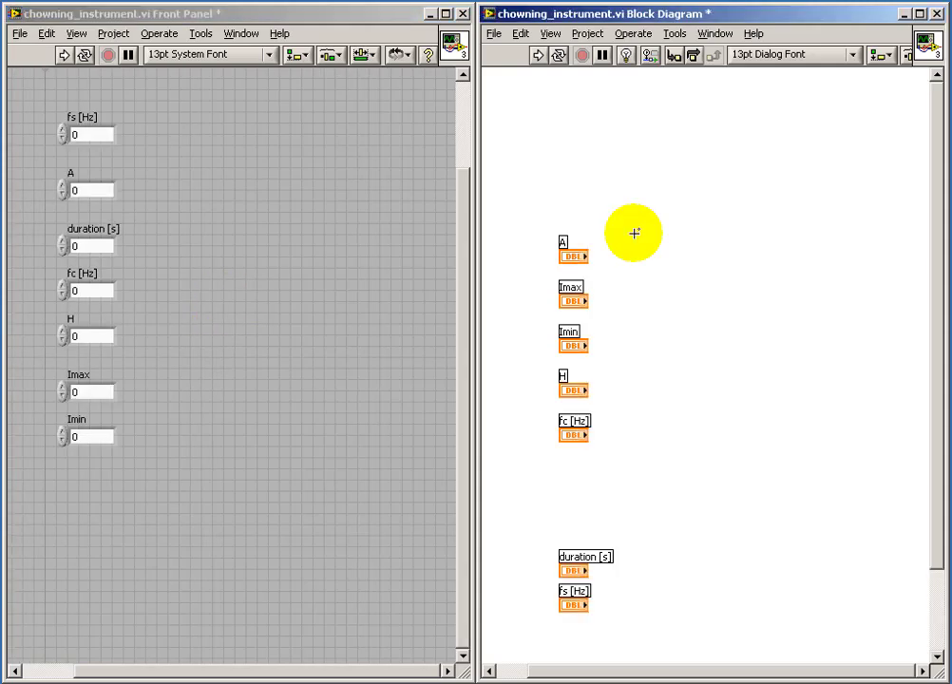
{"action": "mouse_move", "coordinate": [662, 241]}
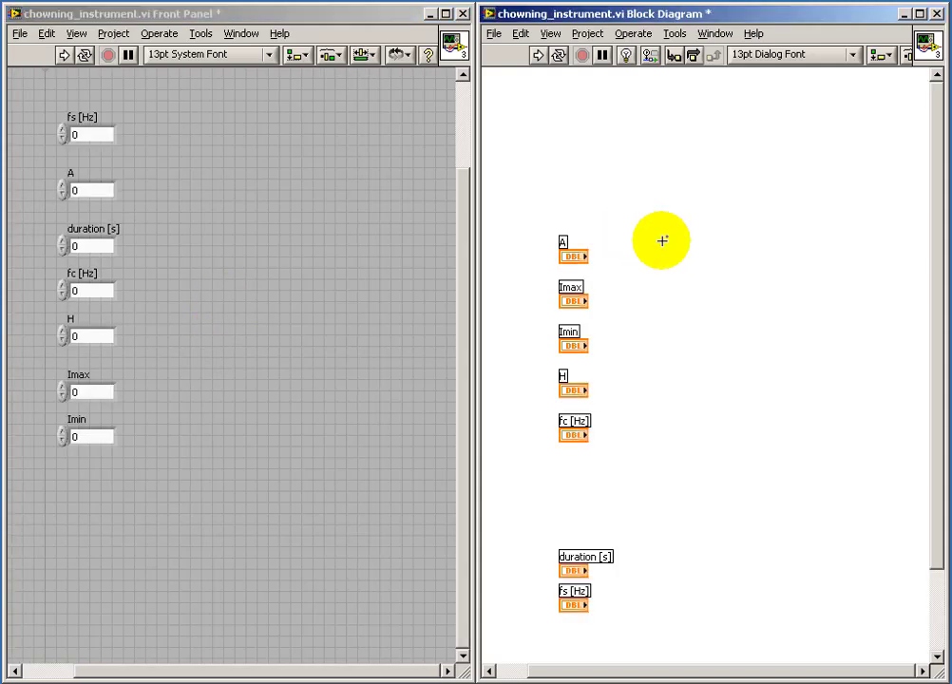
Multiply duration [s] by fs [Hz], convert to long integer, and label it 'number of samples'
{"action": "right_click", "coordinate": [662, 240]}
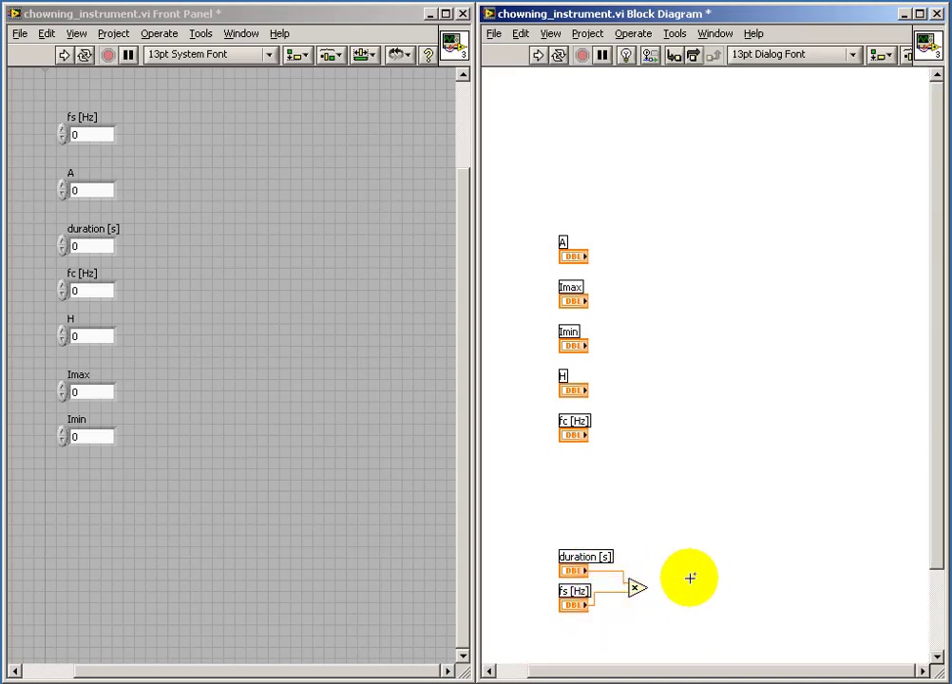
{"action": "mouse_move", "coordinate": [695, 585]}
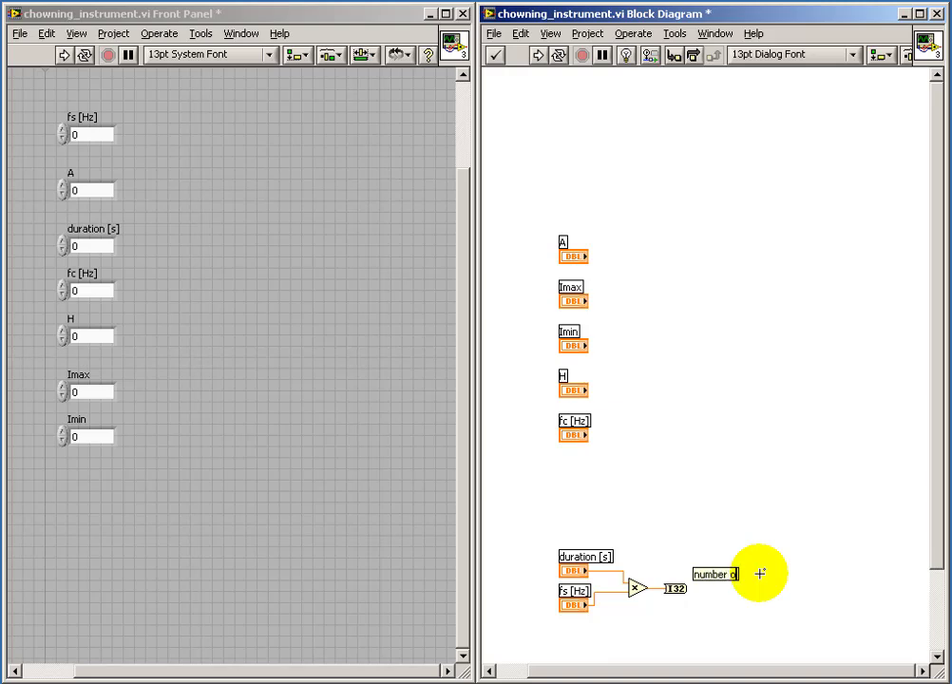
{"action": "type", "text": "number of samples"}
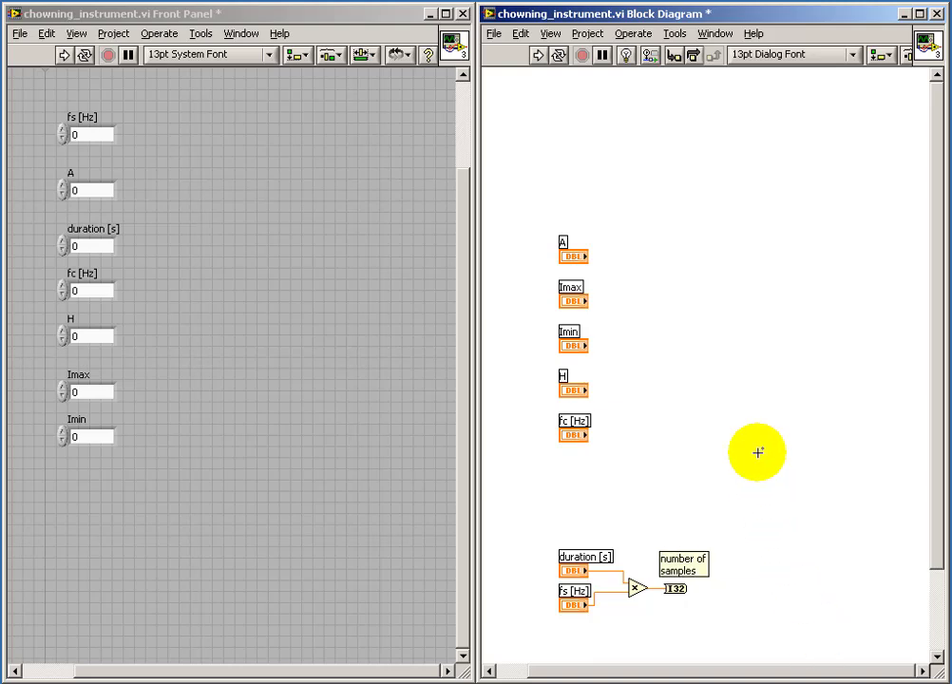
Place Ramp by Samples beside number of samples, with a 0 constant as start
{"action": "right_click", "coordinate": [757, 453]}
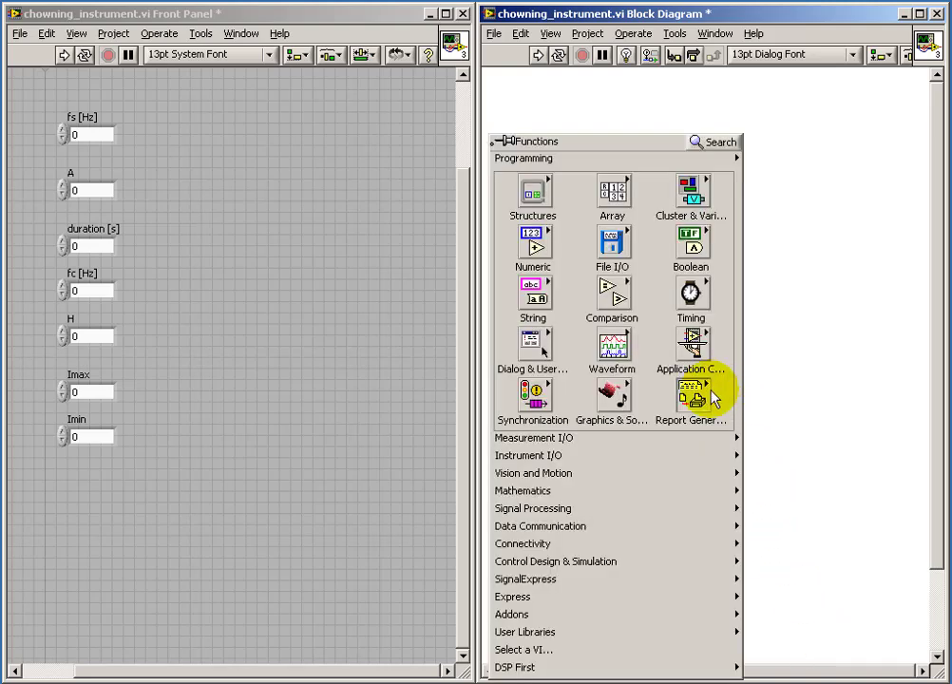
{"action": "mouse_move", "coordinate": [784, 465]}
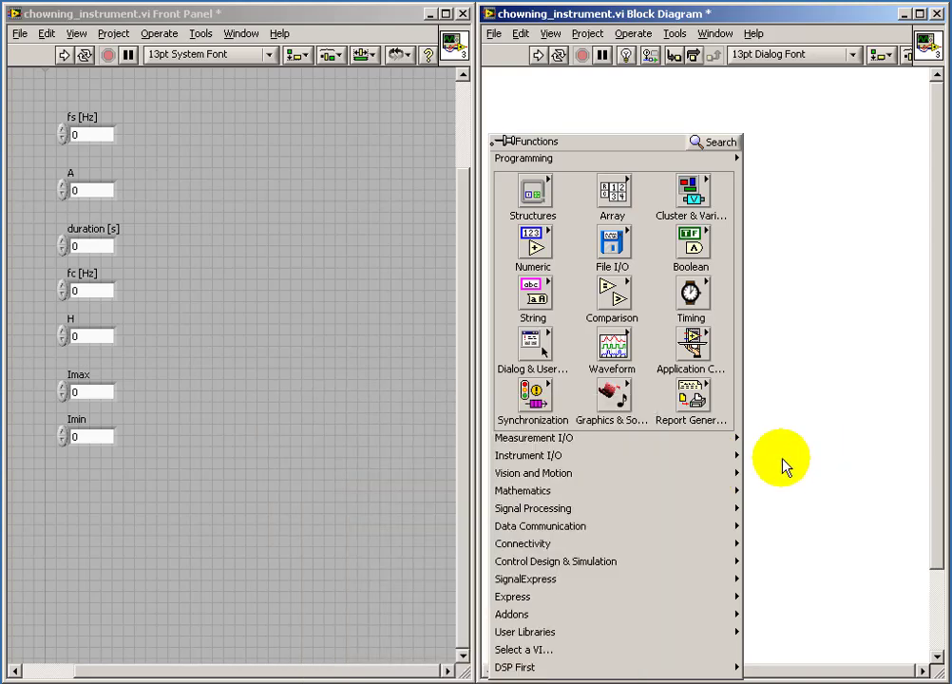
{"action": "left_click", "coordinate": [532, 508]}
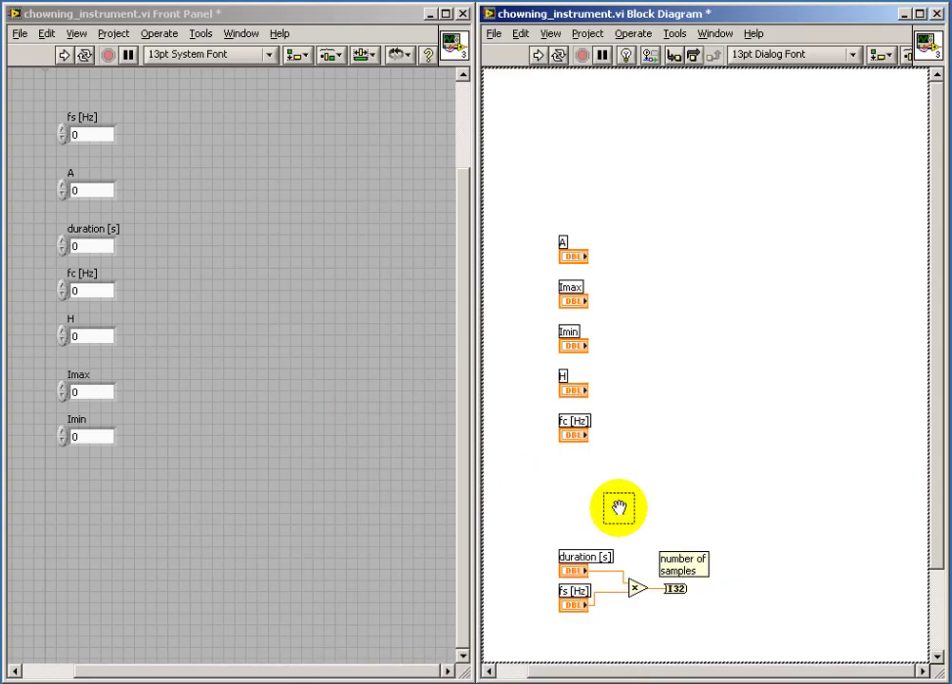
{"action": "mouse_move", "coordinate": [744, 600]}
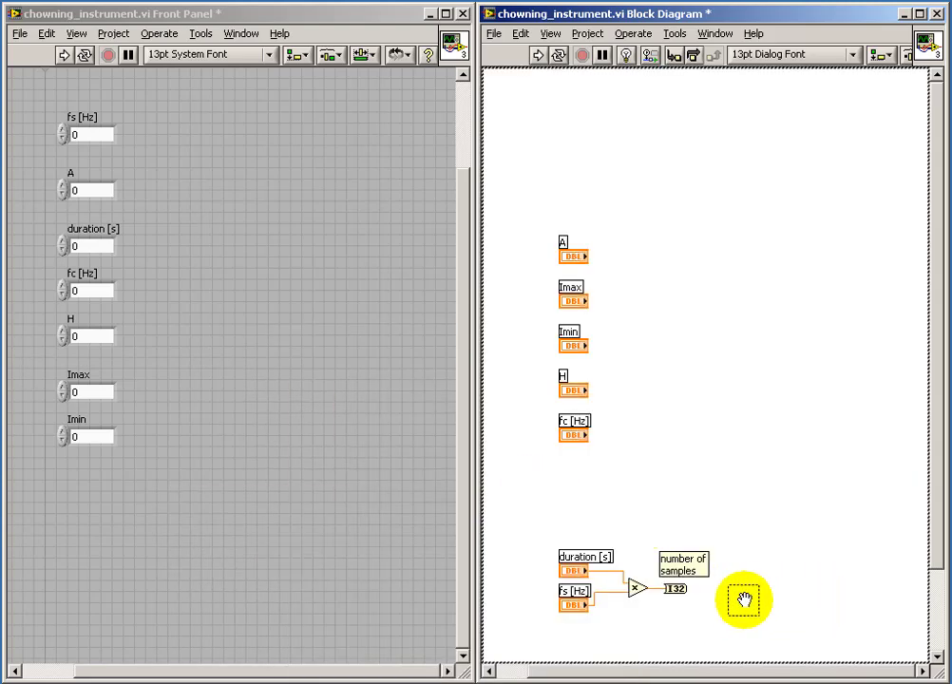
{"action": "left_click", "coordinate": [732, 599]}
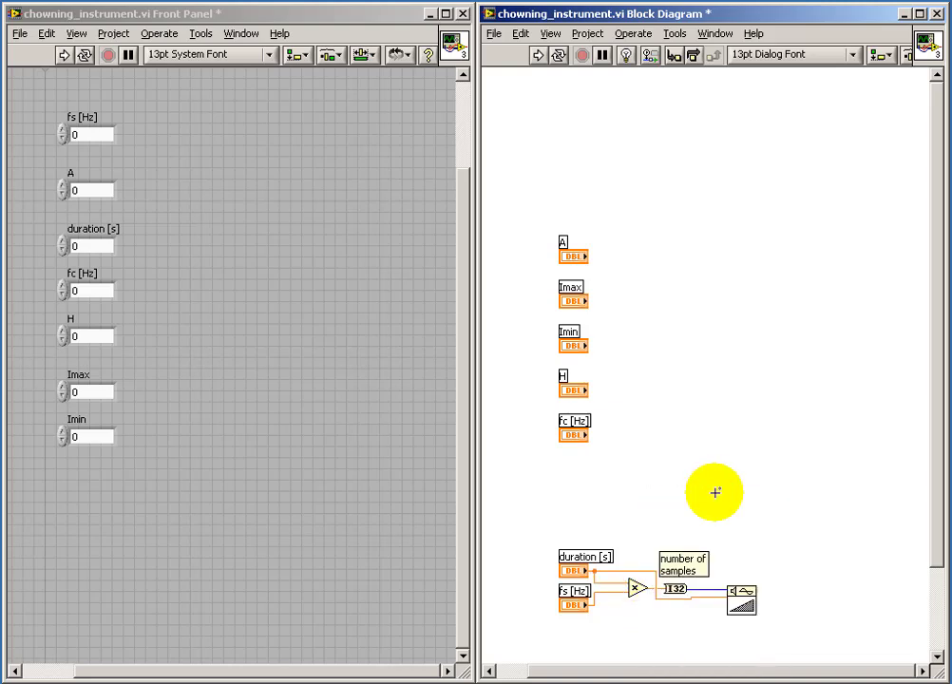
{"action": "mouse_move", "coordinate": [763, 465]}
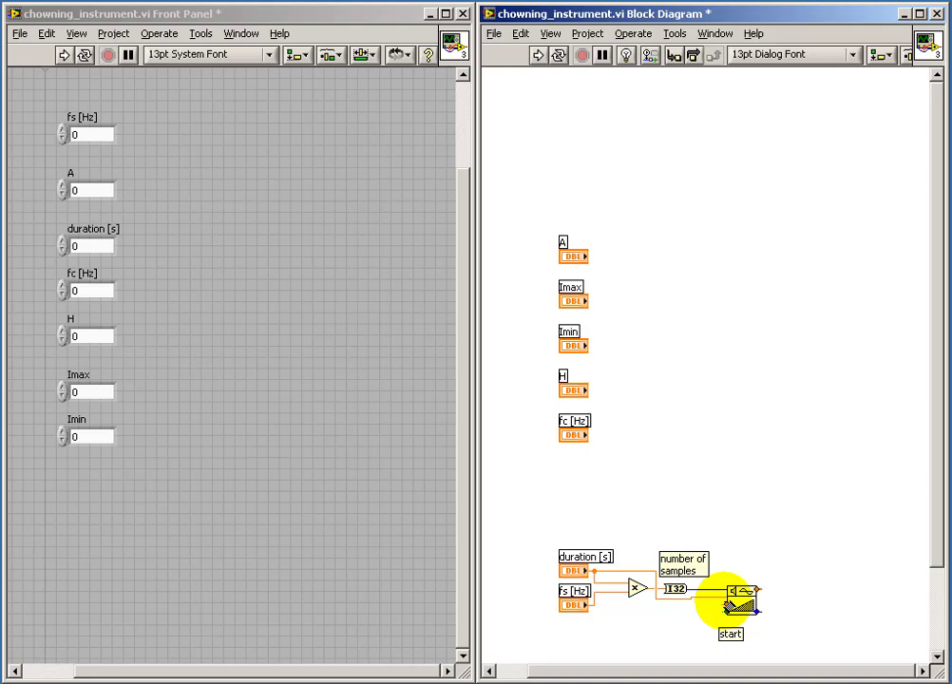
{"action": "right_click", "coordinate": [731, 598]}
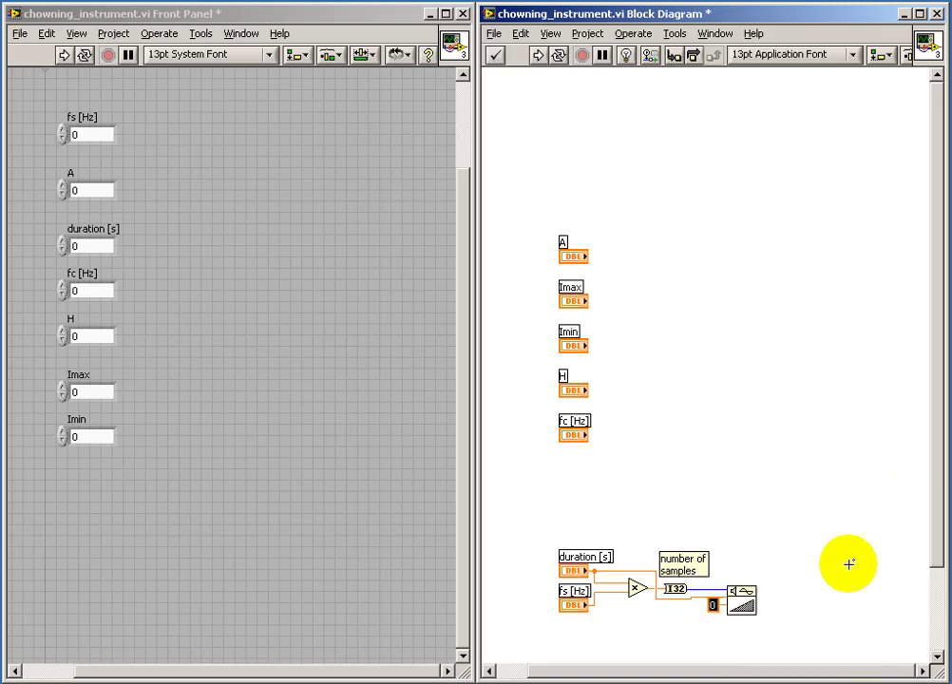
{"action": "mouse_move", "coordinate": [761, 574]}
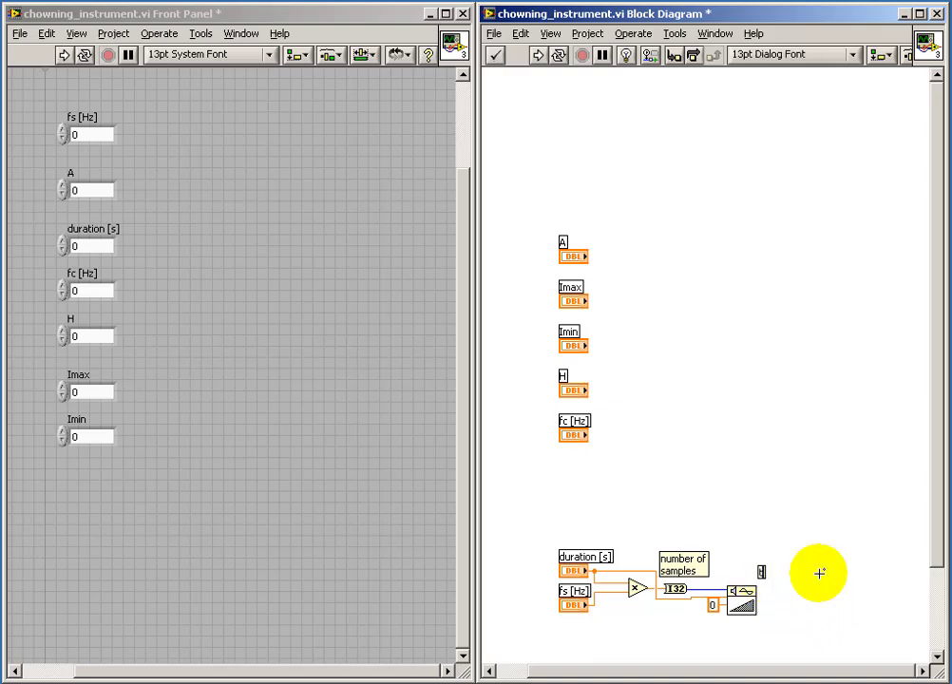
{"action": "mouse_move", "coordinate": [797, 532]}
{"action": "type", "text": "t"}
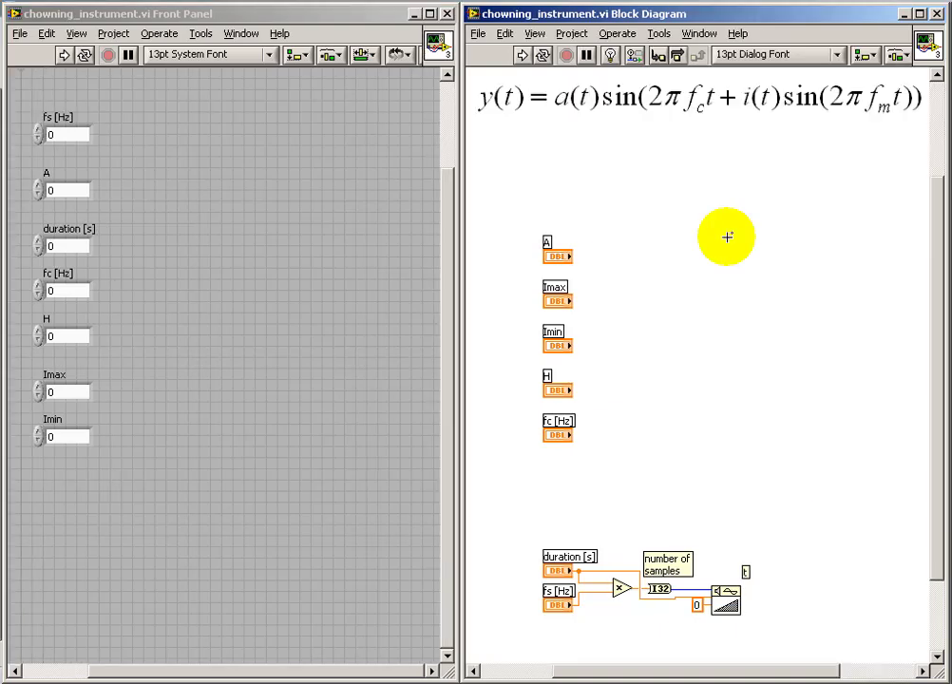
{"action": "mouse_move", "coordinate": [730, 239]}
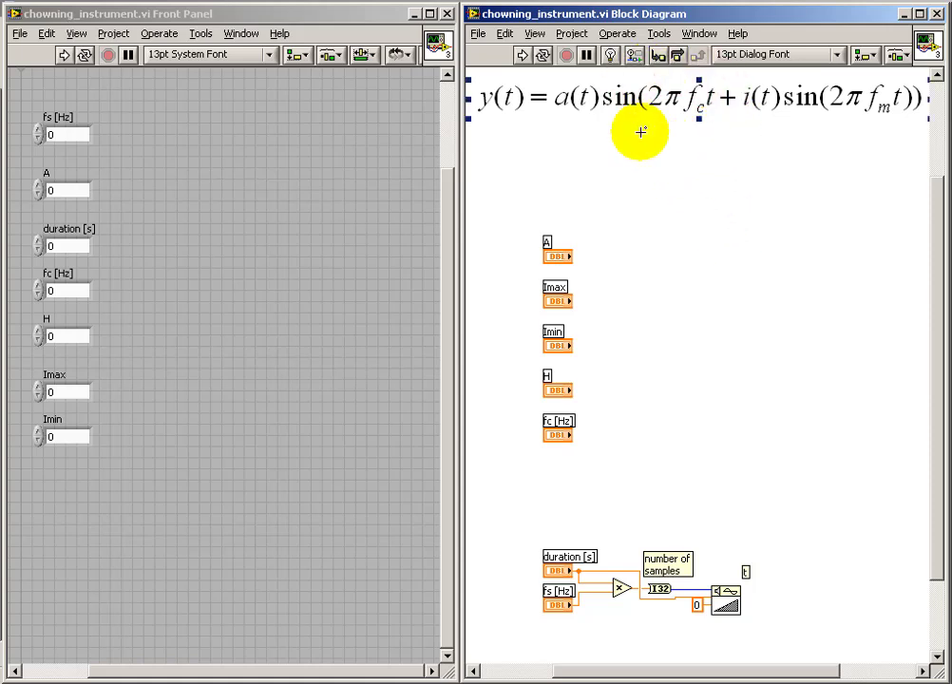
{"action": "mouse_move", "coordinate": [736, 168]}
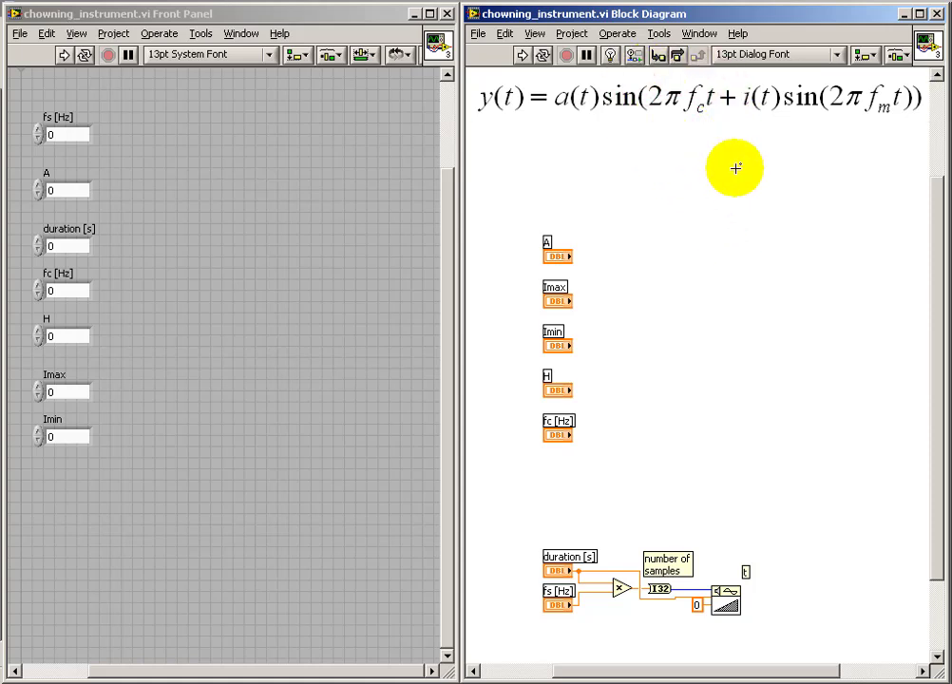
{"action": "mouse_move", "coordinate": [827, 533]}
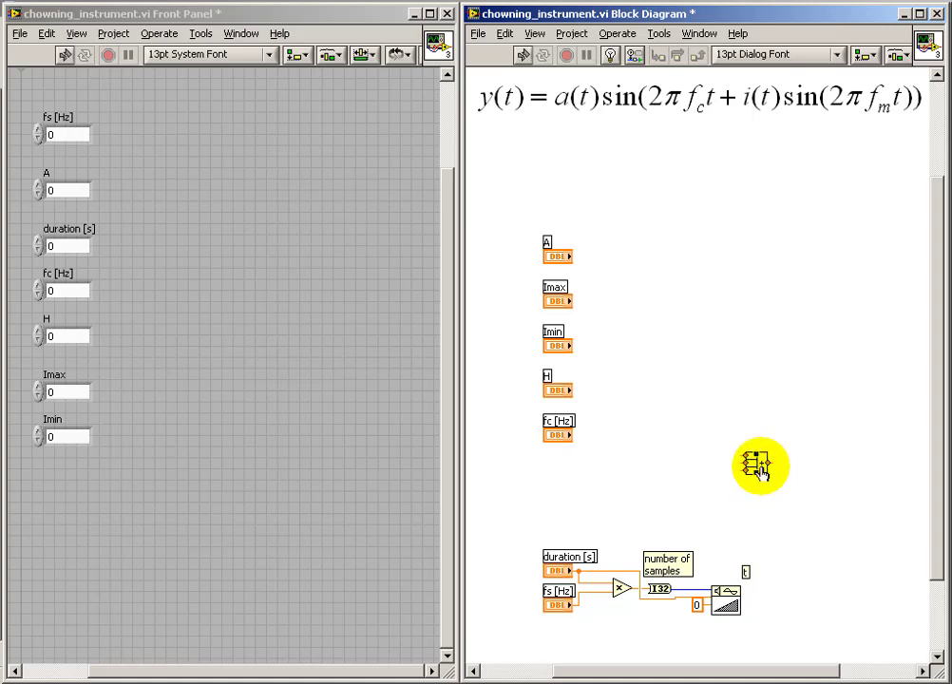
Switch the compound arithmetic node fed by t to Multiply mode
{"action": "right_click", "coordinate": [760, 466]}
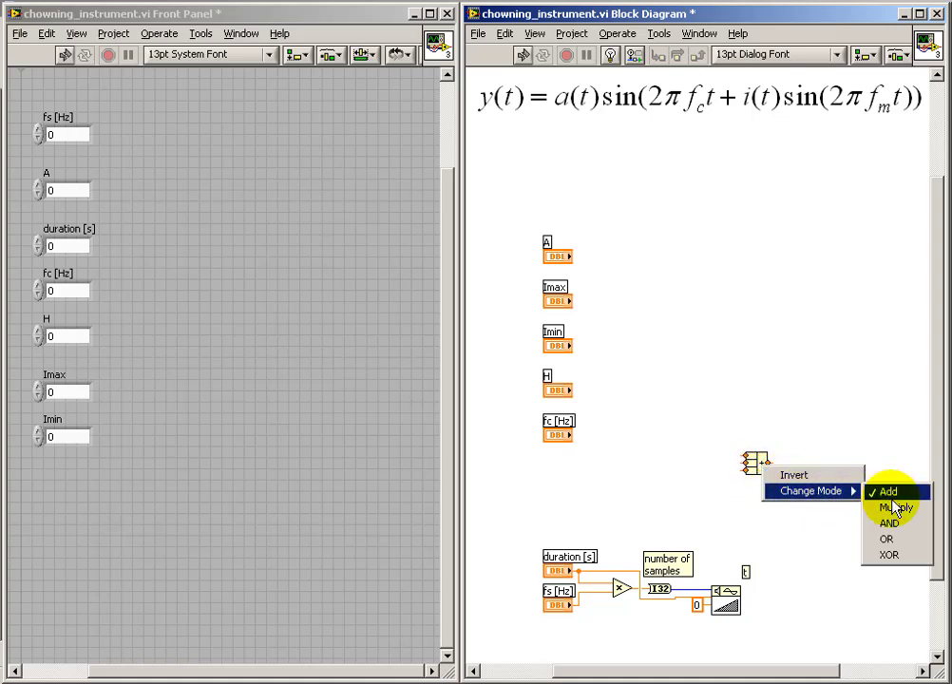
{"action": "left_click", "coordinate": [888, 491]}
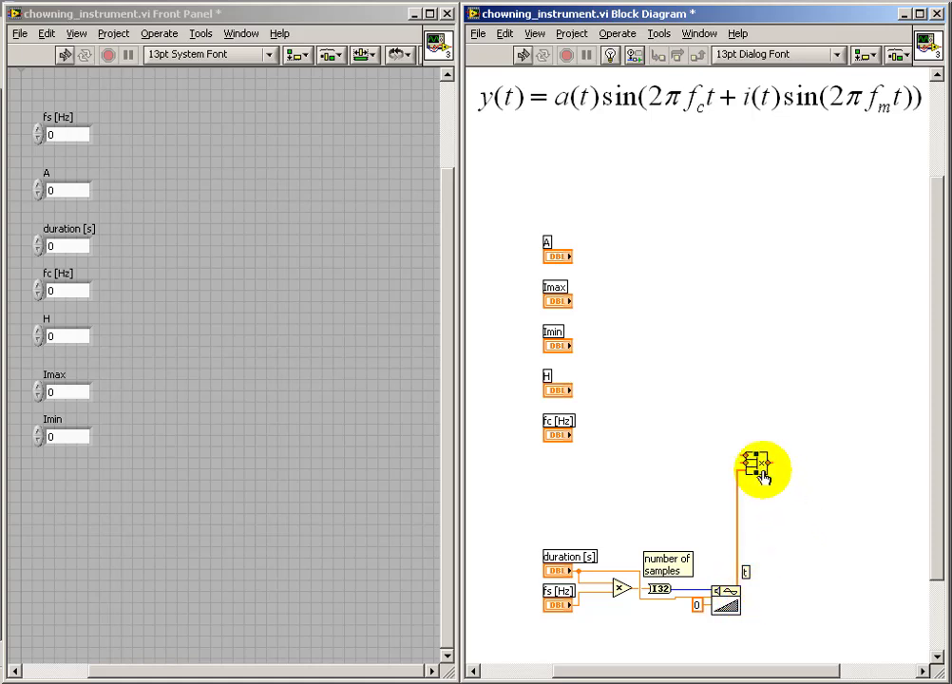
{"action": "mouse_move", "coordinate": [768, 470]}
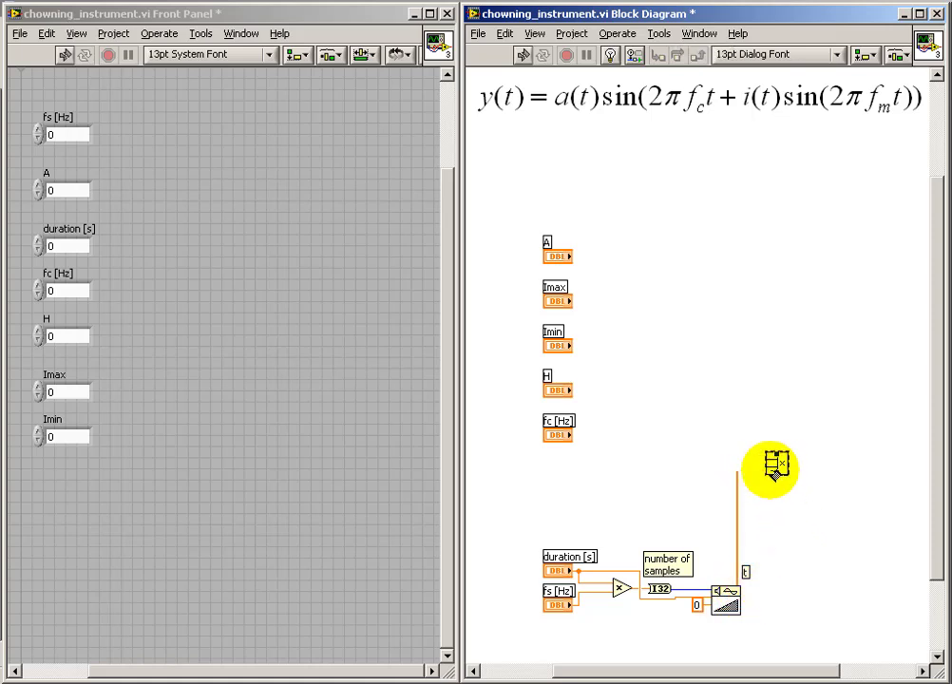
Clean up the t wire feeding the multiplying node for 2Pi fc t
{"action": "right_click", "coordinate": [773, 466]}
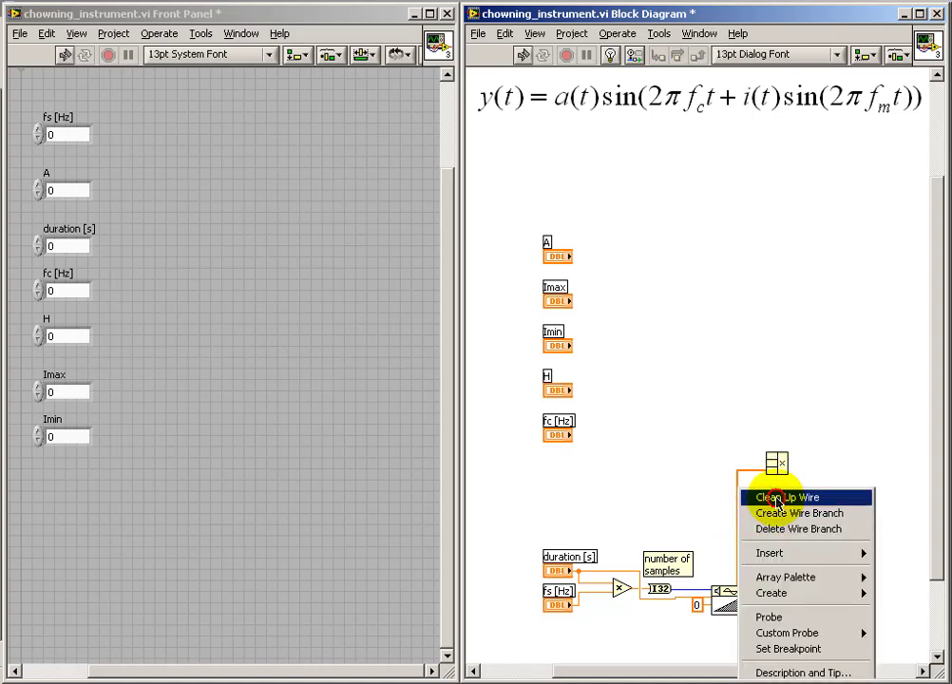
{"action": "left_click", "coordinate": [787, 497]}
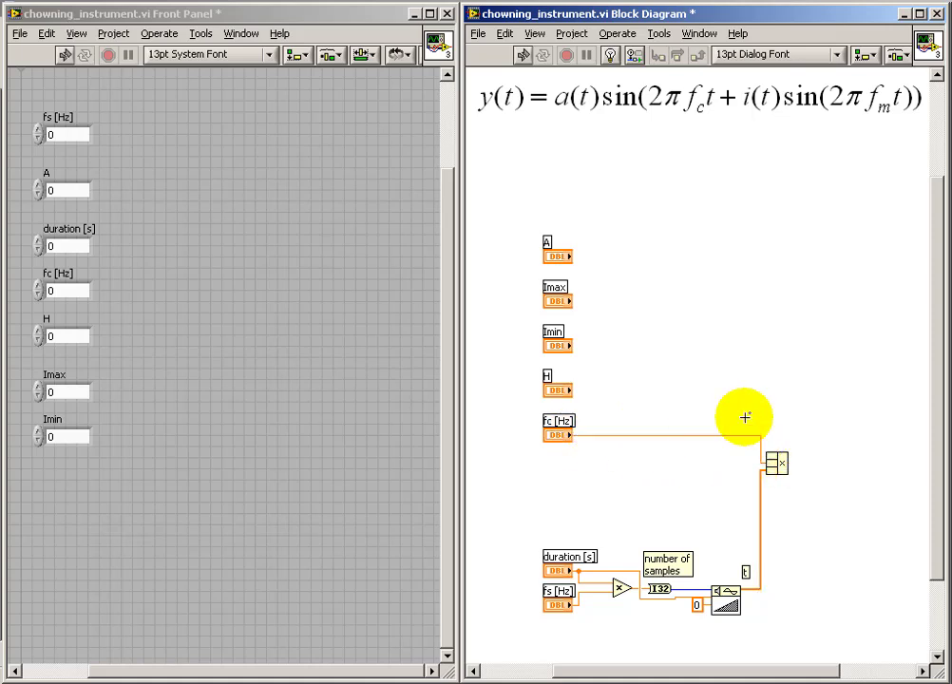
{"action": "mouse_move", "coordinate": [763, 447]}
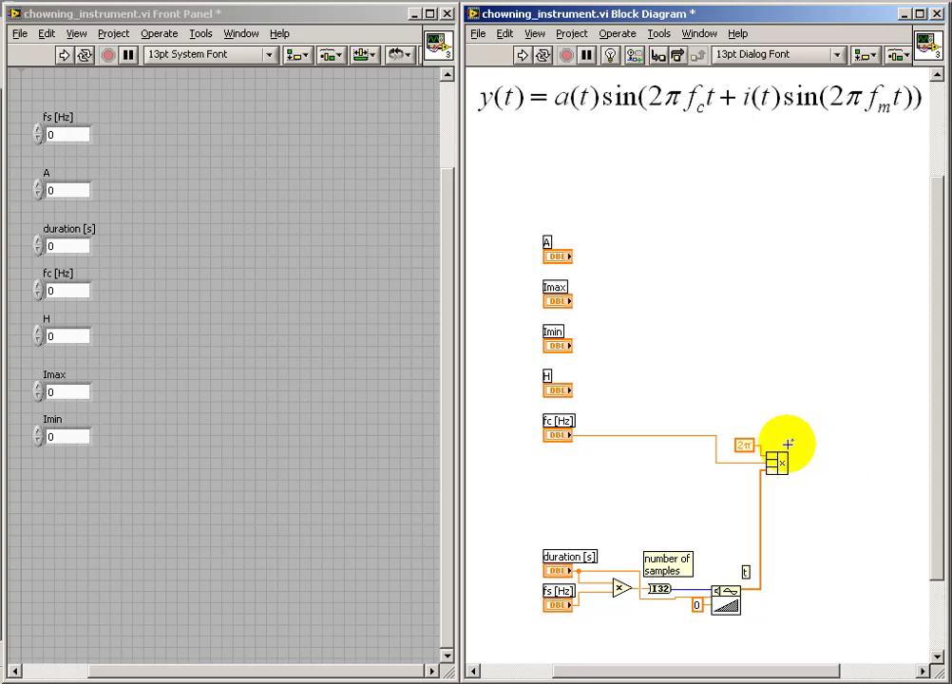
{"action": "mouse_move", "coordinate": [848, 440]}
{"action": "type", "text": "2Pi fc t"}
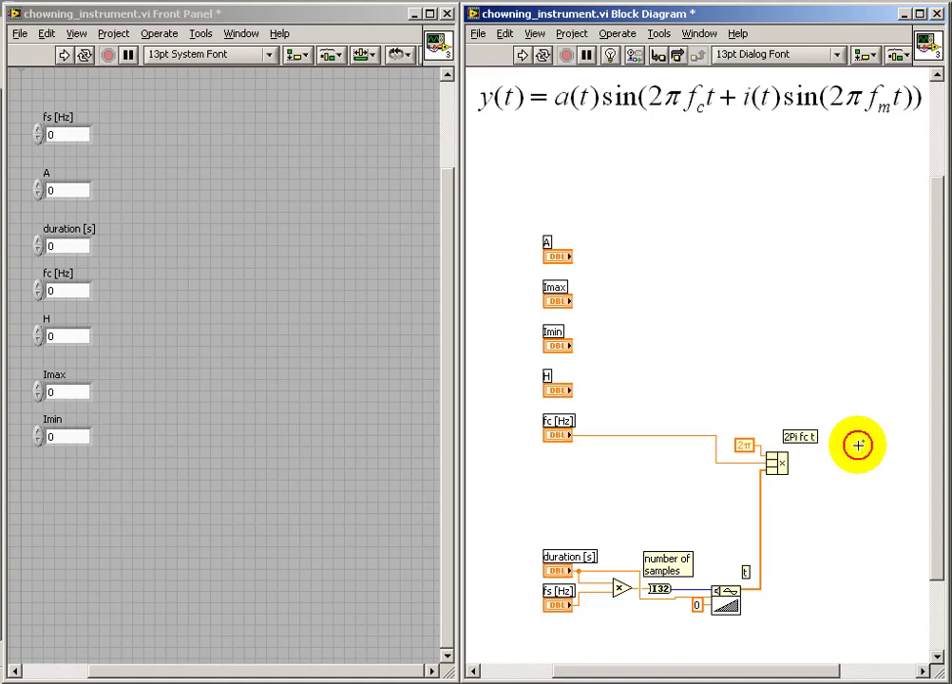
{"action": "mouse_move", "coordinate": [858, 444]}
{"action": "type", "text": "fm [Hz]"}
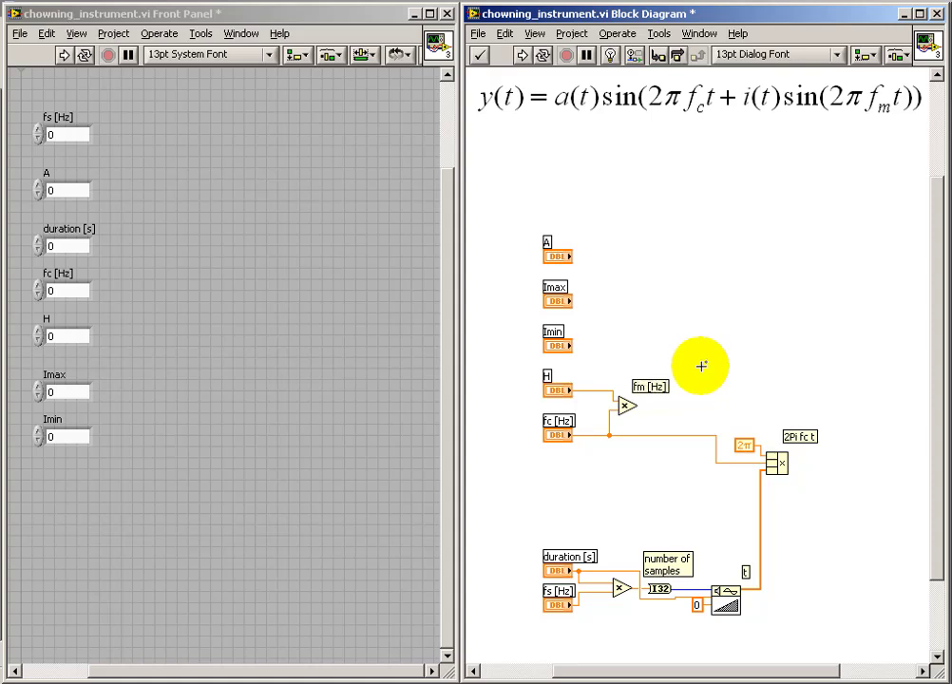
{"action": "mouse_move", "coordinate": [732, 349]}
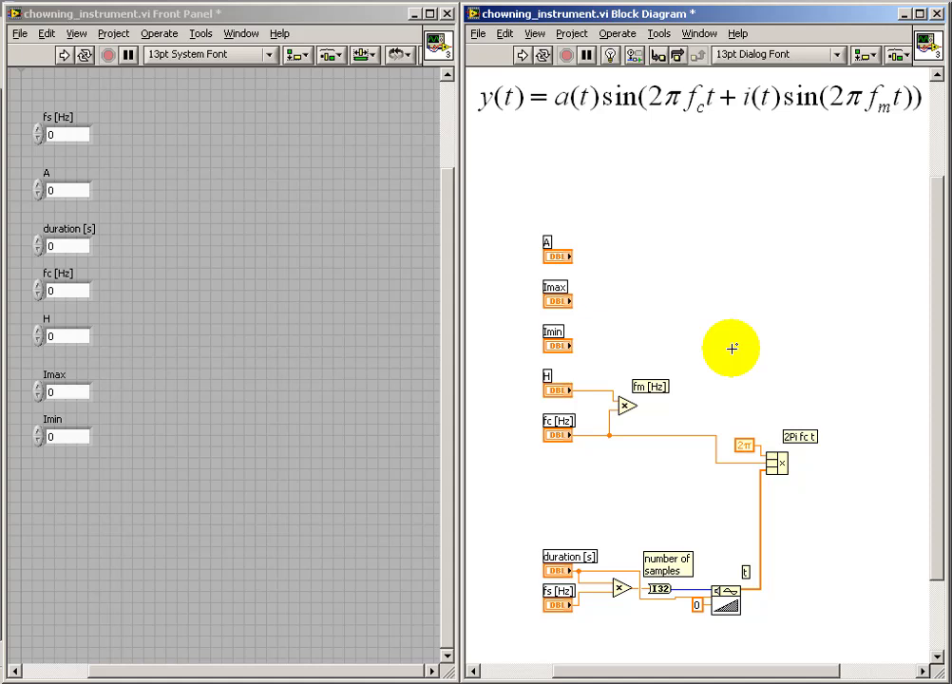
{"action": "mouse_move", "coordinate": [744, 139]}
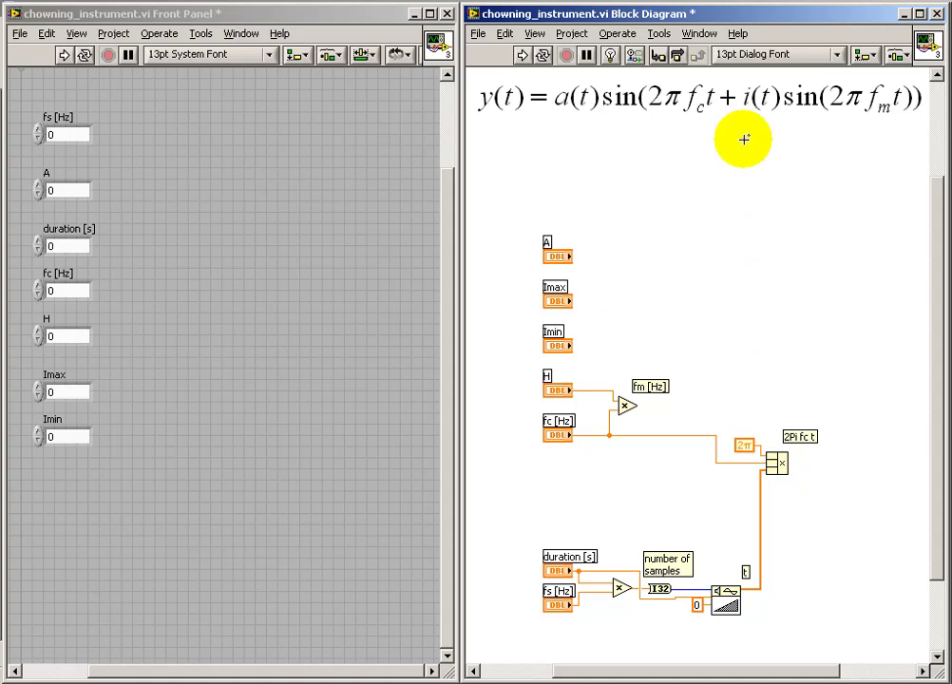
{"action": "mouse_move", "coordinate": [708, 24]}
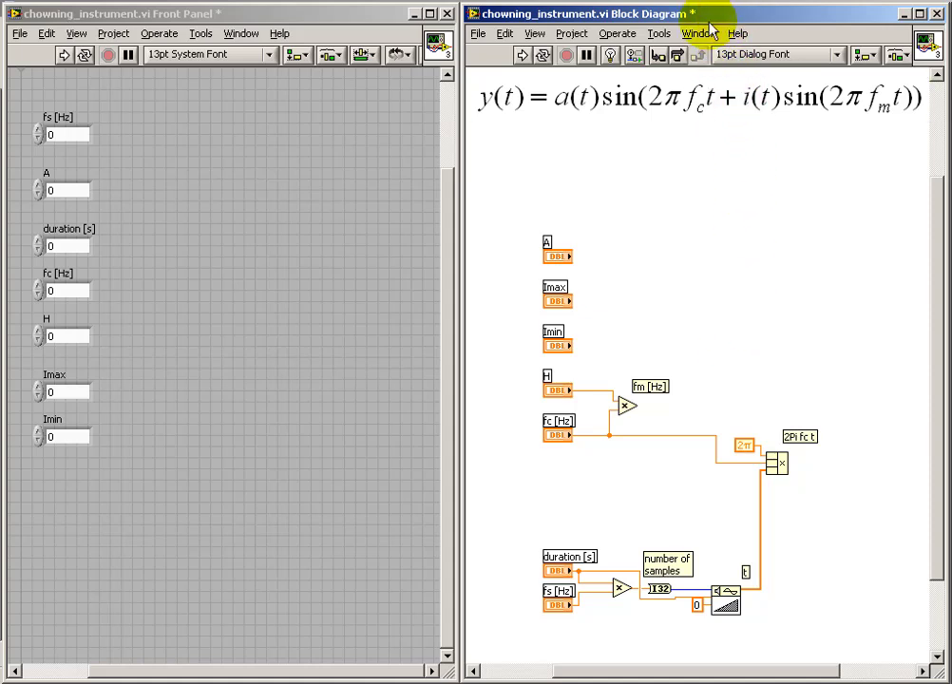
Switch the block diagram window to Full Size
{"action": "left_click", "coordinate": [700, 33]}
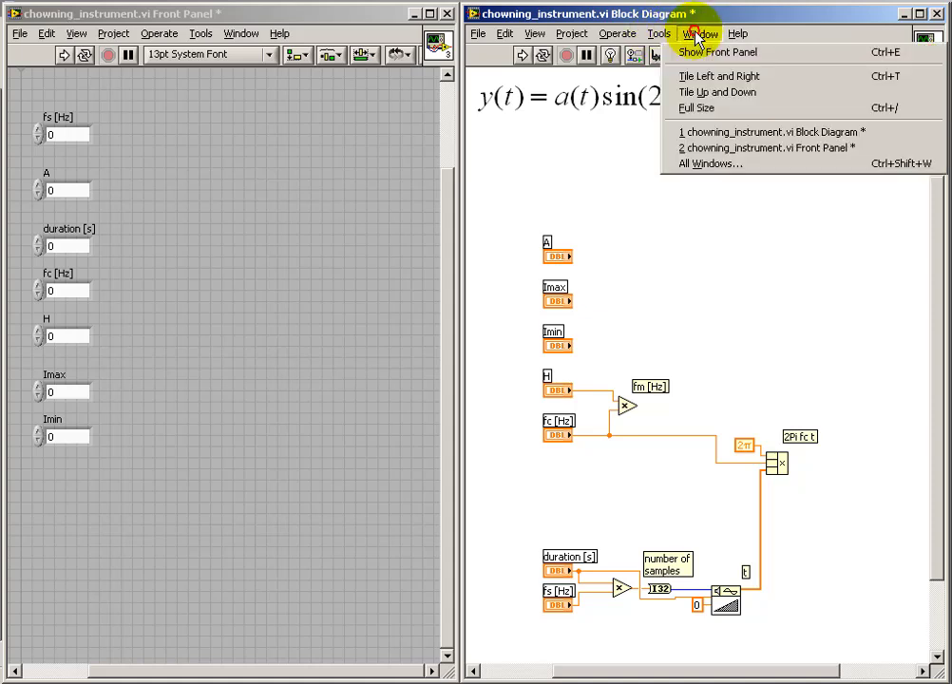
{"action": "mouse_move", "coordinate": [696, 108]}
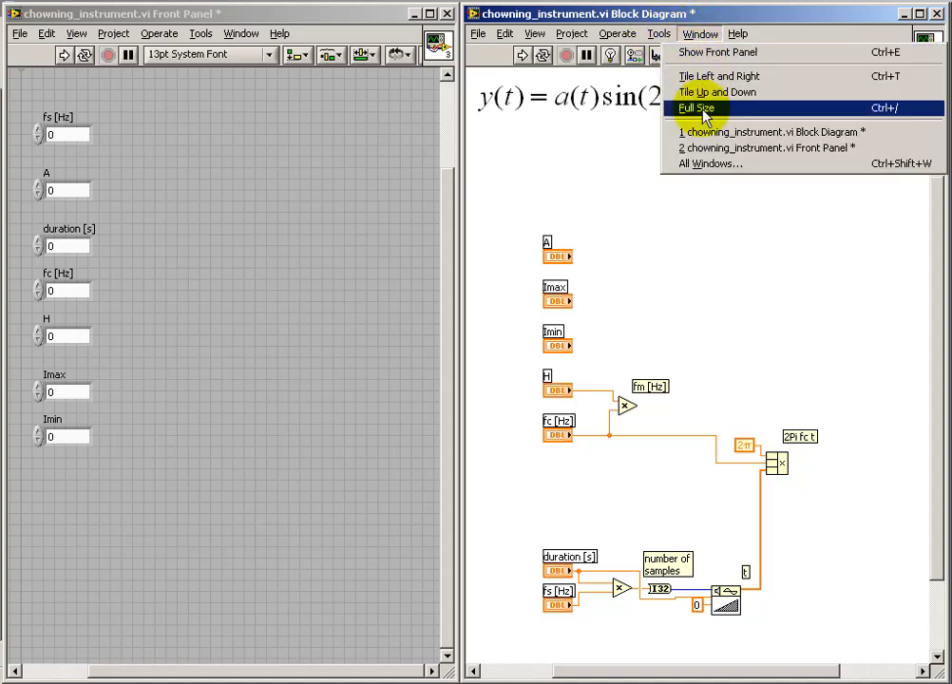
{"action": "left_click", "coordinate": [697, 109]}
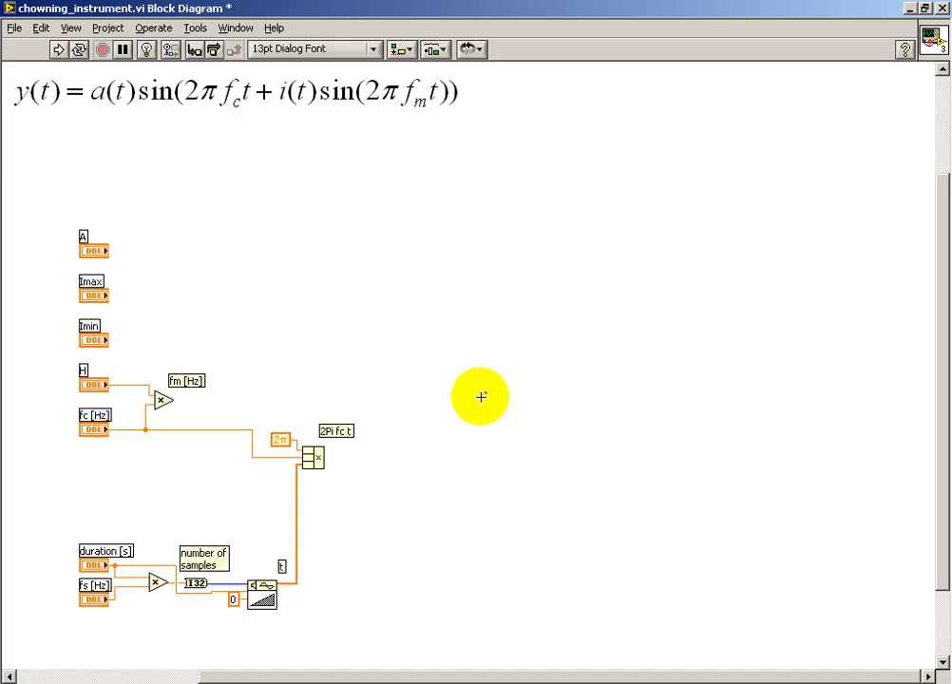
{"action": "right_click", "coordinate": [480, 396]}
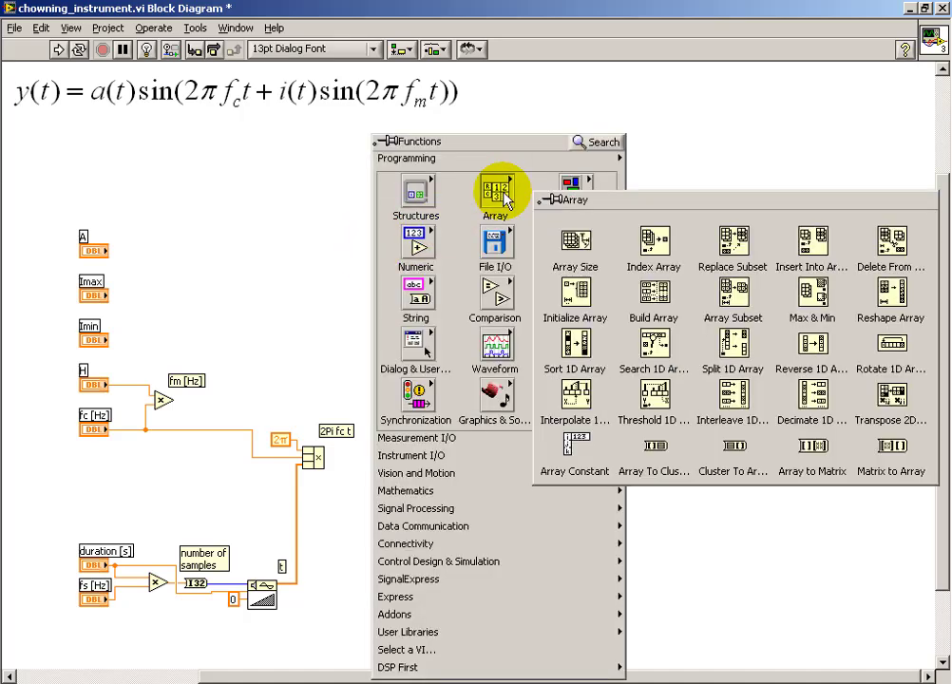
Add a DBL numeric array constant labelled 'time' above the inputs
{"action": "left_click", "coordinate": [574, 447]}
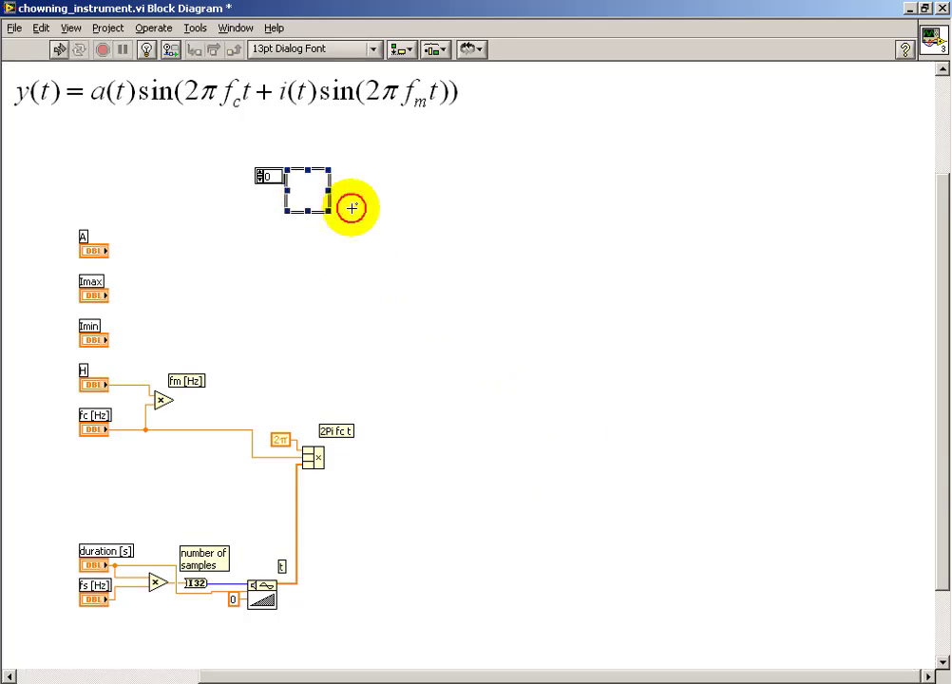
{"action": "right_click", "coordinate": [352, 207]}
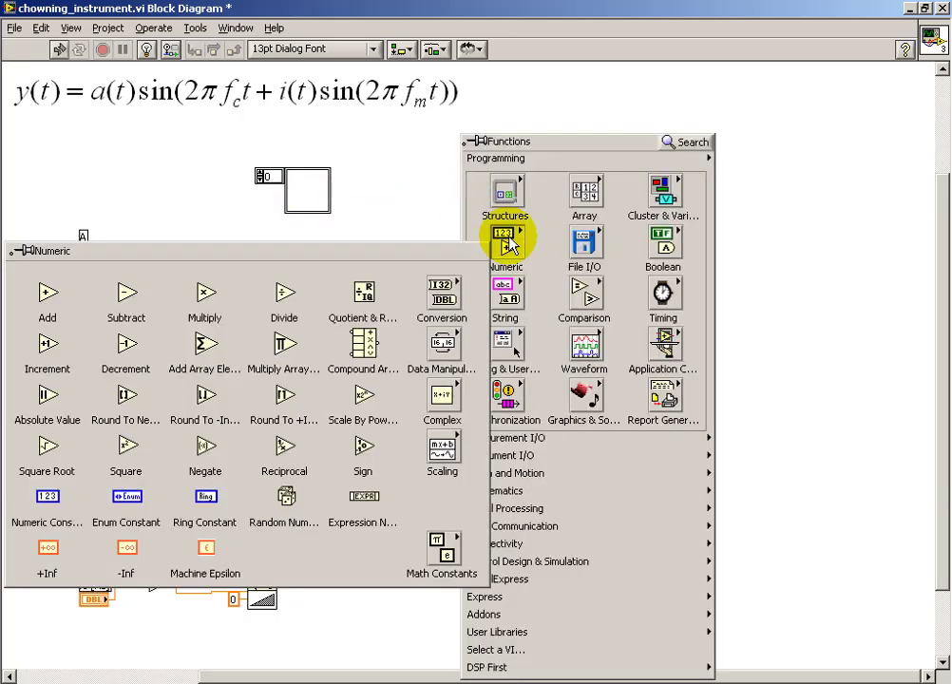
{"action": "mouse_move", "coordinate": [47, 497]}
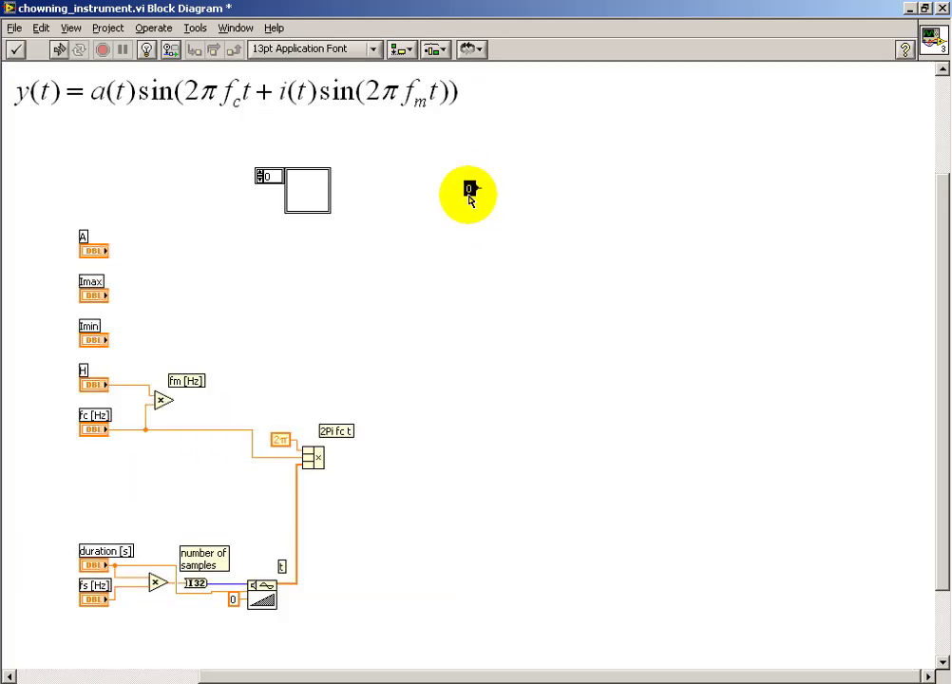
{"action": "right_click", "coordinate": [469, 188]}
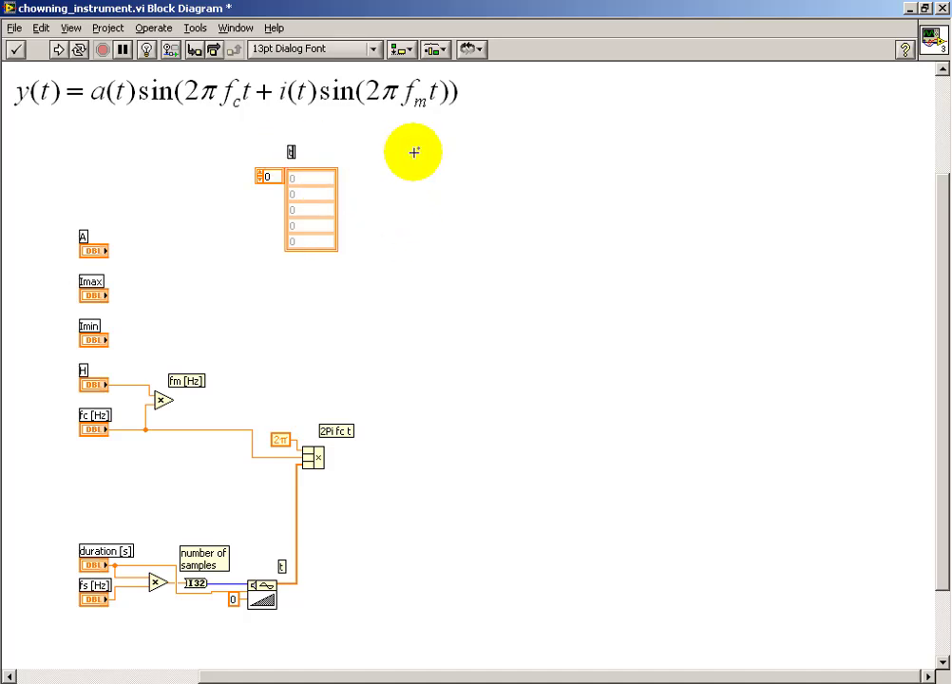
{"action": "type", "text": "time"}
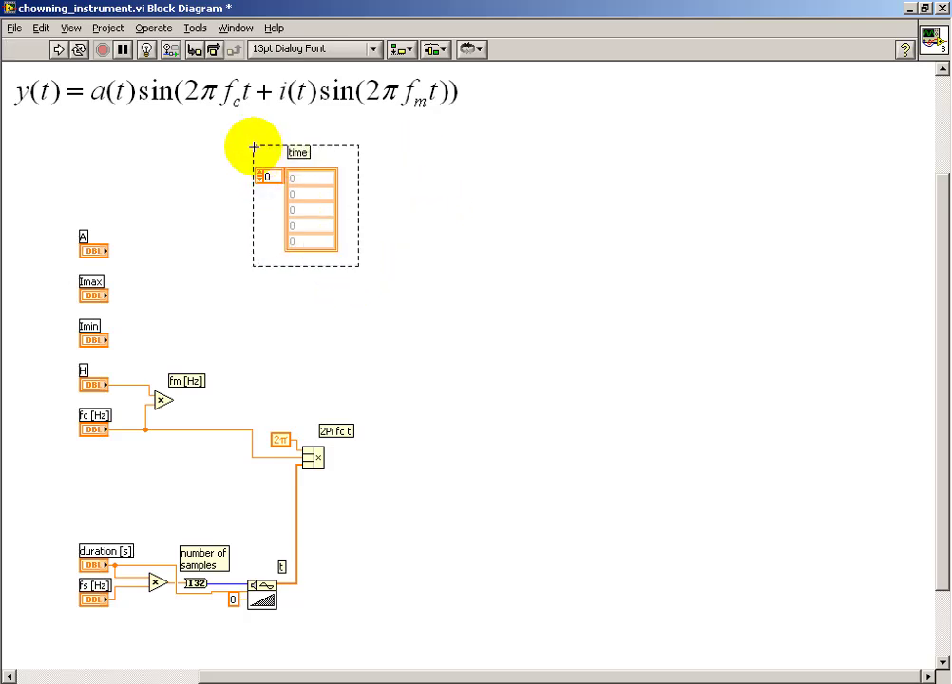
Select the time array to duplicate it as w1(t) and relabel it 'time, t'
{"action": "left_click_drag", "start_coordinate": [252, 145], "coordinate": [432, 180]}
{"action": "type", "text": "w1(t)"}
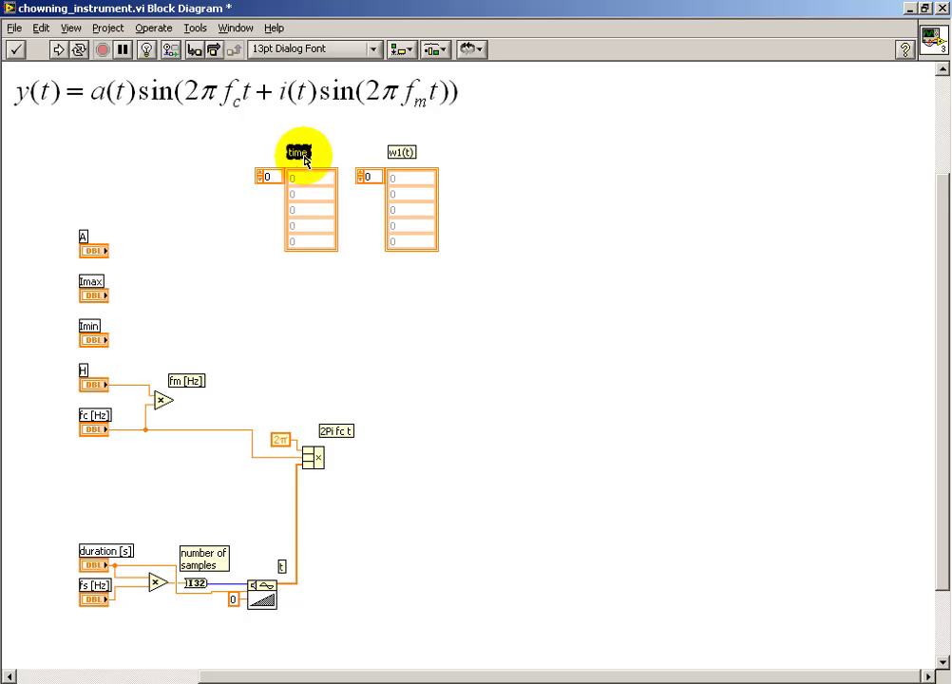
{"action": "mouse_move", "coordinate": [347, 139]}
{"action": "type", "text": ", t"}
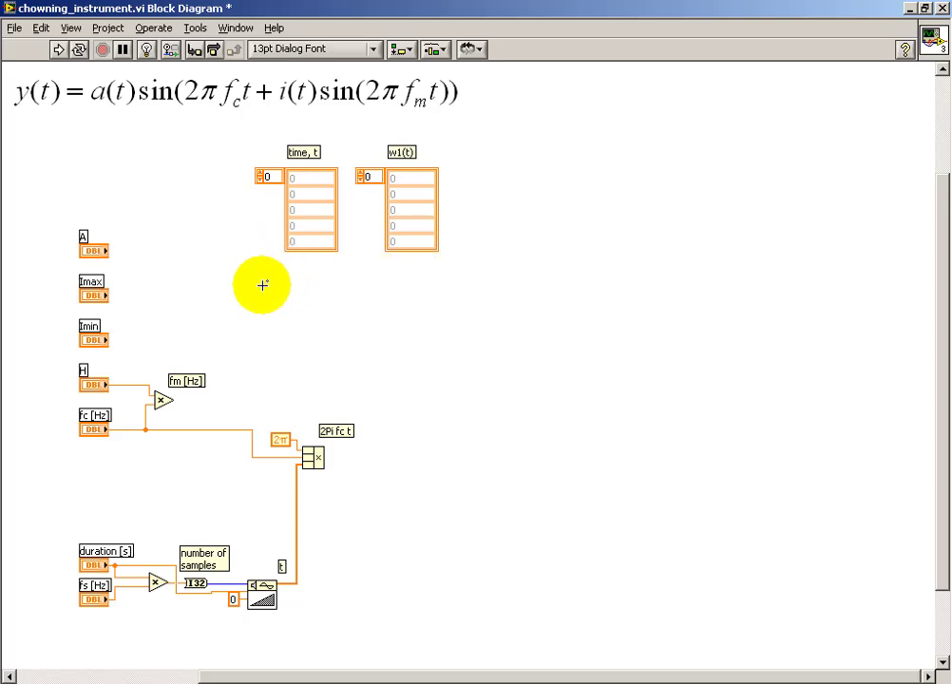
Place Interpolate 1D Array and wire the time, t and w1(t) arrays into it
{"action": "left_click", "coordinate": [625, 247]}
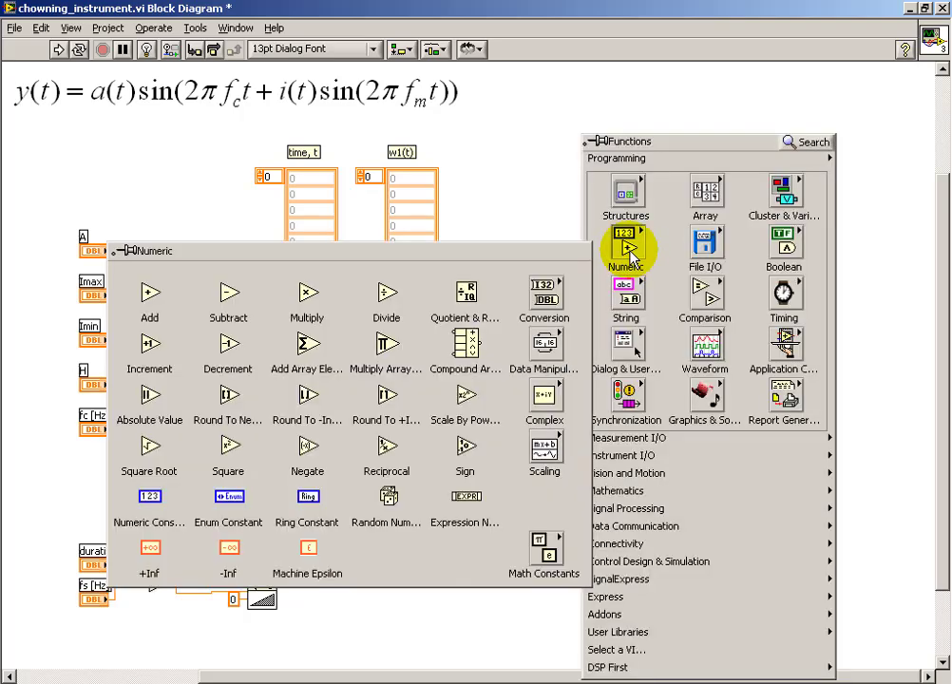
{"action": "mouse_move", "coordinate": [625, 463]}
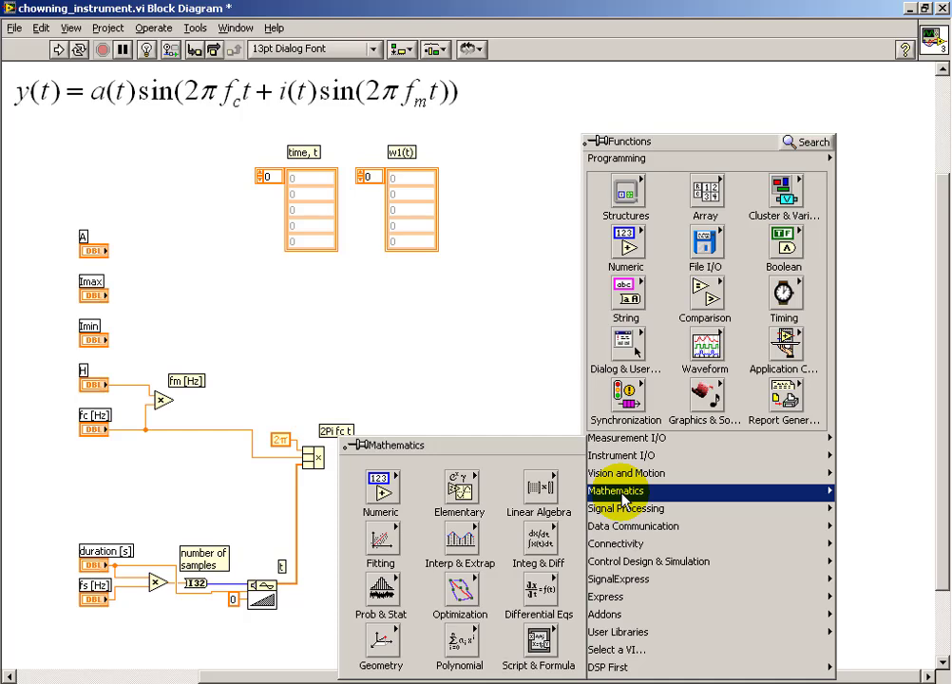
{"action": "mouse_move", "coordinate": [619, 504]}
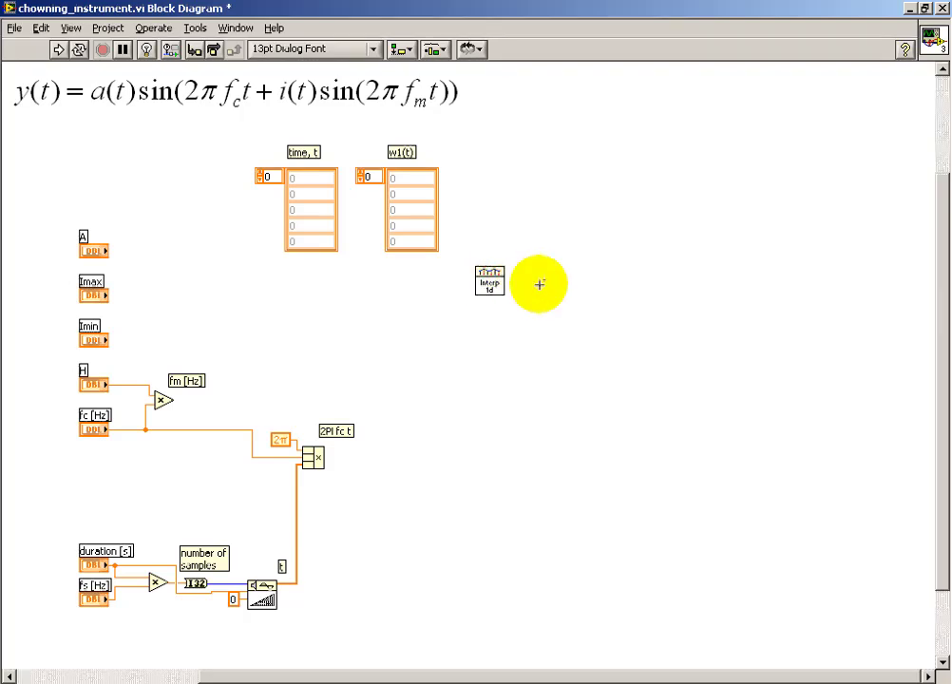
{"action": "left_click_drag", "start_coordinate": [540, 283], "coordinate": [490, 280]}
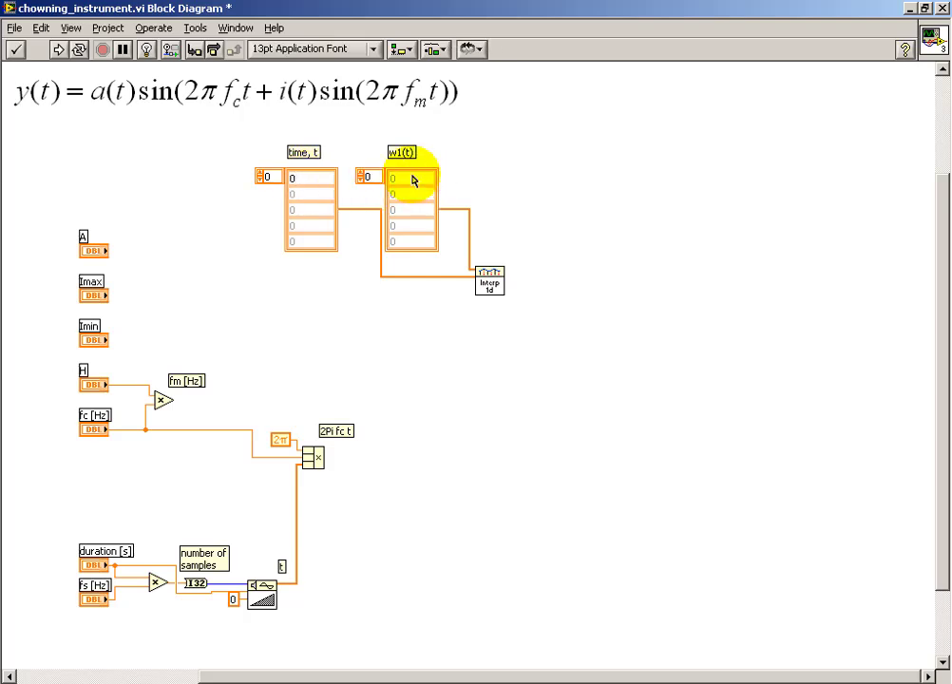
Enter -40 as the first w1(t) value and add a 'Chowning clarinet' note
{"action": "left_click", "coordinate": [393, 177]}
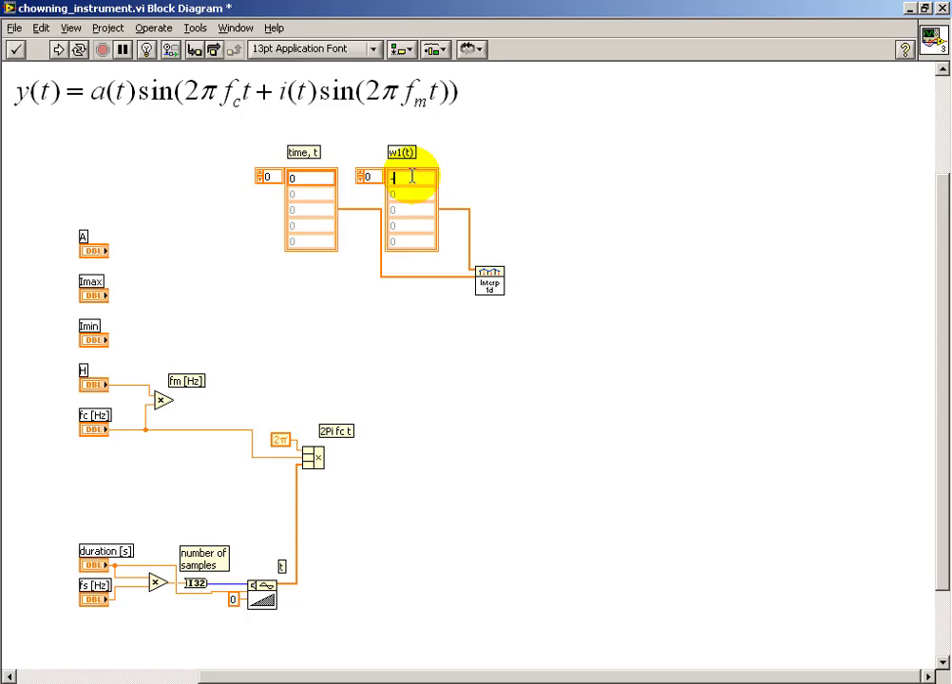
{"action": "type", "text": "-40"}
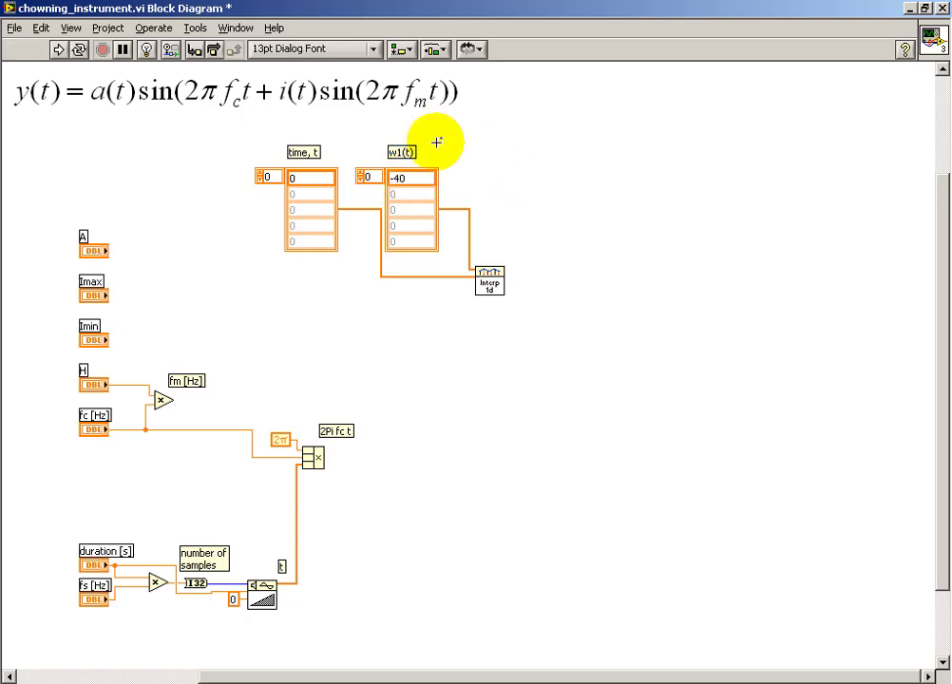
{"action": "mouse_move", "coordinate": [494, 142]}
{"action": "type", "text": "d"}
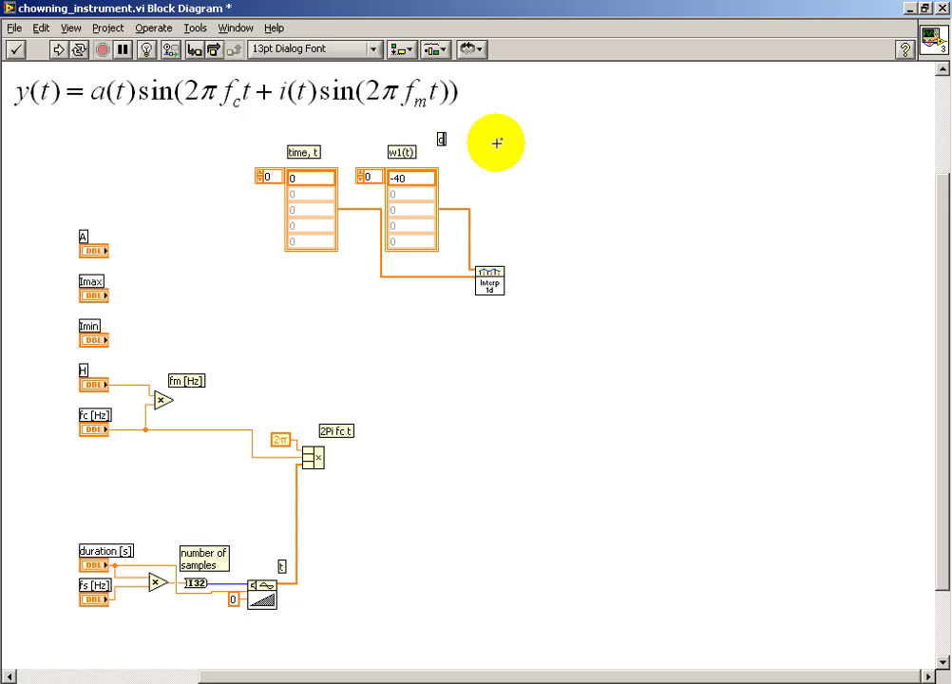
{"action": "type", "text": "Chowning"}
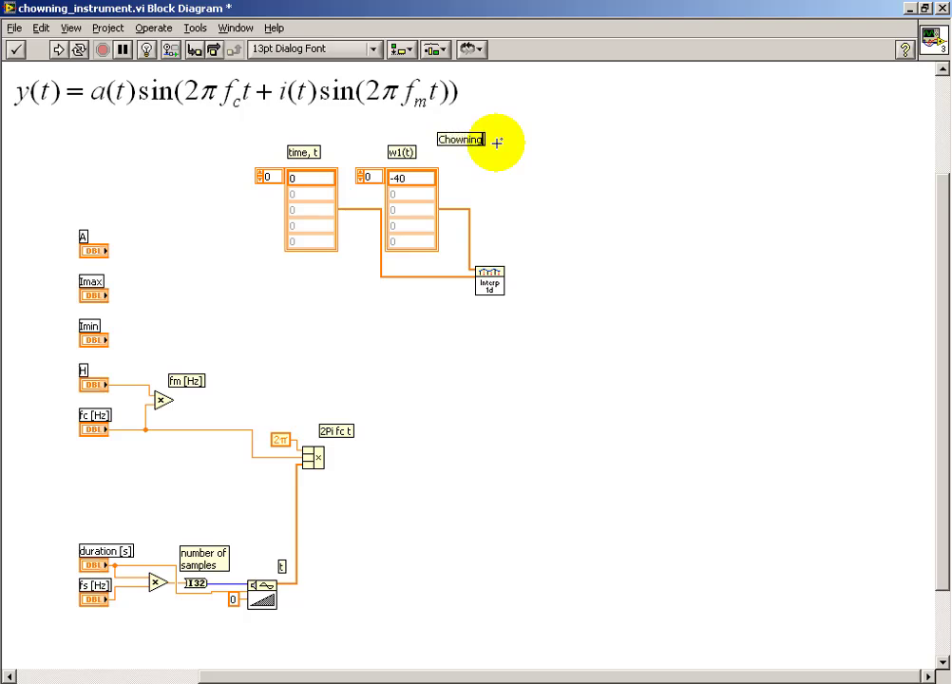
{"action": "type", "text": "clari"}
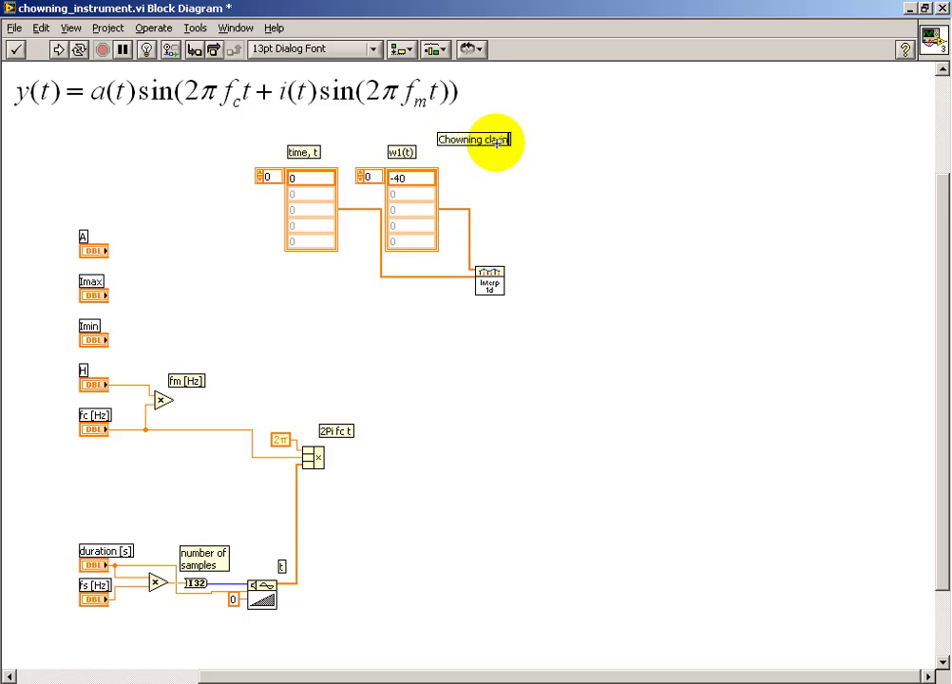
{"action": "type", "text": "net"}
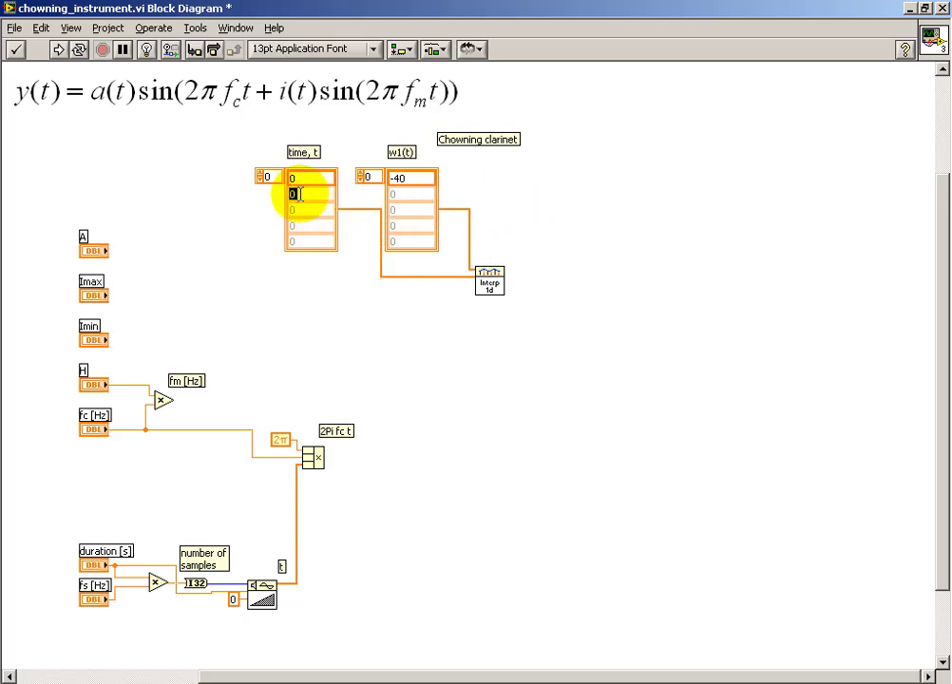
Fill in the remaining breakpoint values 0.3, 0.8 and -40
{"action": "type", "text": "0.3"}
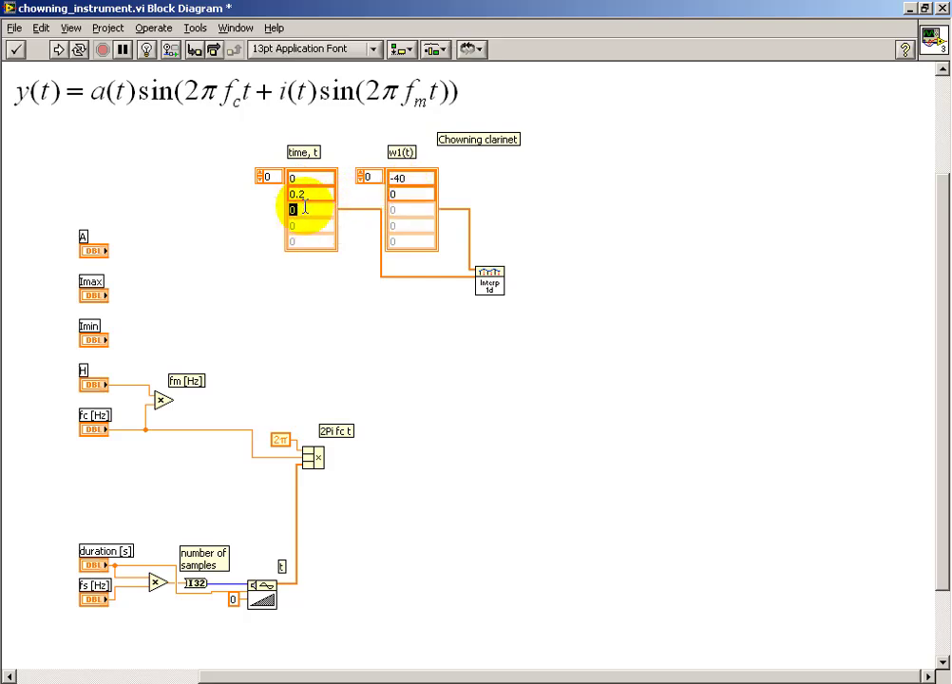
{"action": "type", "text": "0.8"}
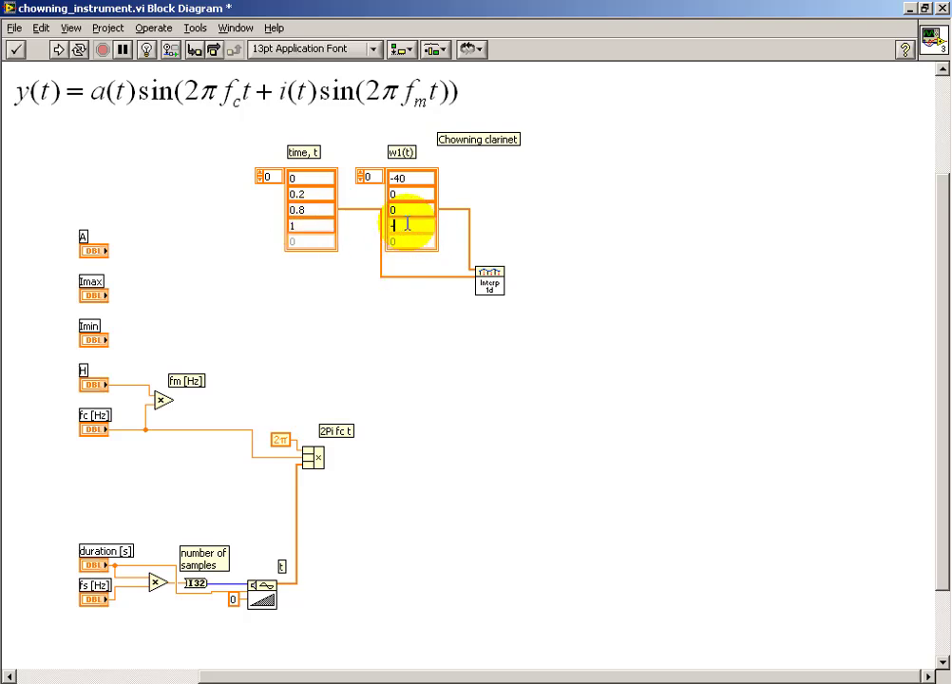
{"action": "type", "text": "-40"}
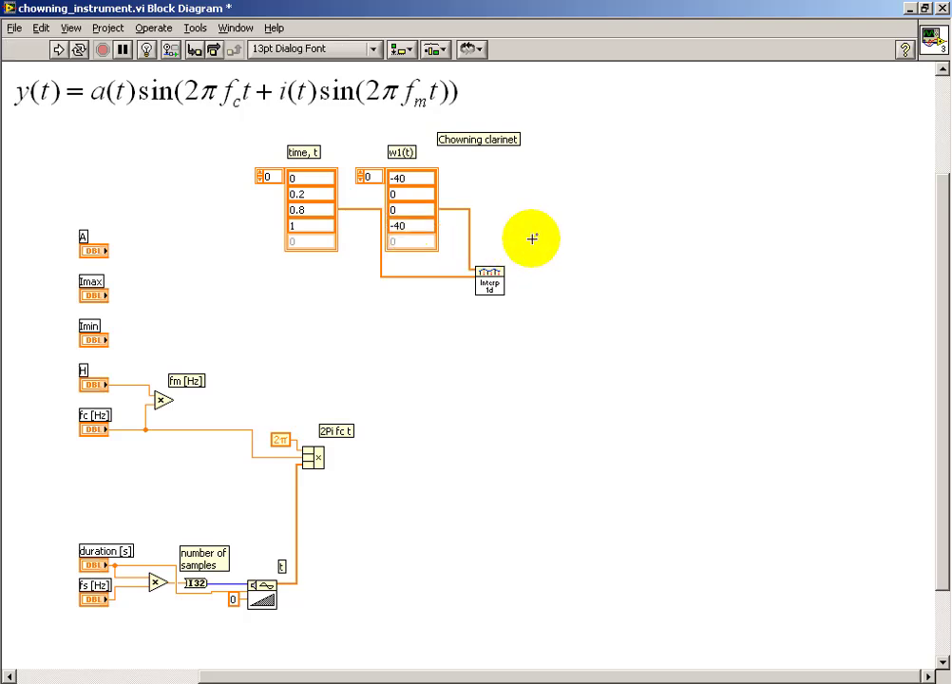
Add a Divide node from the Numeric palette and label it 'normalized t'
{"action": "right_click", "coordinate": [532, 239]}
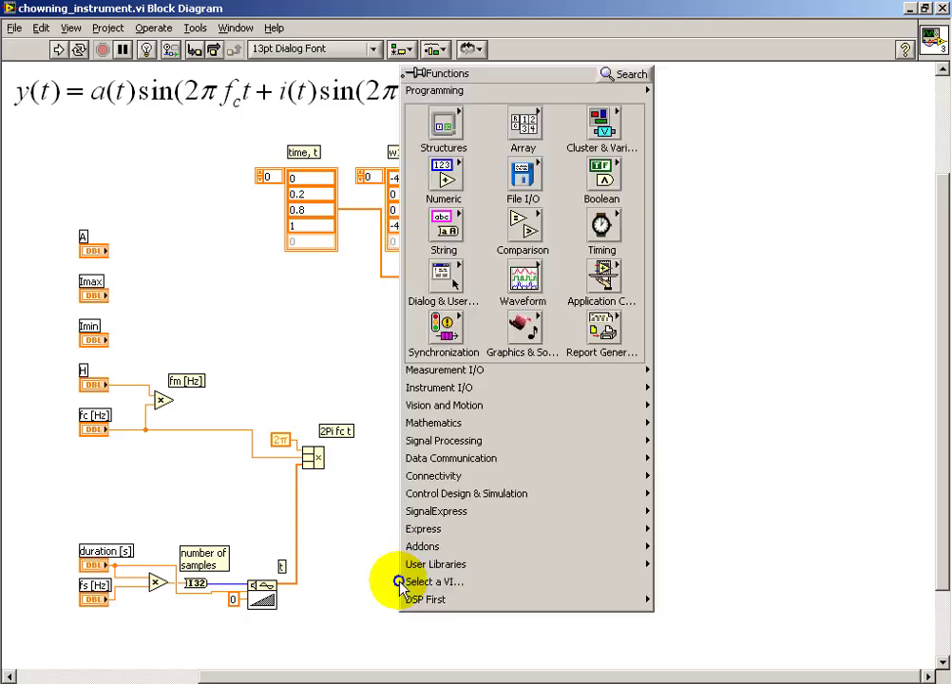
{"action": "left_click", "coordinate": [444, 180]}
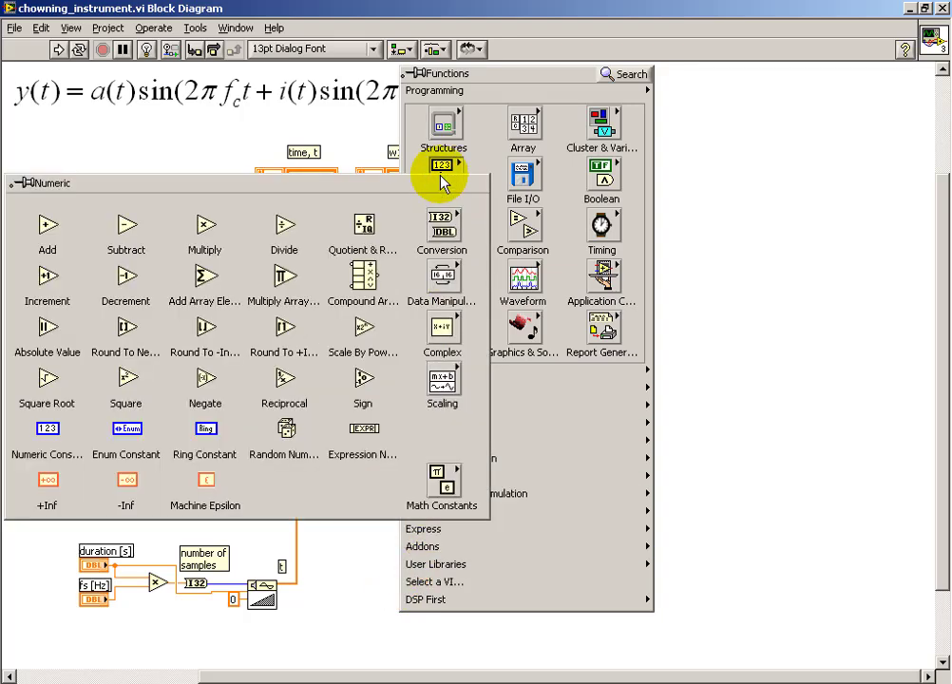
{"action": "left_click", "coordinate": [346, 592]}
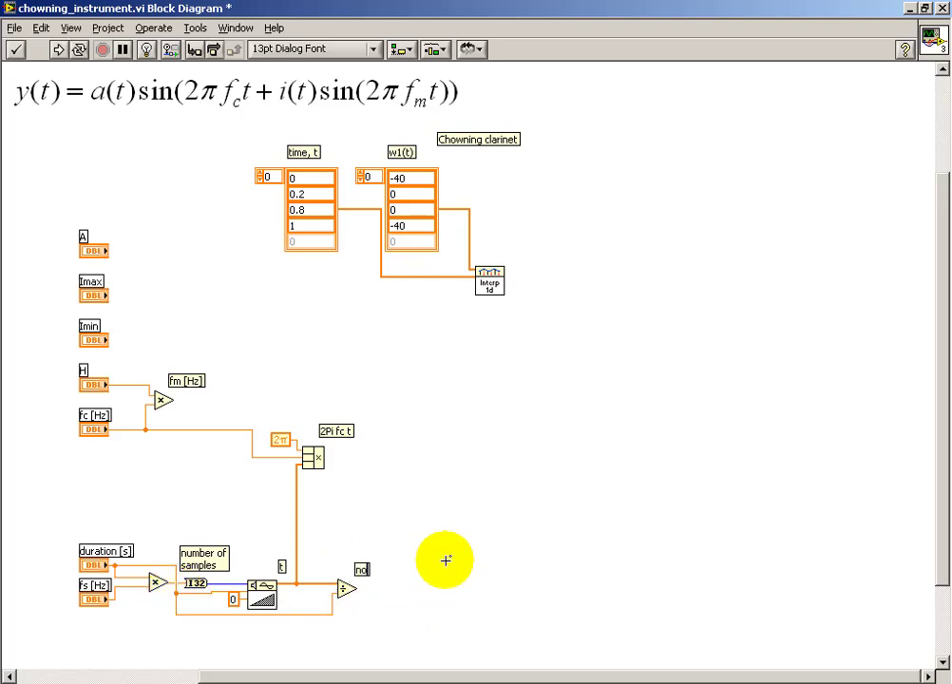
{"action": "type", "text": "normalized t"}
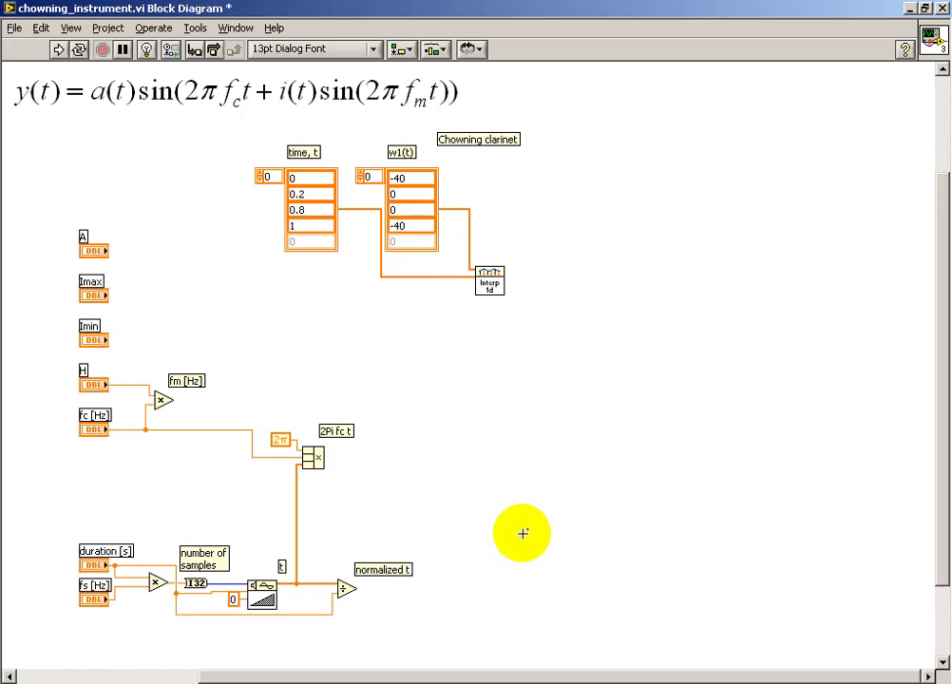
{"action": "mouse_move", "coordinate": [487, 608]}
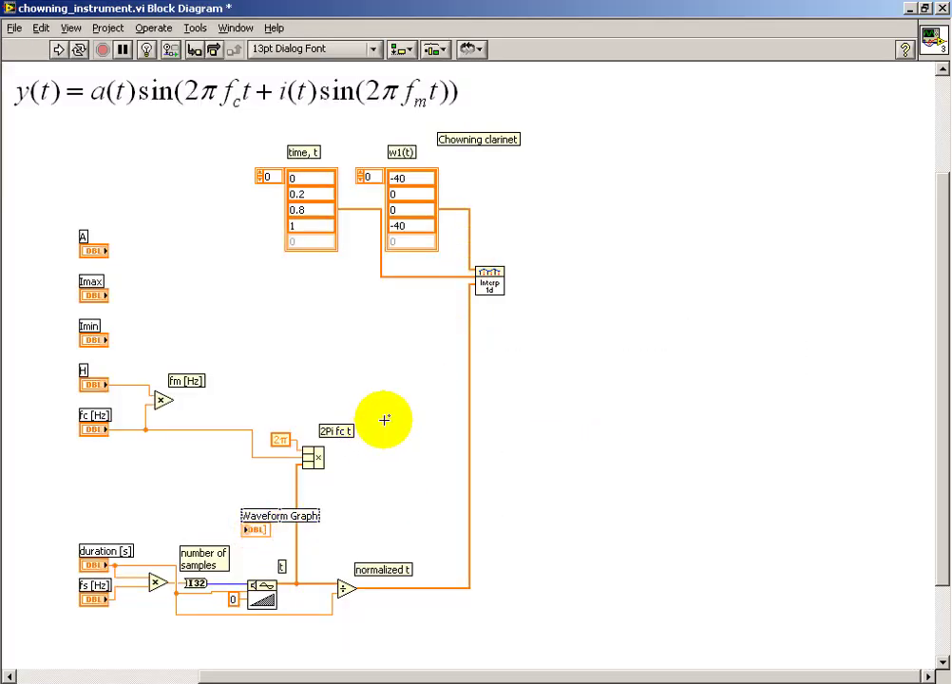
Wire the Interpolate output to the Waveform Graph and run to plot the -40 to 0 trapezoid
{"action": "left_click_drag", "start_coordinate": [385, 419], "coordinate": [561, 284]}
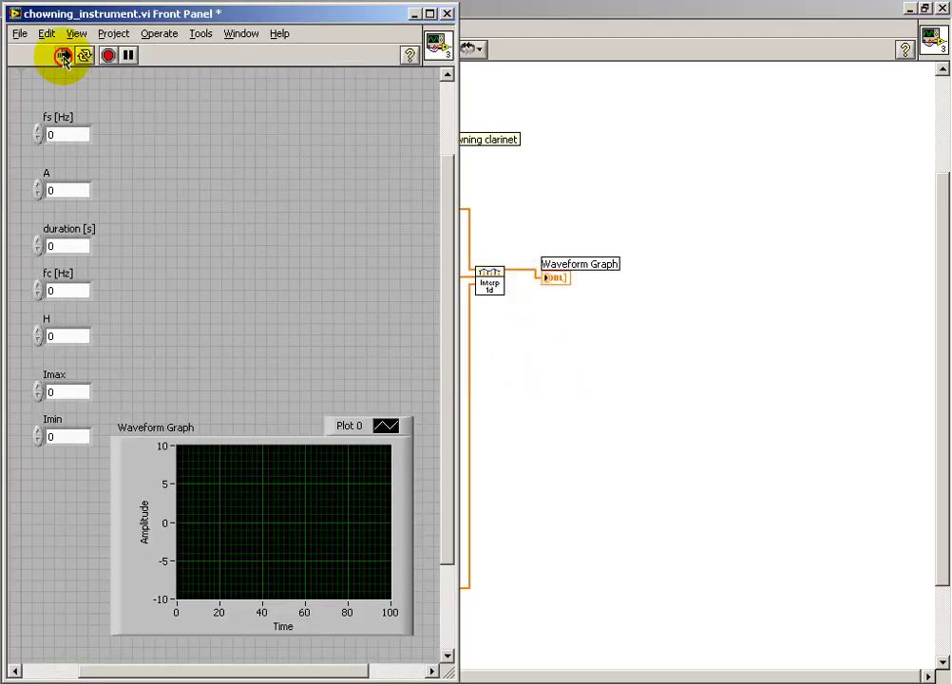
{"action": "left_click", "coordinate": [63, 54]}
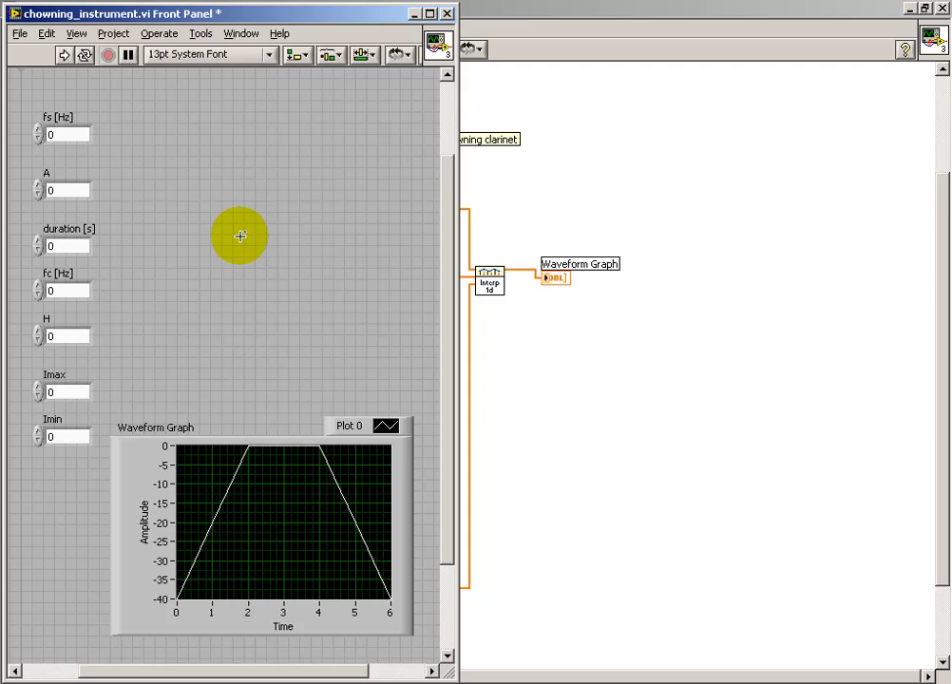
{"action": "key", "text": "ctrl+e"}
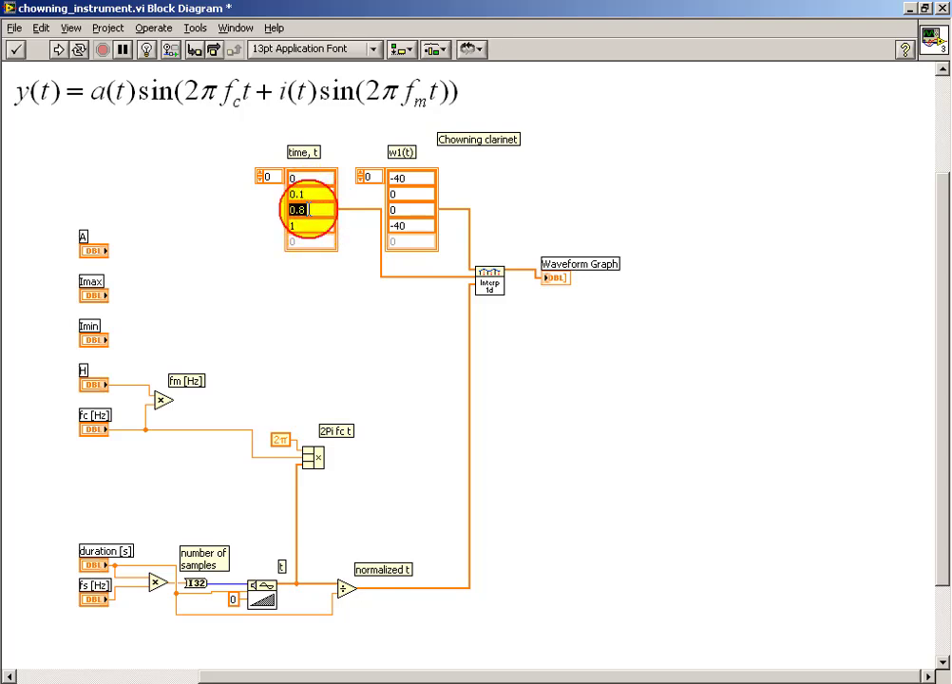
Enter fs 10000 and breakpoint 0.2, then rerun the envelope plot
{"action": "type", "text": "0.9"}
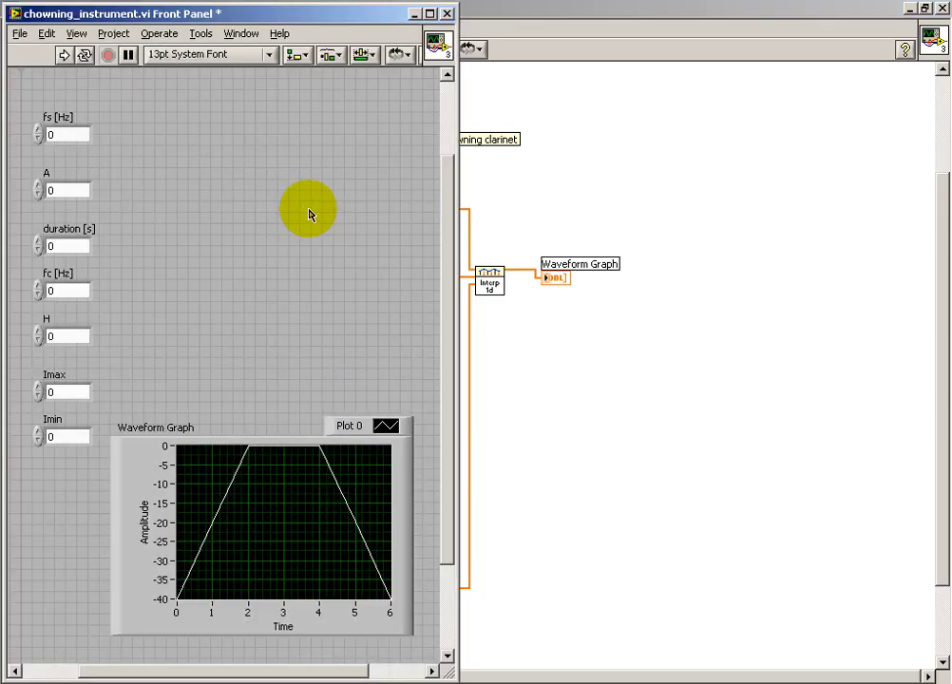
{"action": "key", "text": "ctrl+e"}
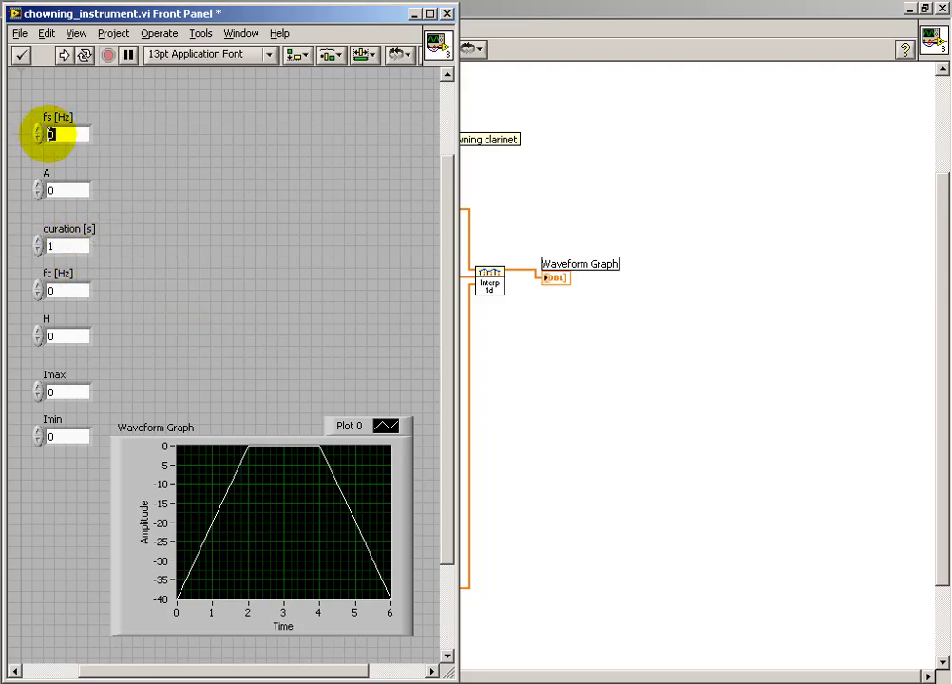
{"action": "type", "text": "10000"}
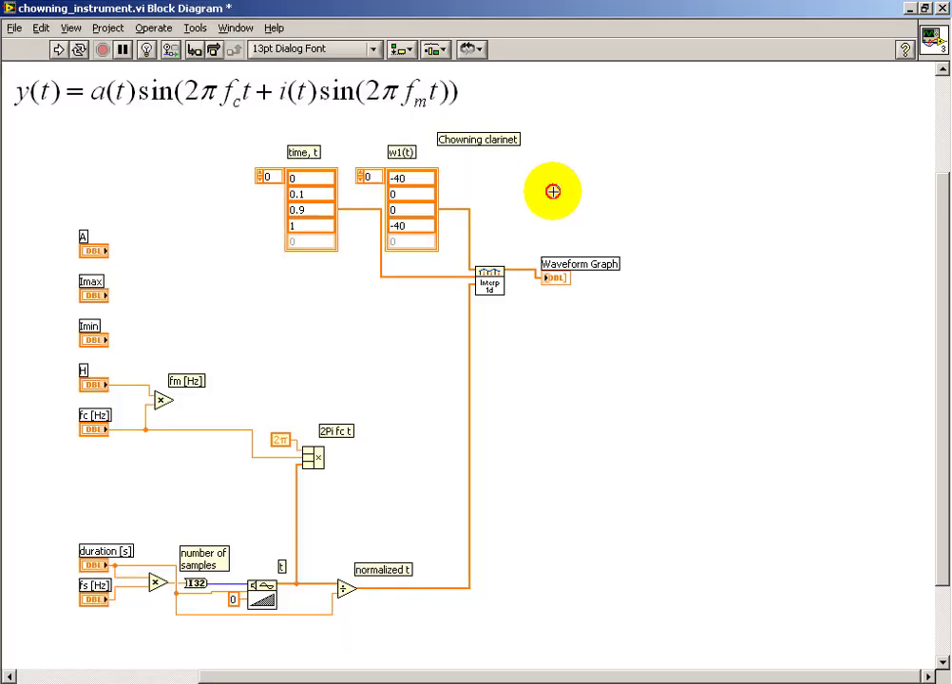
{"action": "double_click", "coordinate": [304, 194]}
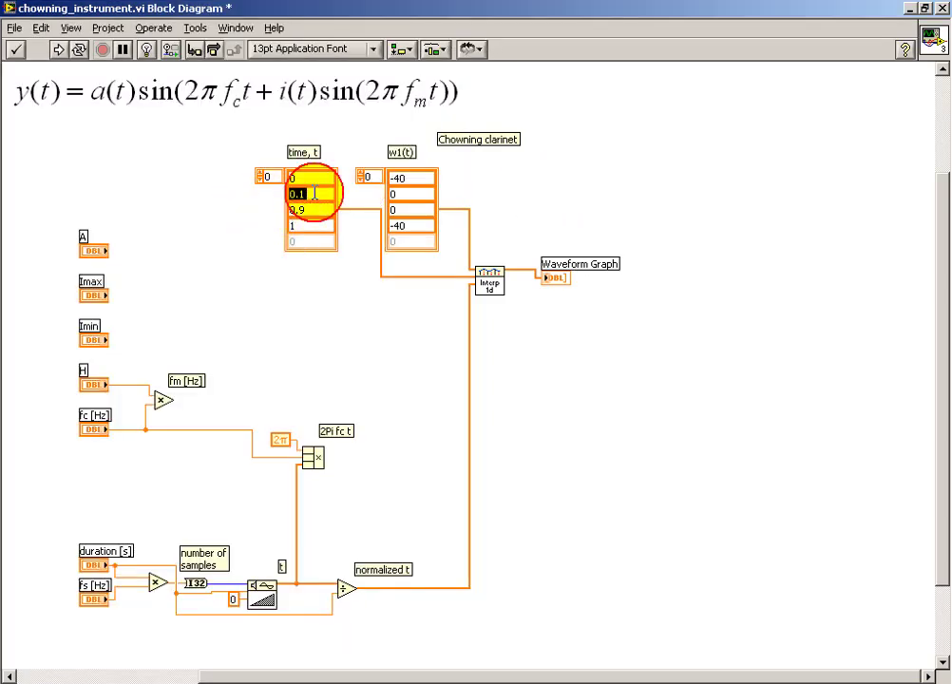
{"action": "type", "text": "0.2"}
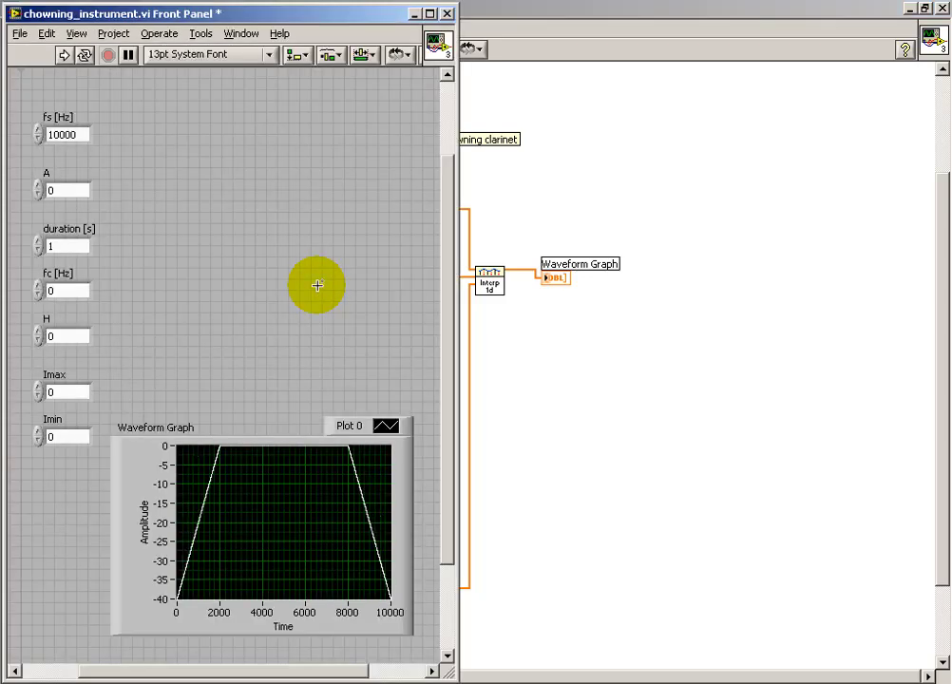
{"action": "key", "text": "ctrl+e"}
{"action": "type", "text": "w1(t),"}
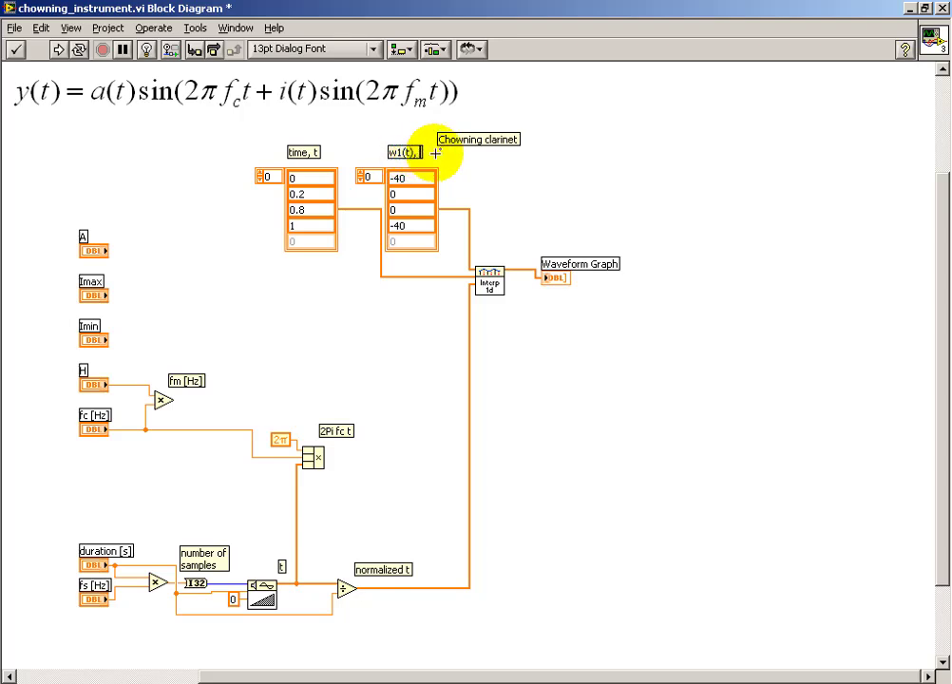
{"action": "mouse_move", "coordinate": [556, 208]}
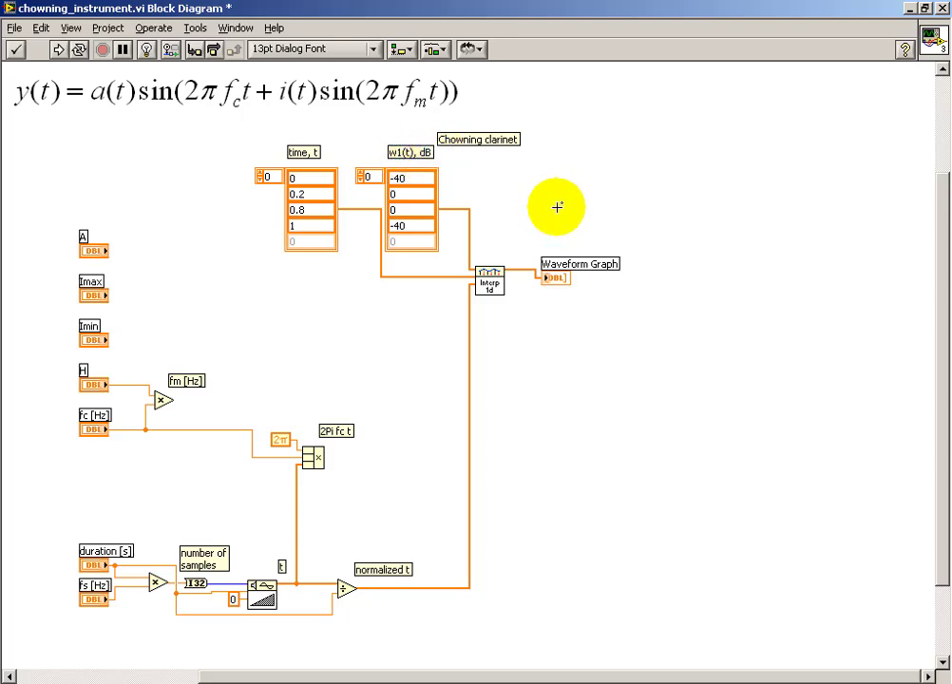
{"action": "mouse_move", "coordinate": [525, 275]}
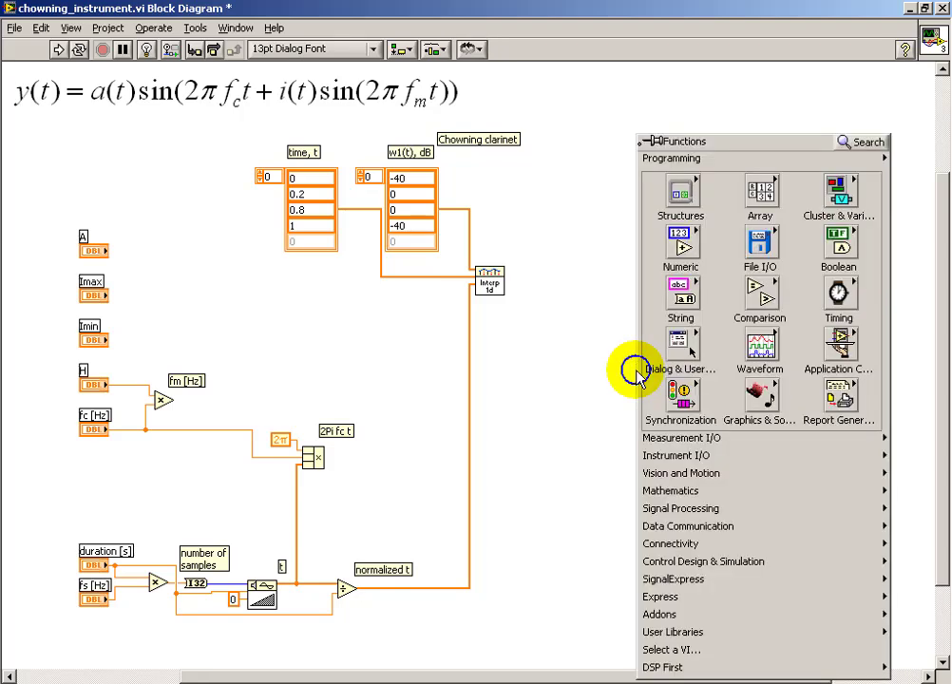
Add the Power of 10 node after ÷20 and wire its result to the graph
{"action": "left_click", "coordinate": [670, 491]}
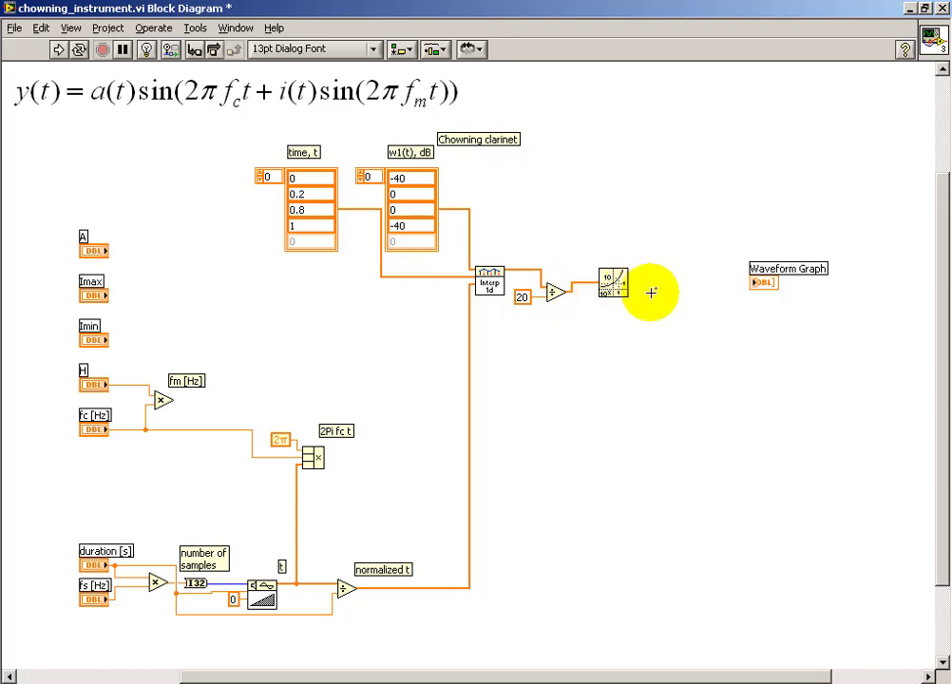
{"action": "left_click_drag", "start_coordinate": [652, 293], "coordinate": [735, 307]}
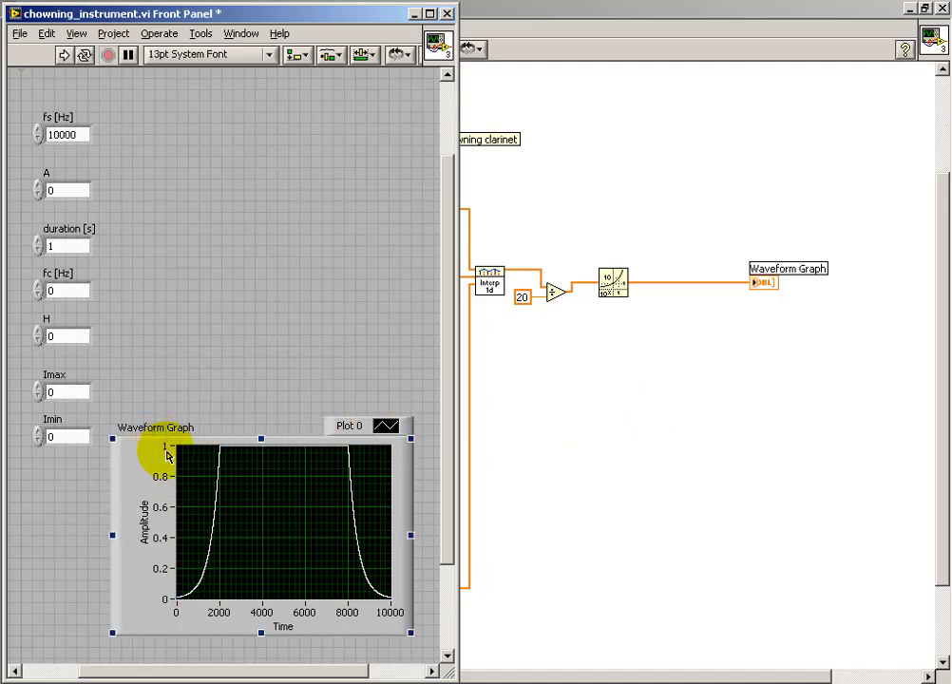
{"action": "mouse_move", "coordinate": [606, 472]}
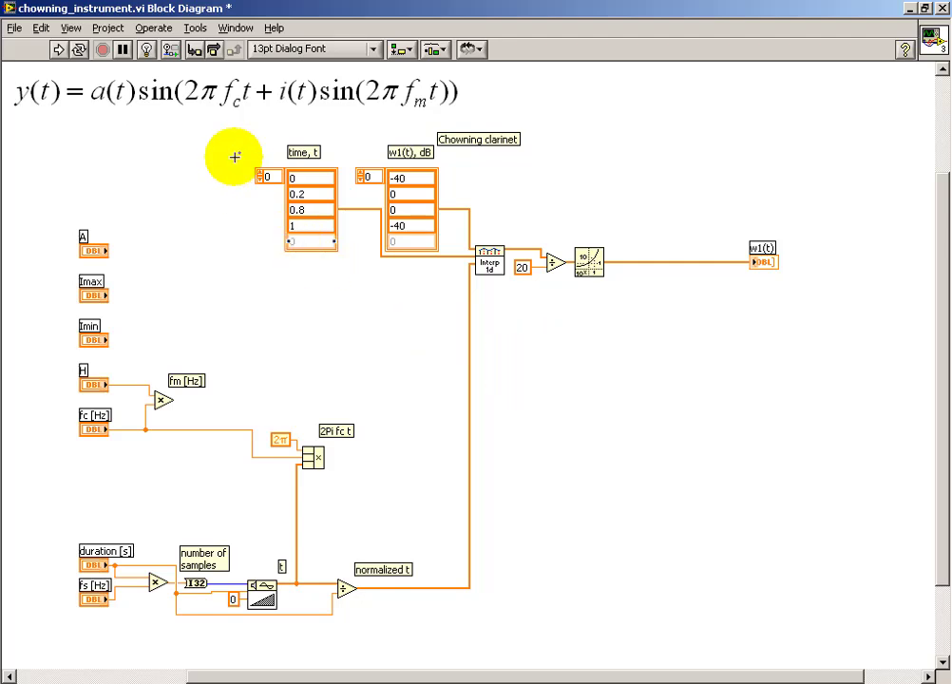
Select the w1 envelope chain and duplicate it below for w2(t), dB
{"action": "left_click_drag", "start_coordinate": [233, 152], "coordinate": [613, 312]}
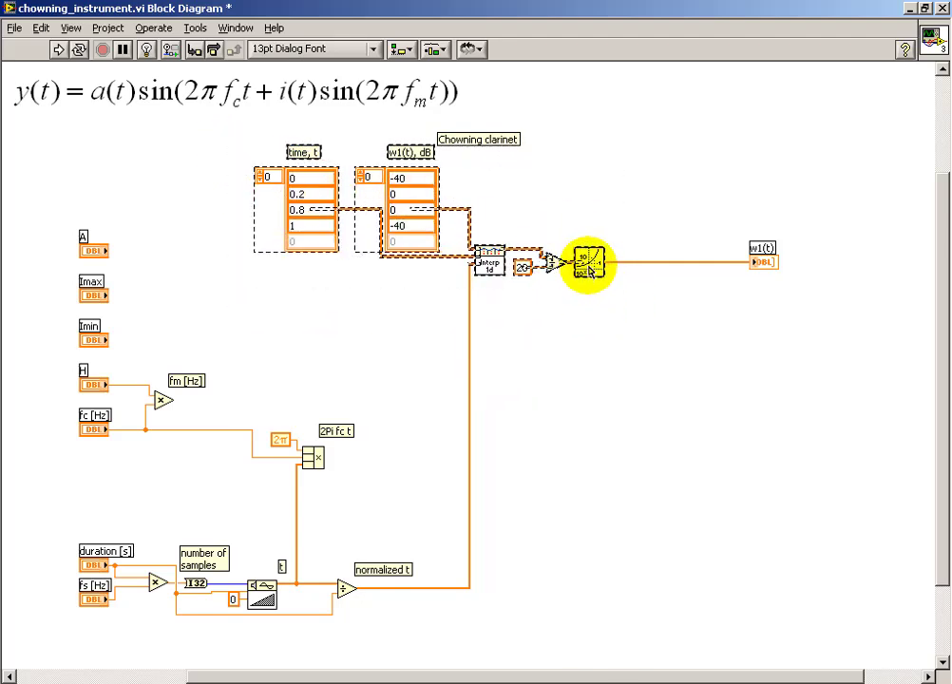
{"action": "left_click_drag", "start_coordinate": [589, 264], "coordinate": [589, 380]}
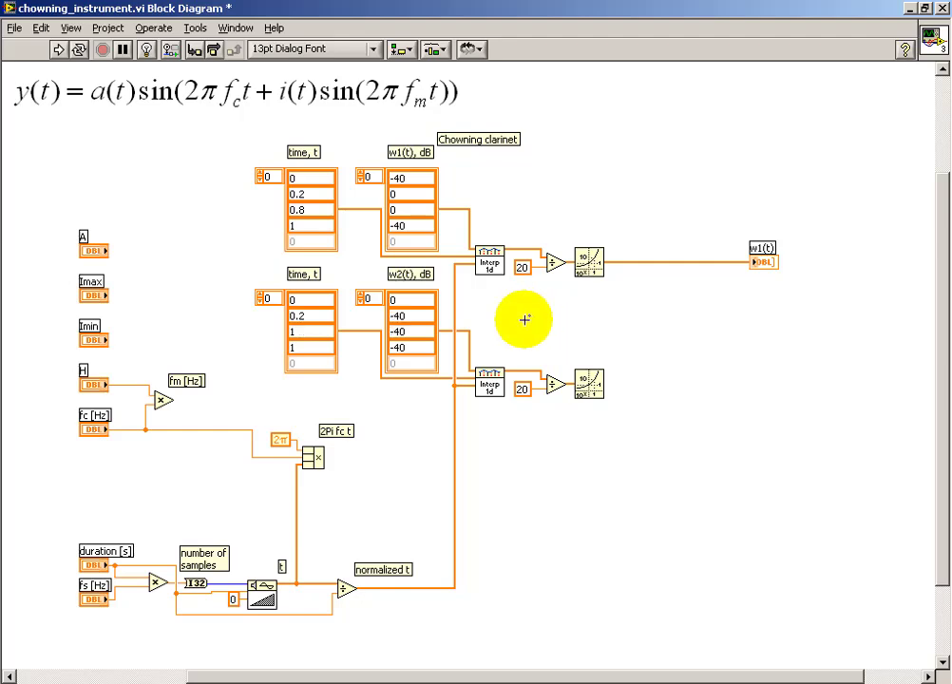
Bring up the w2(t), dB array element's menu to delete its last breakpoint
{"action": "right_click", "coordinate": [411, 345]}
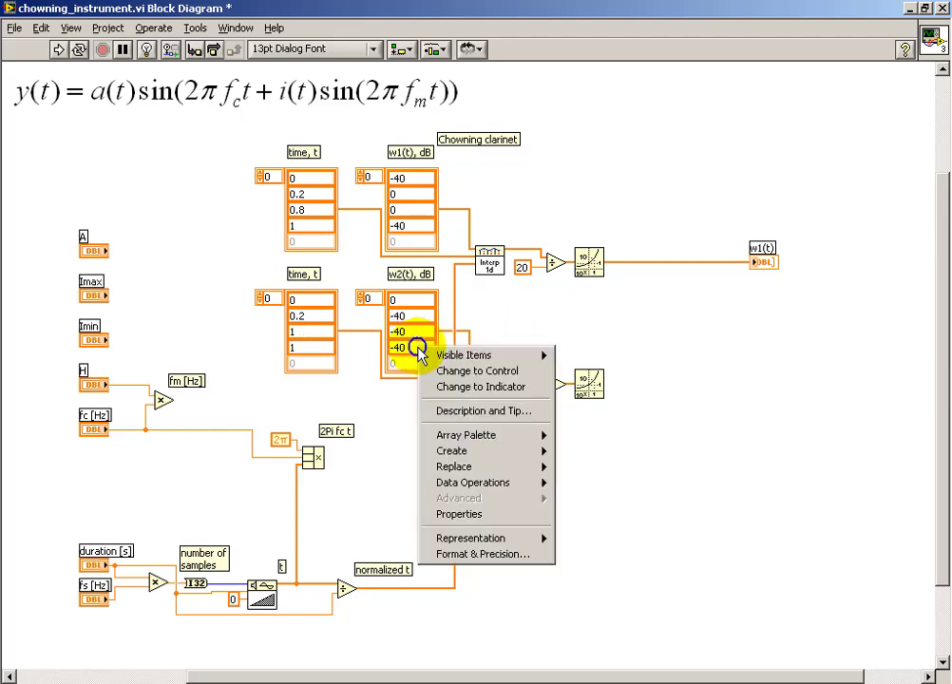
{"action": "mouse_move", "coordinate": [473, 483]}
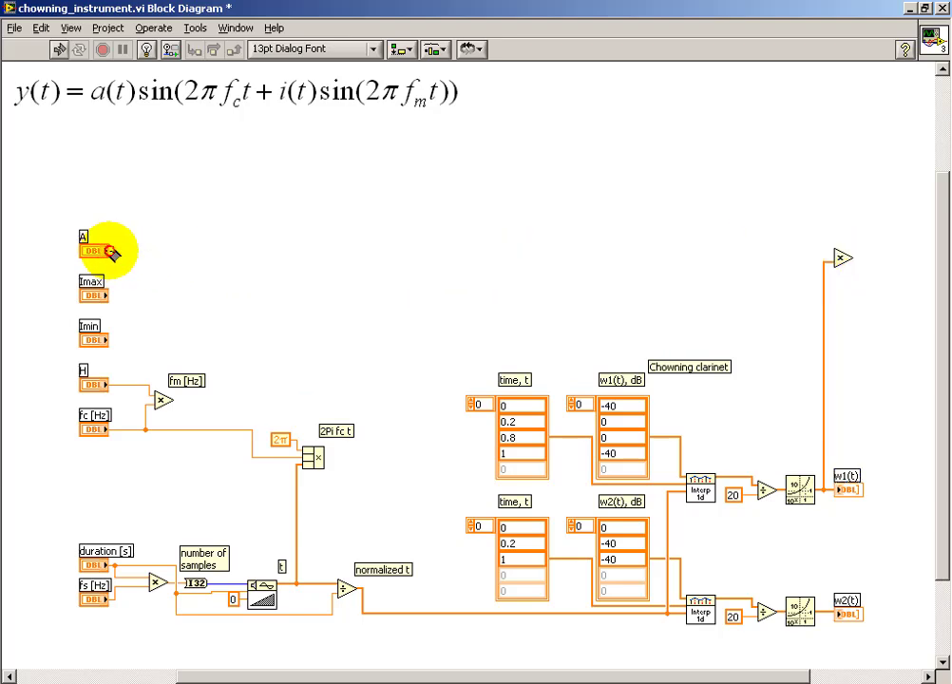
Wire the A control into the multiplier with w1(t) to form a(t)
{"action": "left_click_drag", "start_coordinate": [102, 250], "coordinate": [844, 256]}
{"action": "type", "text": "a(t)"}
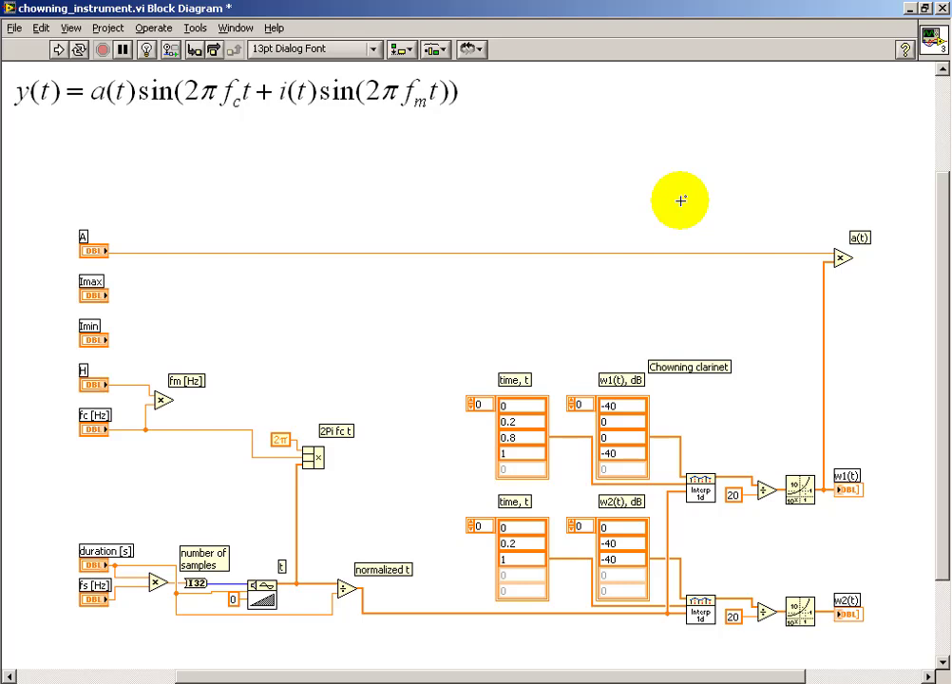
{"action": "mouse_move", "coordinate": [674, 199]}
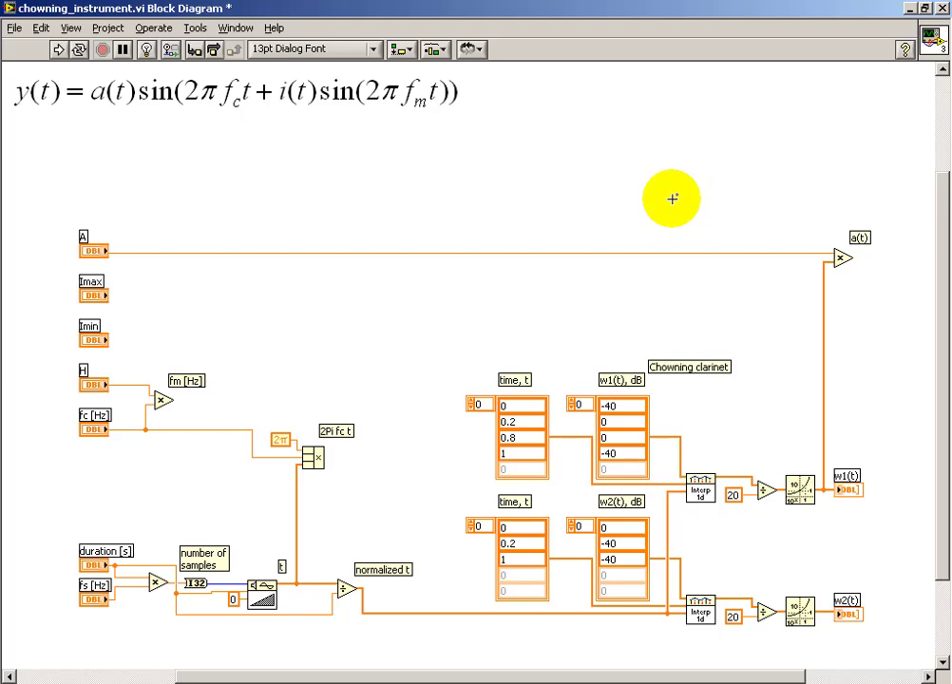
{"action": "mouse_move", "coordinate": [336, 474]}
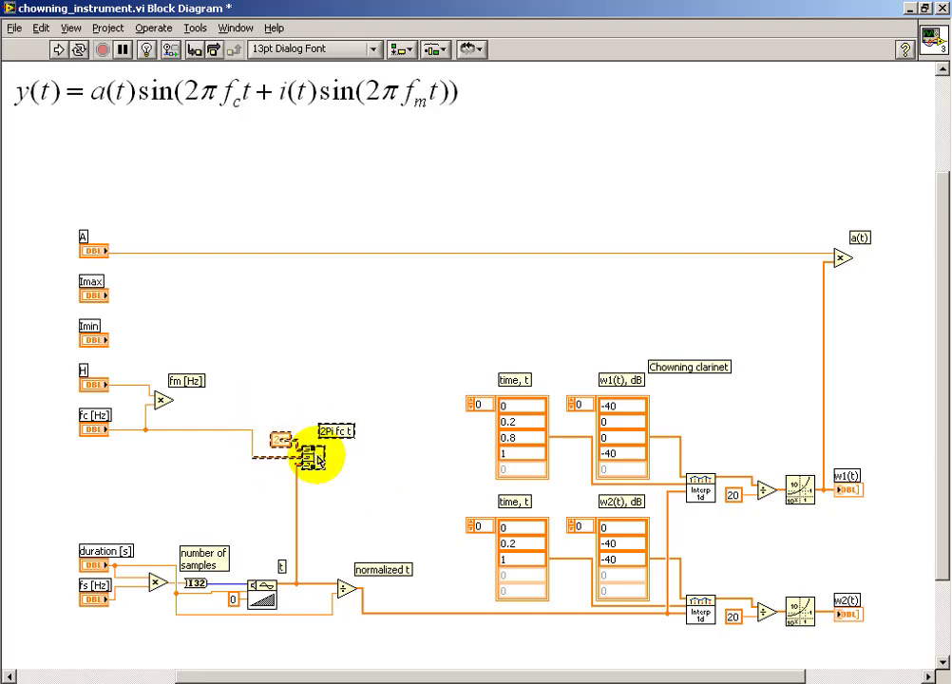
Move the 2Pi fc t block and duplicate its 2π multiplication for fm
{"action": "left_click_drag", "start_coordinate": [313, 456], "coordinate": [313, 395]}
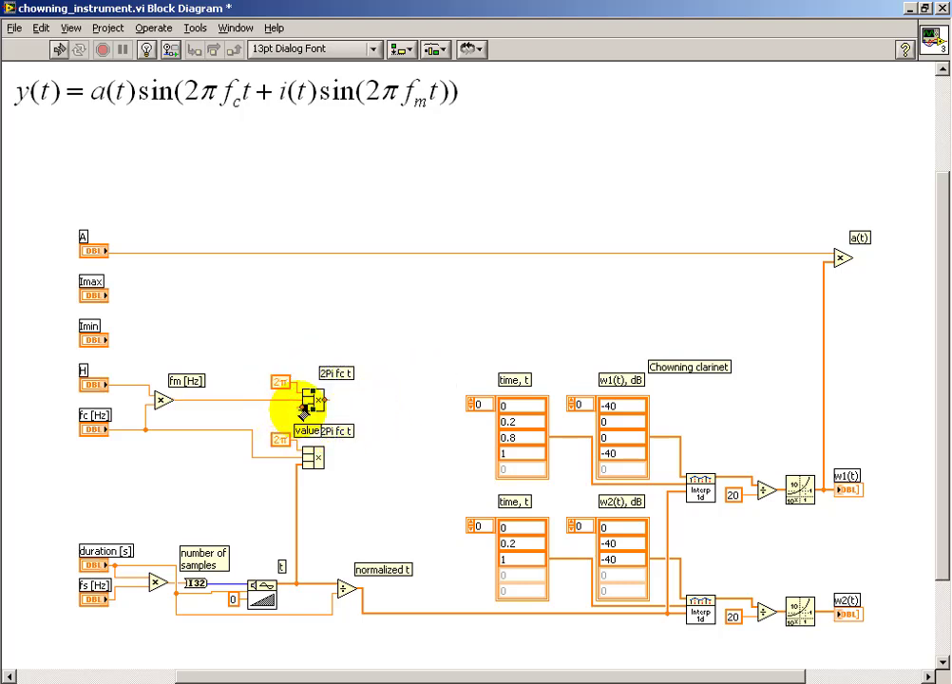
{"action": "left_click_drag", "start_coordinate": [299, 409], "coordinate": [300, 485]}
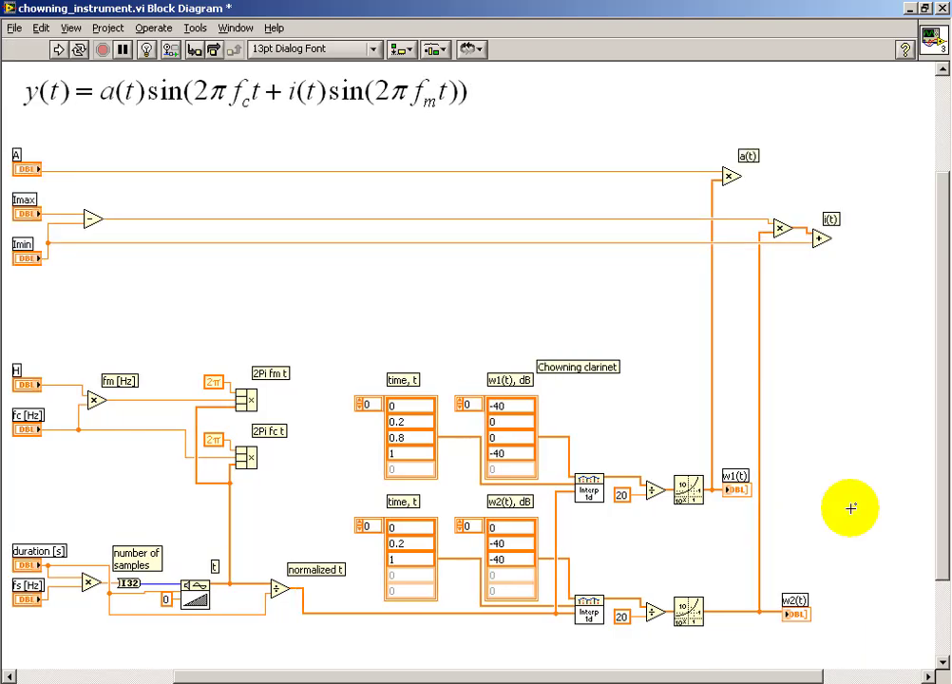
{"action": "mouse_move", "coordinate": [335, 120]}
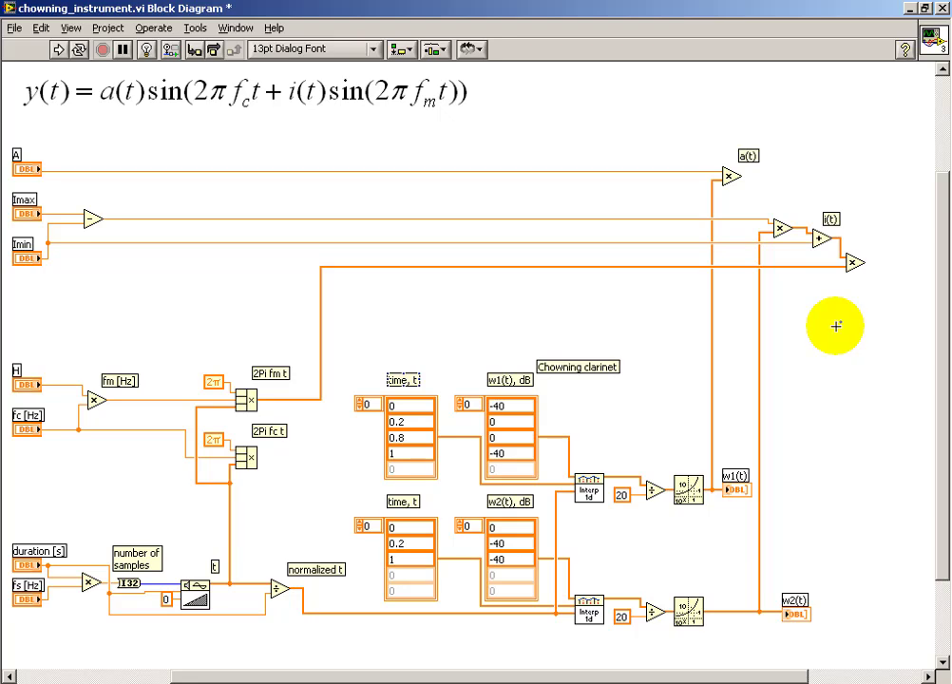
Bring up the Functions palette on the diagram to add a Sine on 2π·fm·t
{"action": "right_click", "coordinate": [835, 326]}
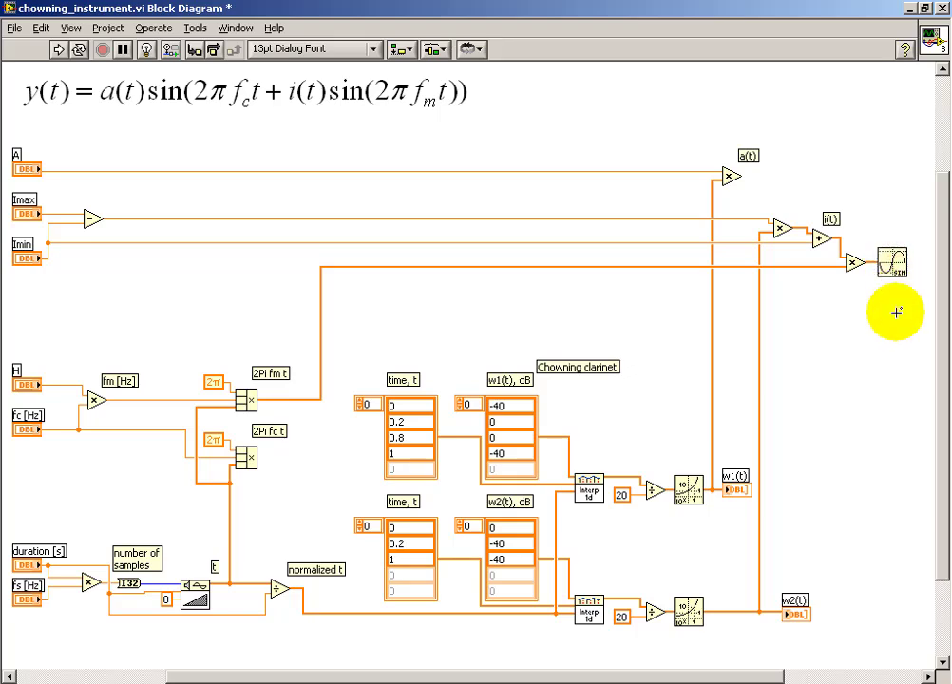
{"action": "mouse_move", "coordinate": [404, 122]}
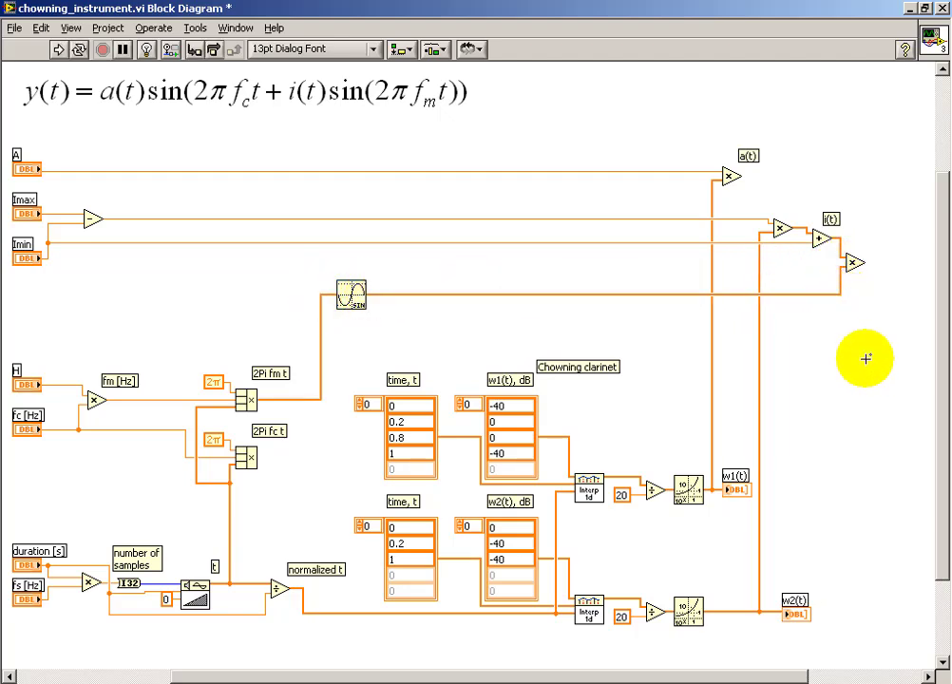
{"action": "mouse_move", "coordinate": [846, 363]}
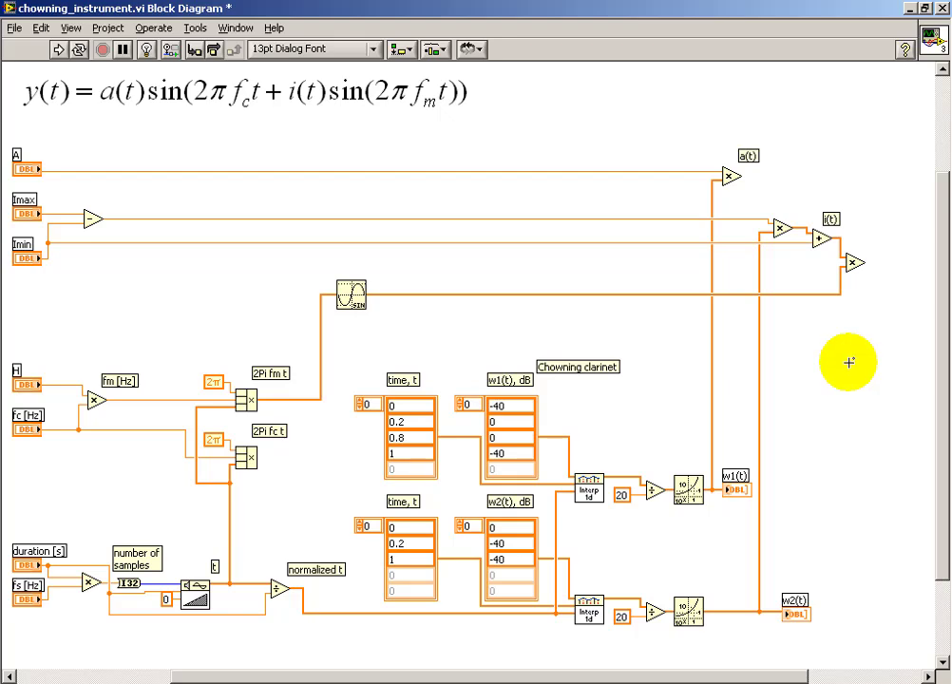
{"action": "mouse_move", "coordinate": [295, 120]}
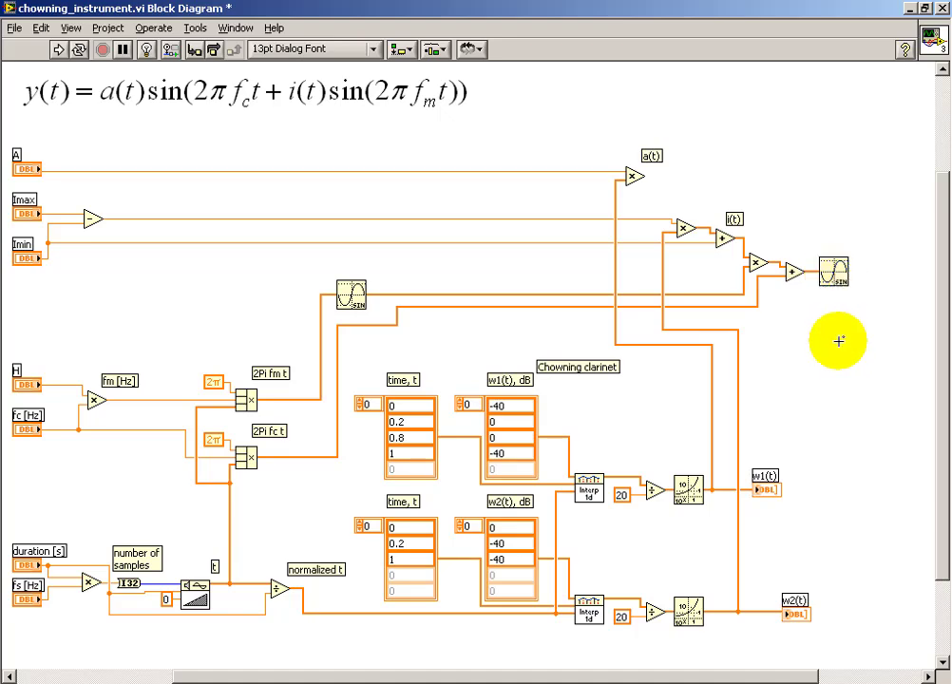
{"action": "mouse_move", "coordinate": [844, 346]}
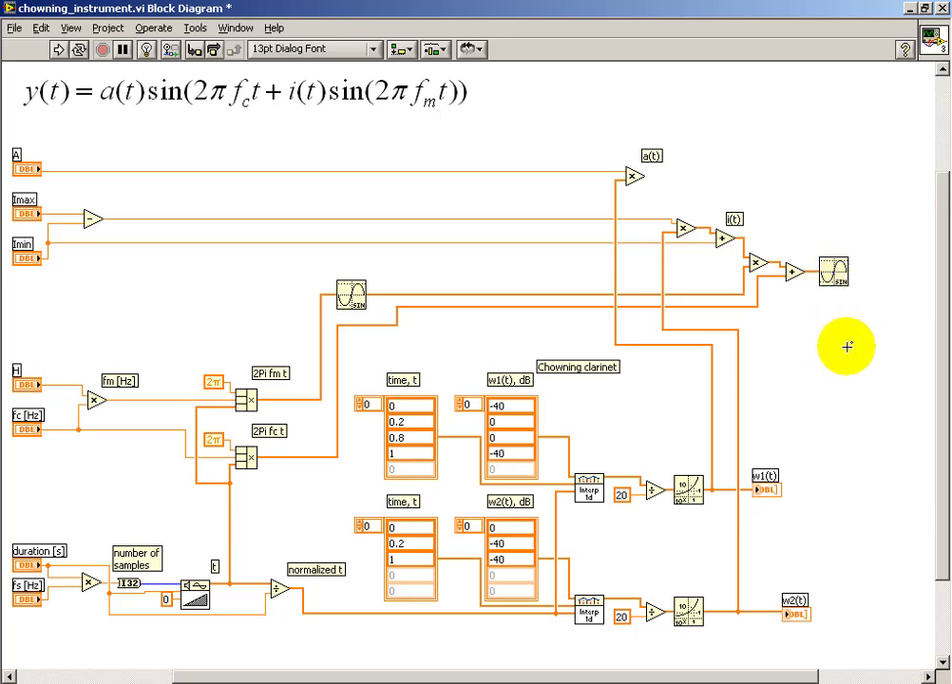
Browse the Waveform functions and DSP First library to add Build Waveform after the sine
{"action": "right_click", "coordinate": [844, 346]}
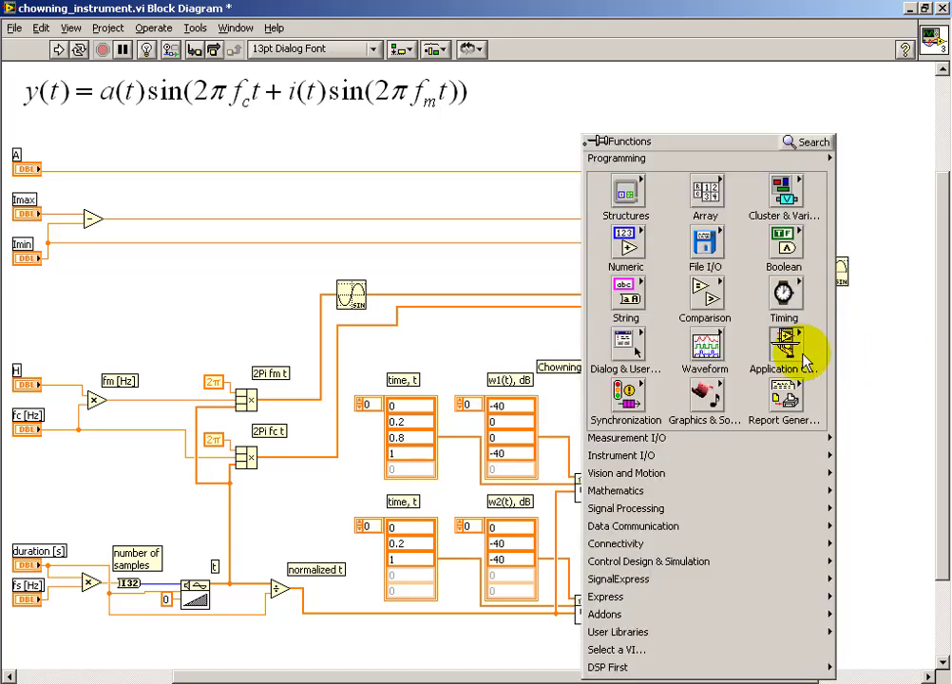
{"action": "left_click", "coordinate": [705, 344]}
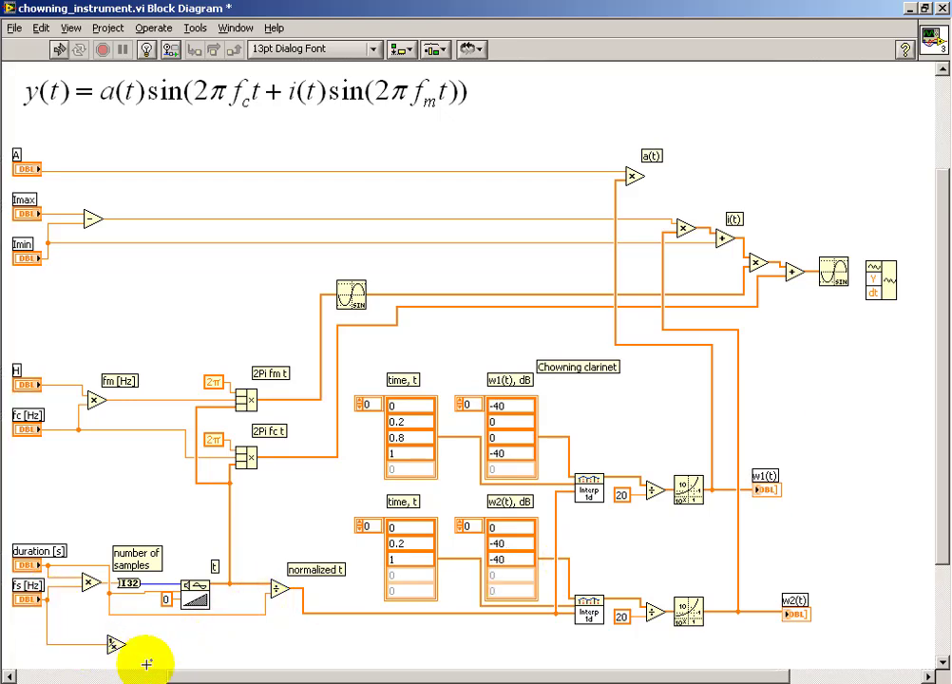
{"action": "mouse_move", "coordinate": [129, 632]}
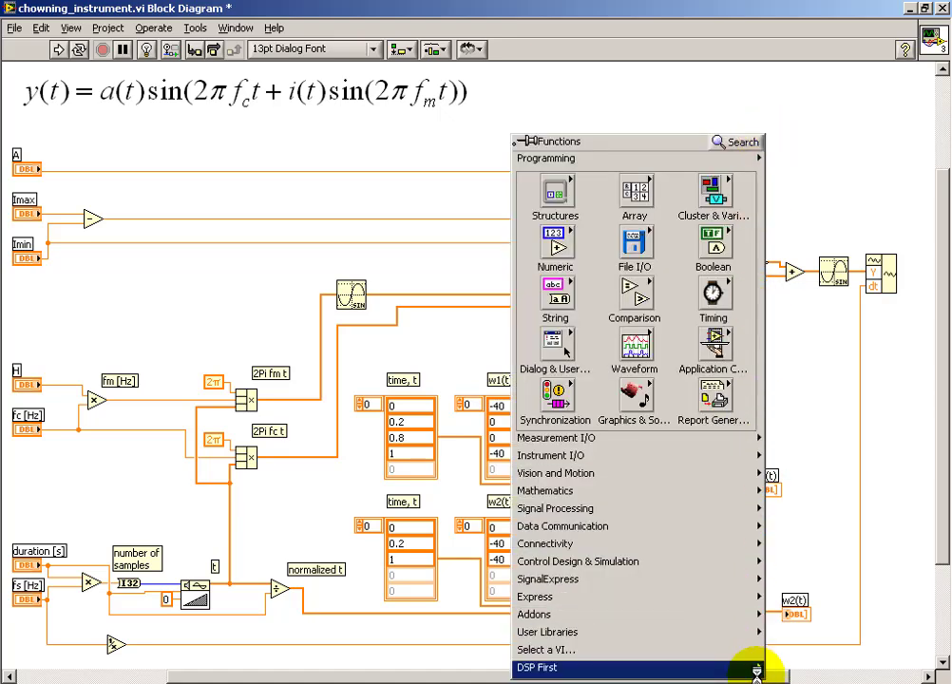
{"action": "left_click", "coordinate": [536, 668]}
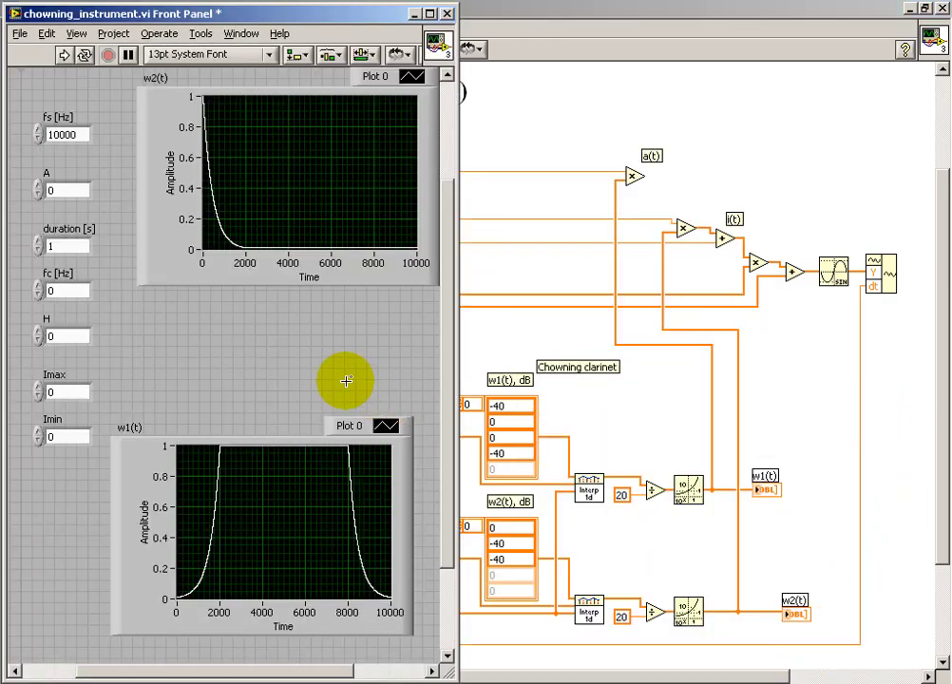
Place the DSP First TripleDisplay indicator and wire its terminal to the built waveform
{"action": "right_click", "coordinate": [345, 381]}
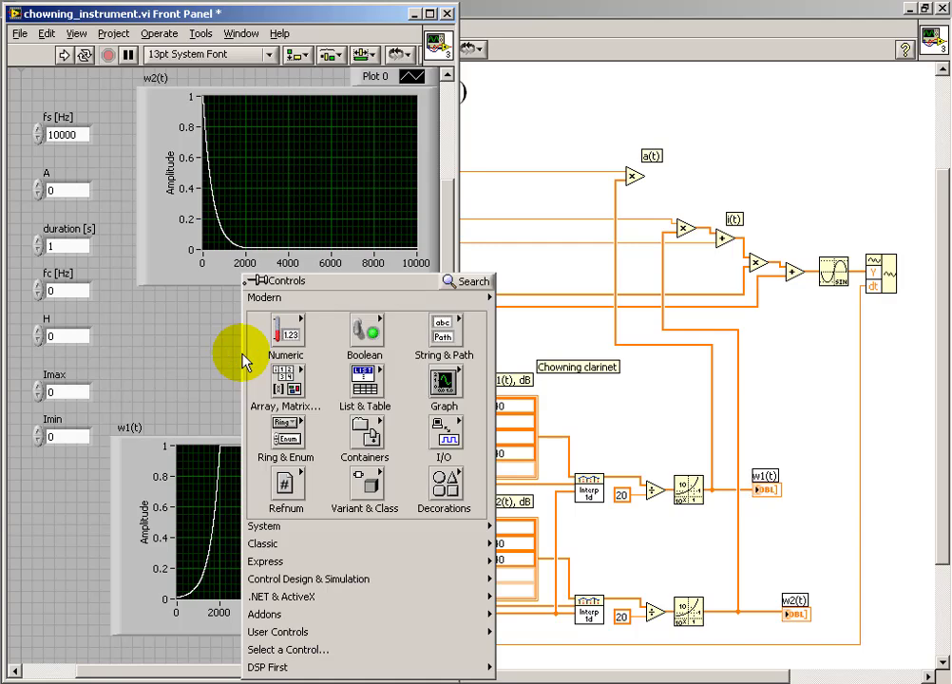
{"action": "left_click", "coordinate": [268, 667]}
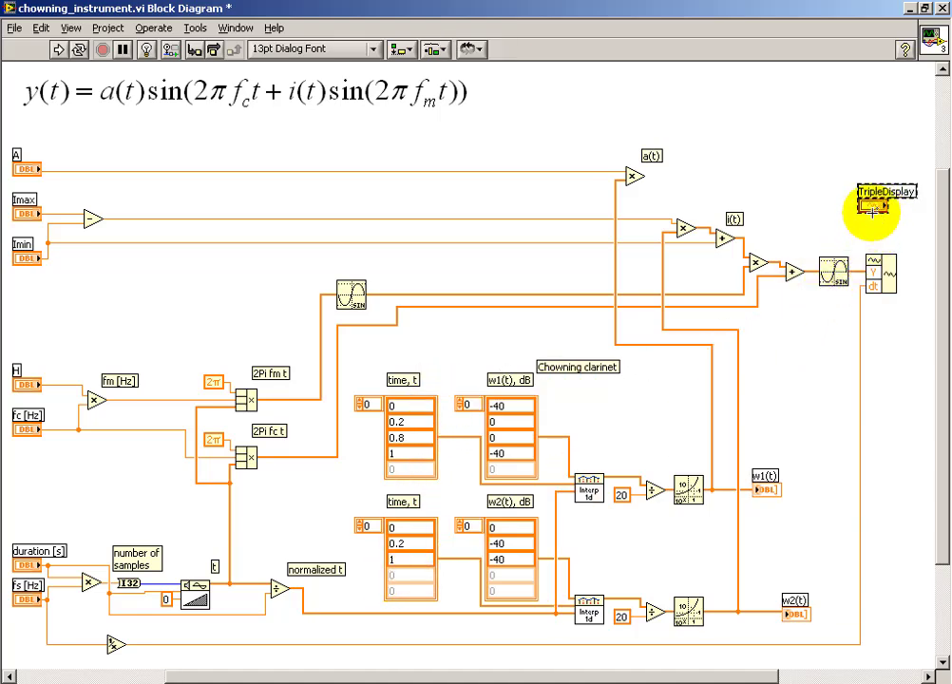
{"action": "right_click", "coordinate": [873, 203]}
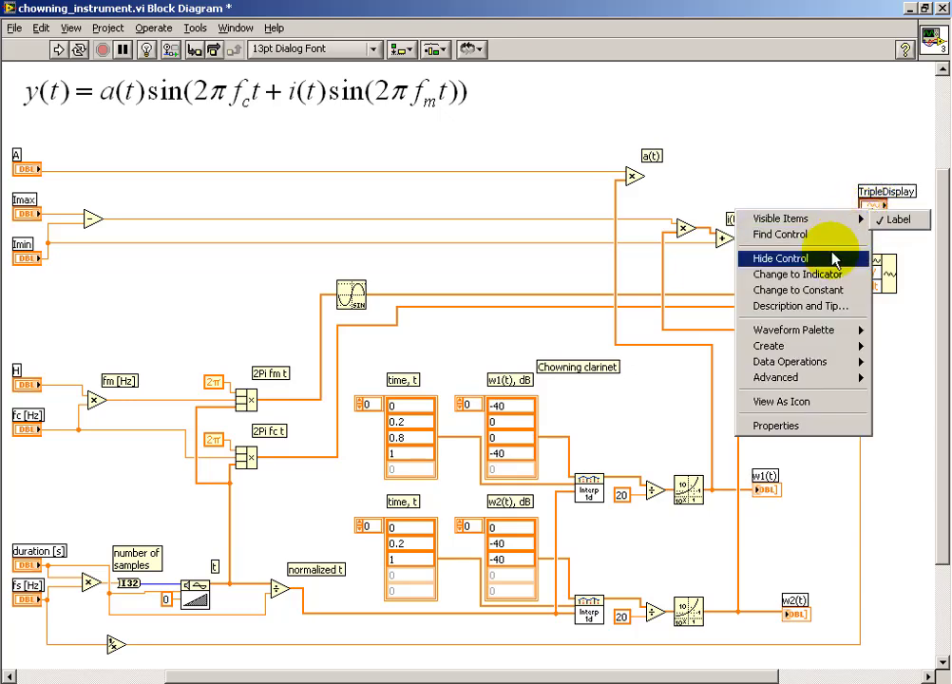
{"action": "left_click", "coordinate": [778, 258]}
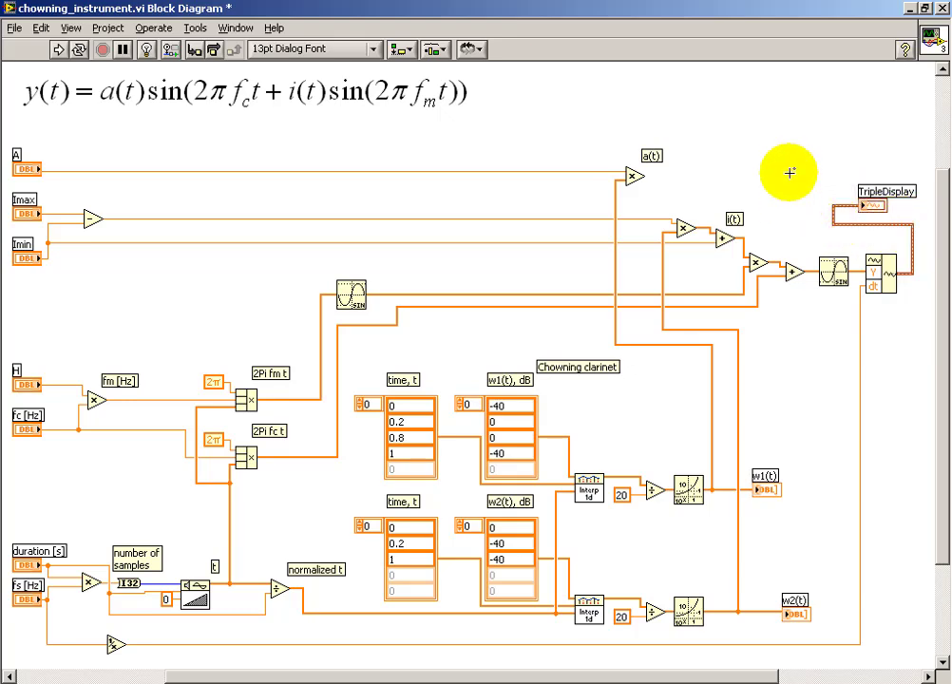
{"action": "mouse_move", "coordinate": [819, 396]}
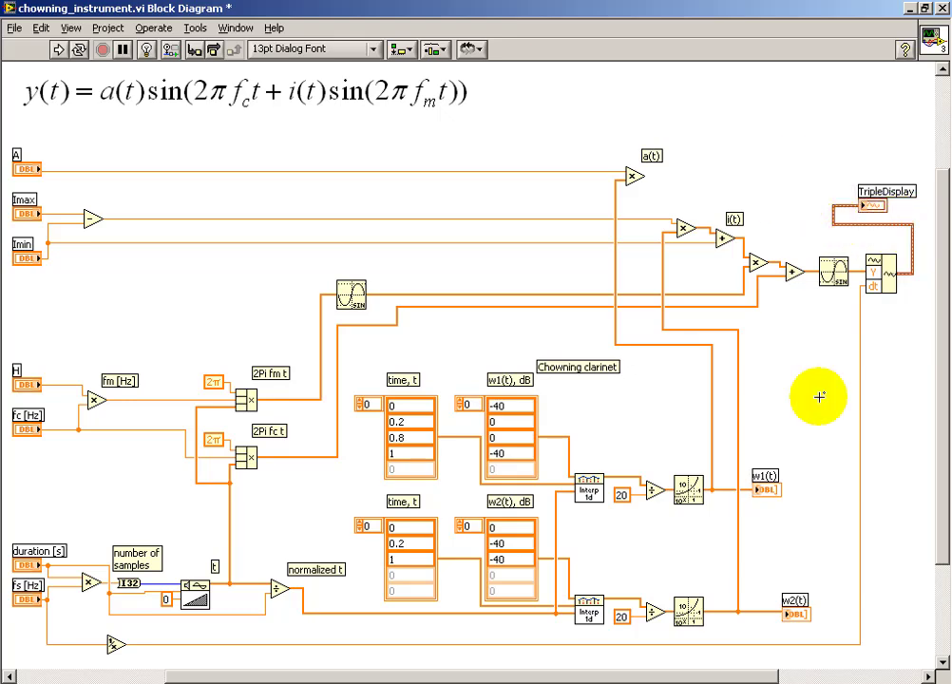
{"action": "mouse_move", "coordinate": [805, 226]}
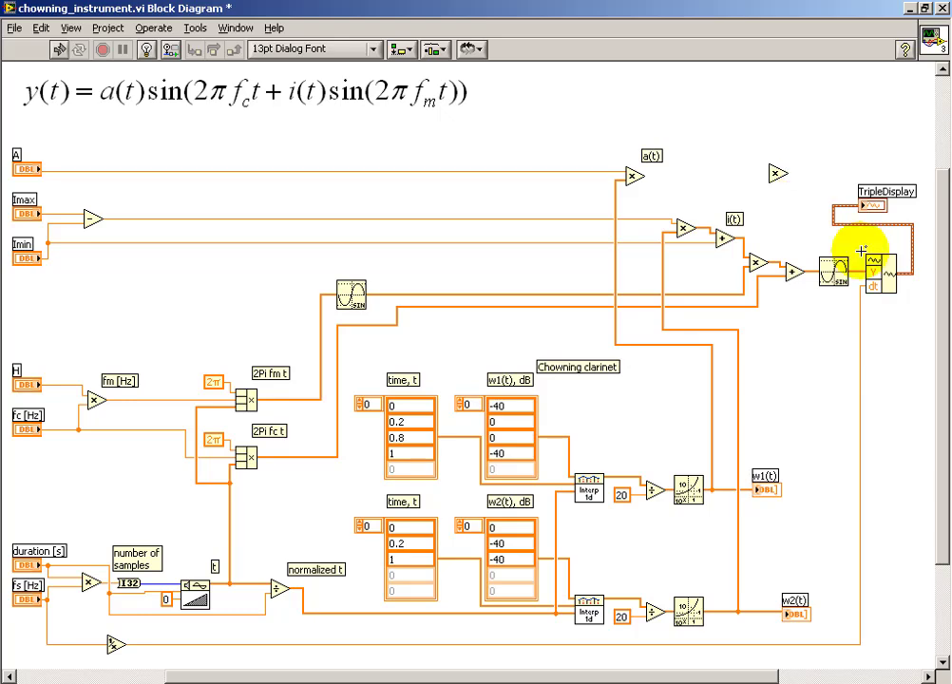
{"action": "mouse_move", "coordinate": [860, 276]}
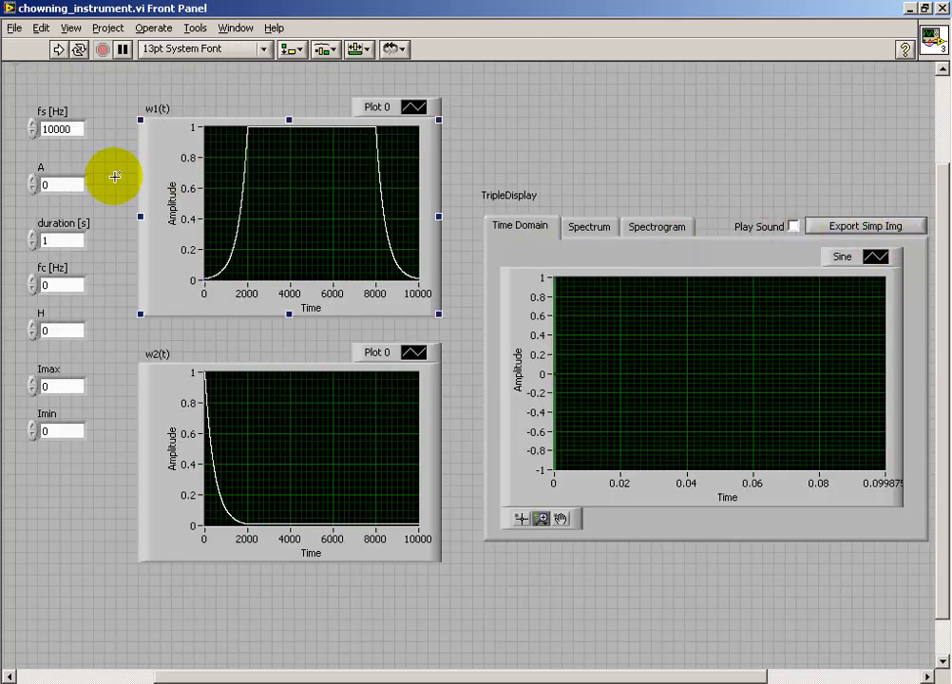
Enter A 0.9, duration 0.5, fc 900, H 0.667, Imax 4 and Imin 2
{"action": "left_click", "coordinate": [57, 185]}
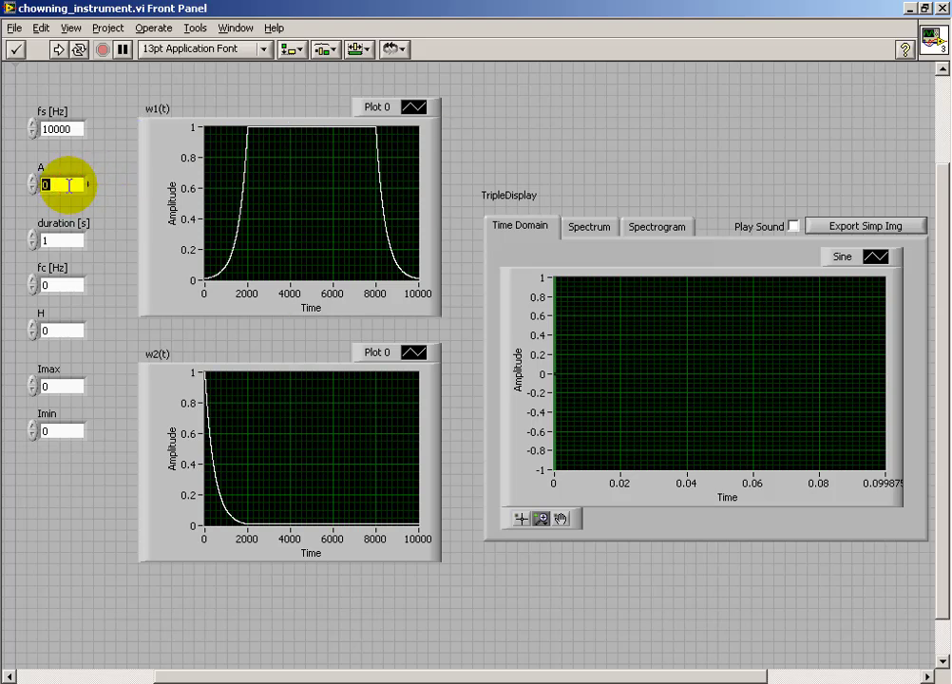
{"action": "type", "text": "0.9"}
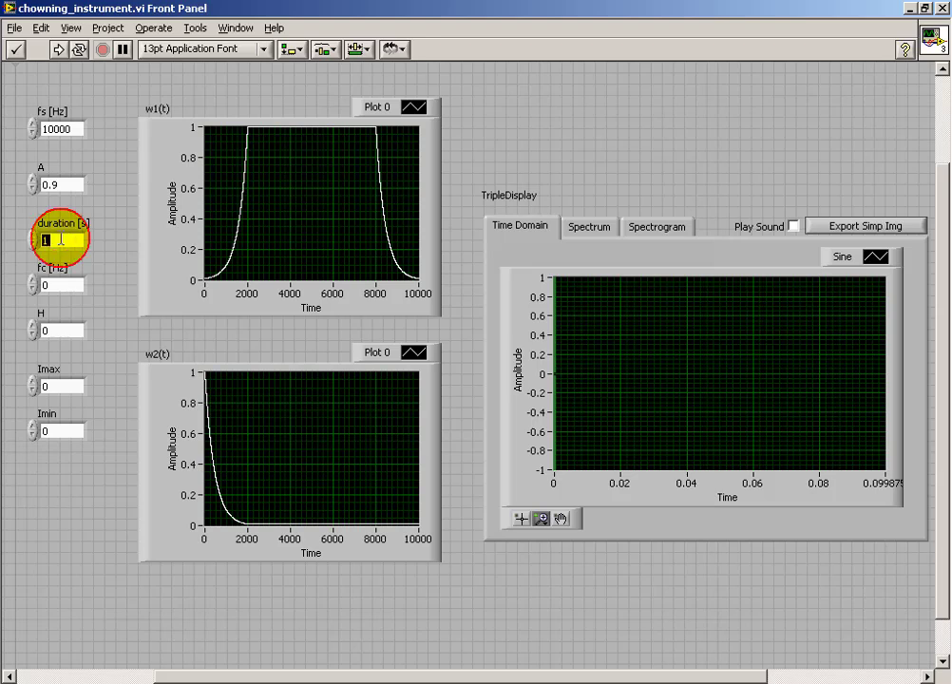
{"action": "type", "text": "0.5"}
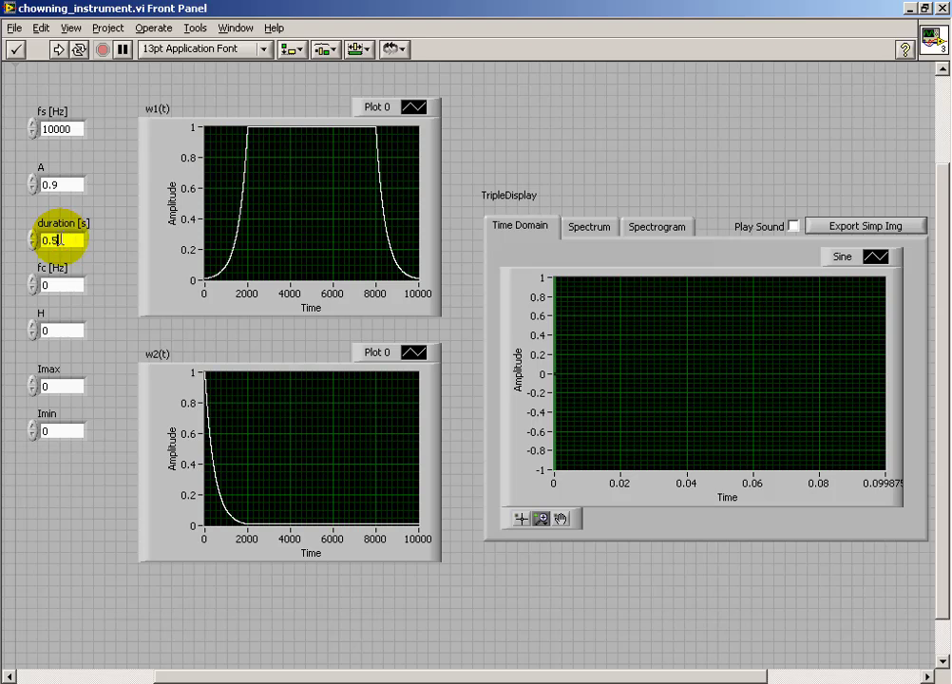
{"action": "left_click", "coordinate": [54, 285]}
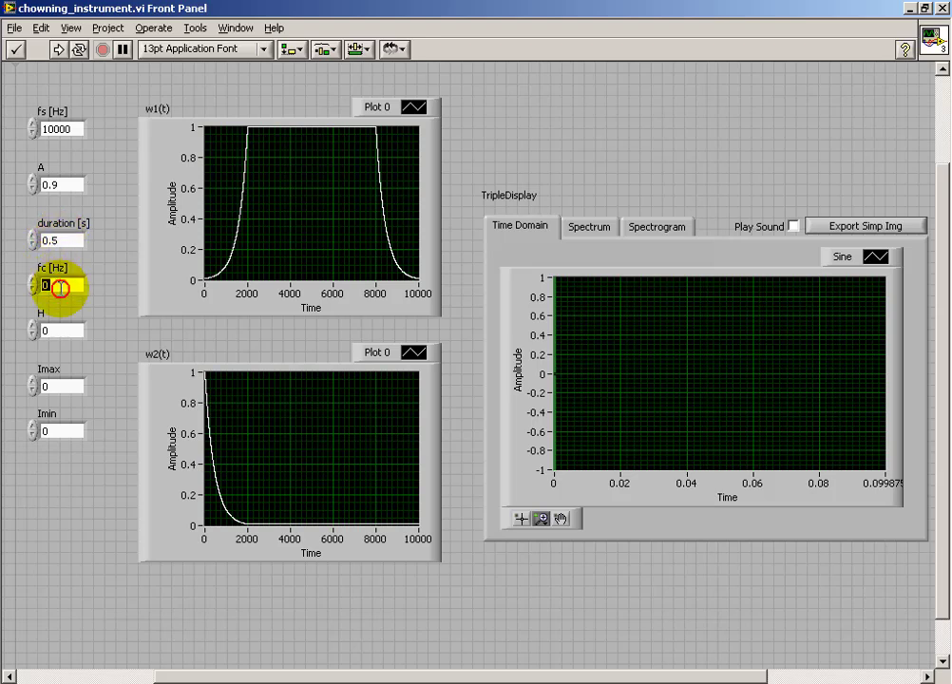
{"action": "type", "text": "90"}
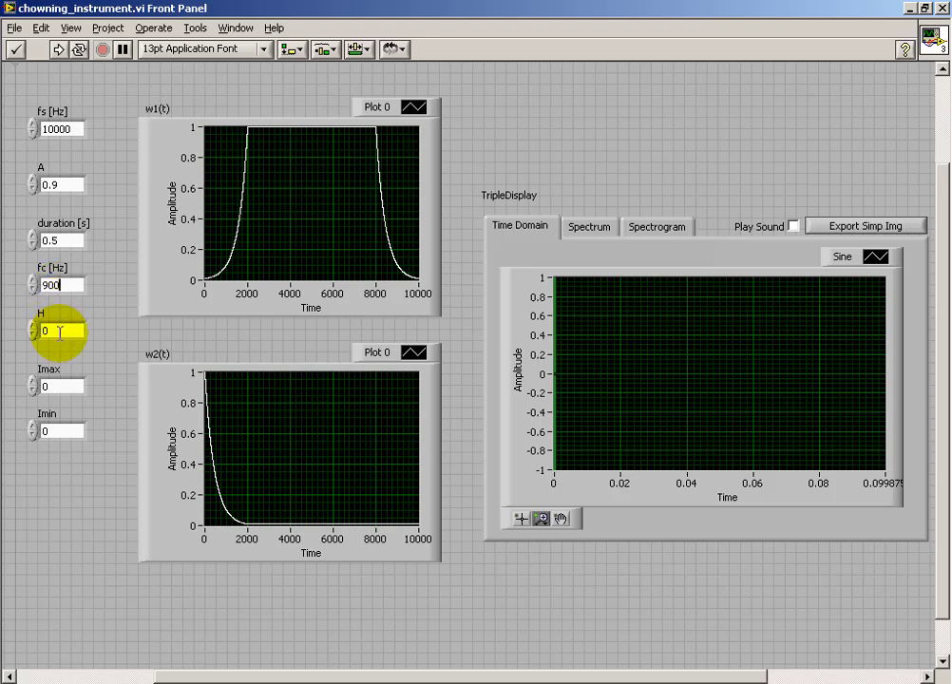
{"action": "type", "text": "0.667"}
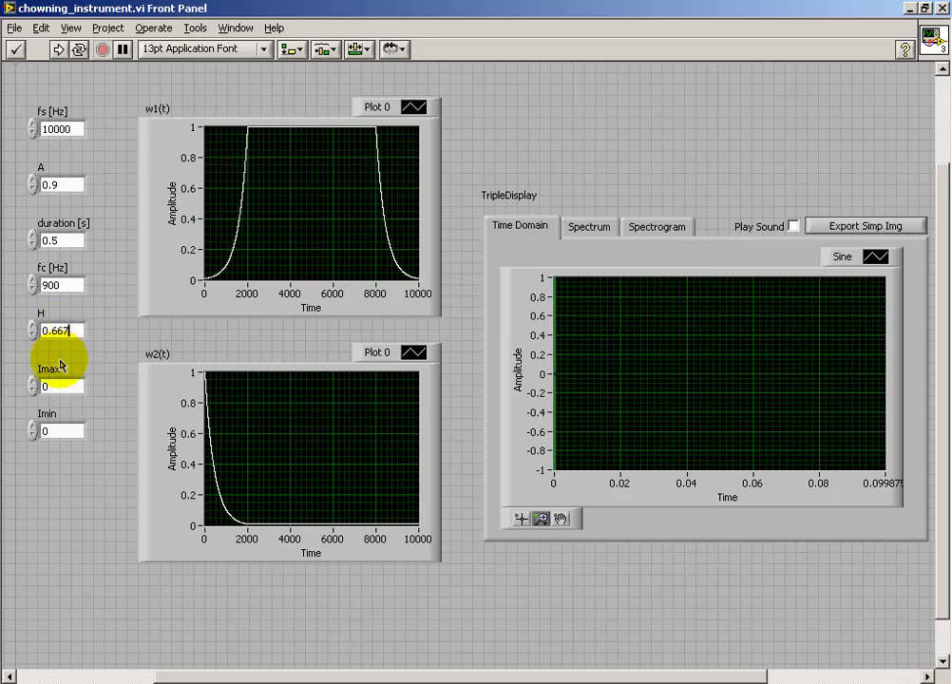
{"action": "type", "text": "4"}
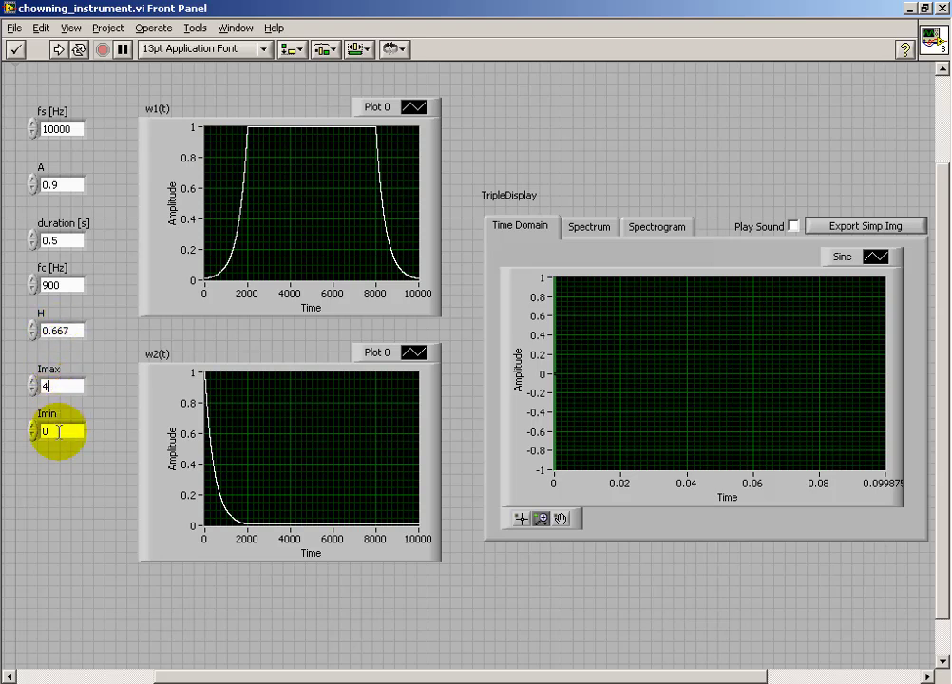
{"action": "type", "text": "2"}
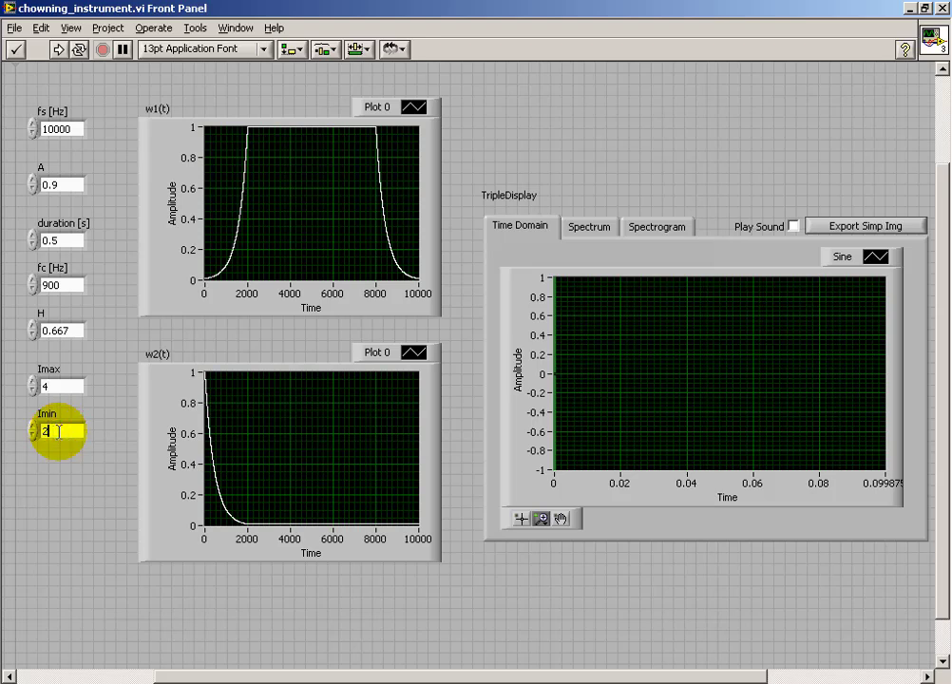
{"action": "left_click", "coordinate": [570, 608]}
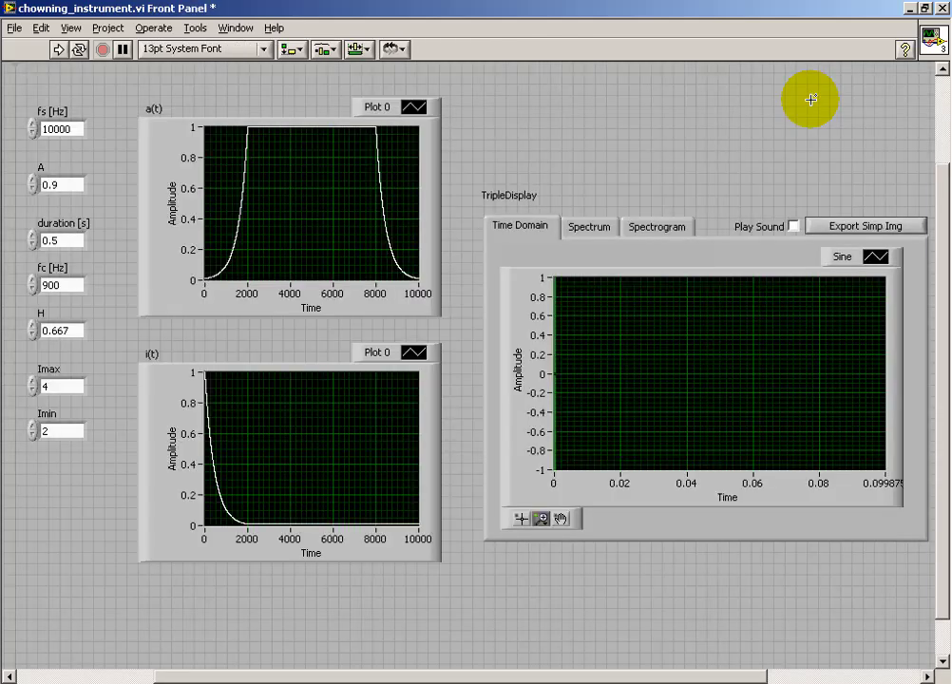
Run the VI to plot the 0.5 s note and enable Play Sound
{"action": "left_click", "coordinate": [58, 49]}
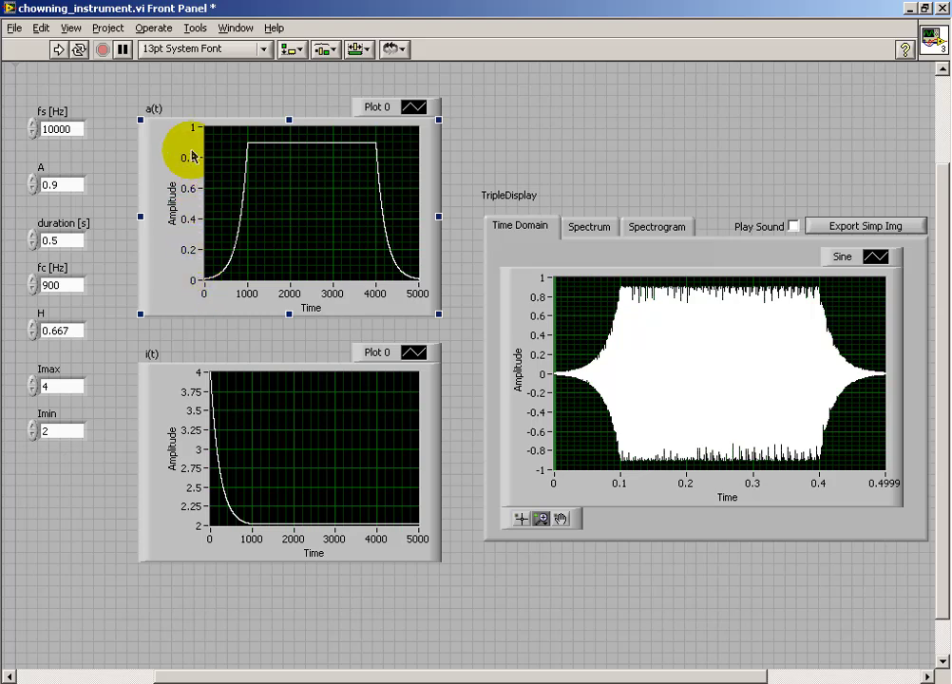
{"action": "mouse_move", "coordinate": [625, 124]}
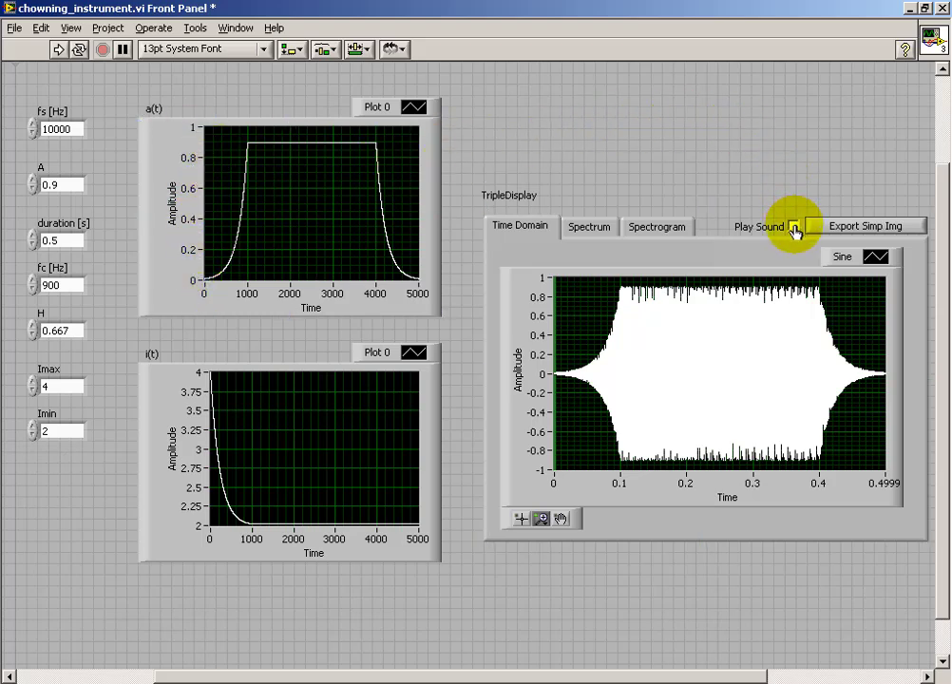
{"action": "left_click", "coordinate": [793, 226]}
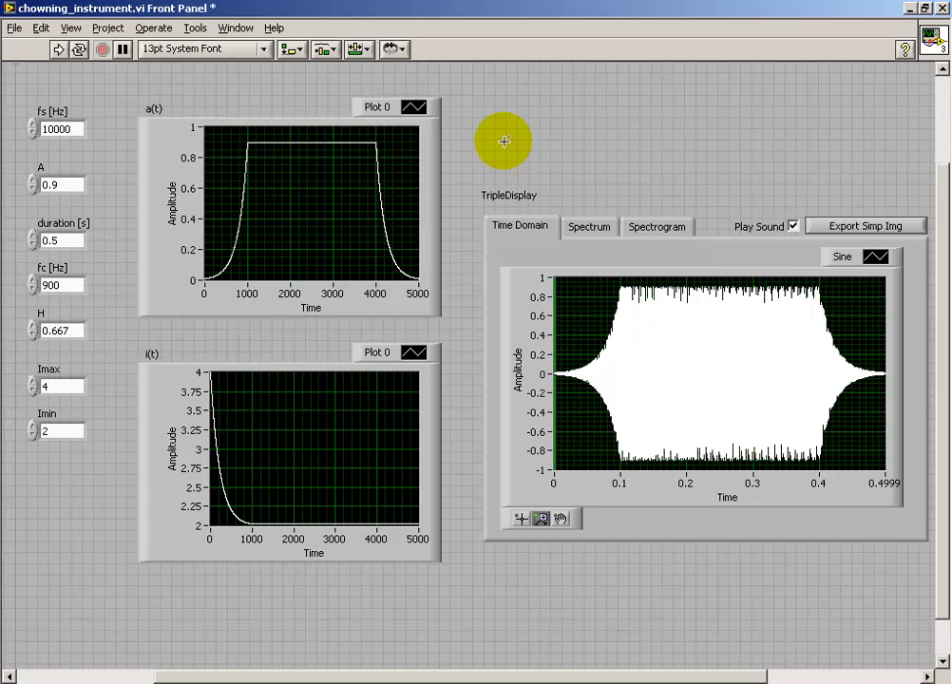
Show the Spectrum view and try carrier frequencies of 500 and 300 Hz
{"action": "left_click", "coordinate": [587, 226]}
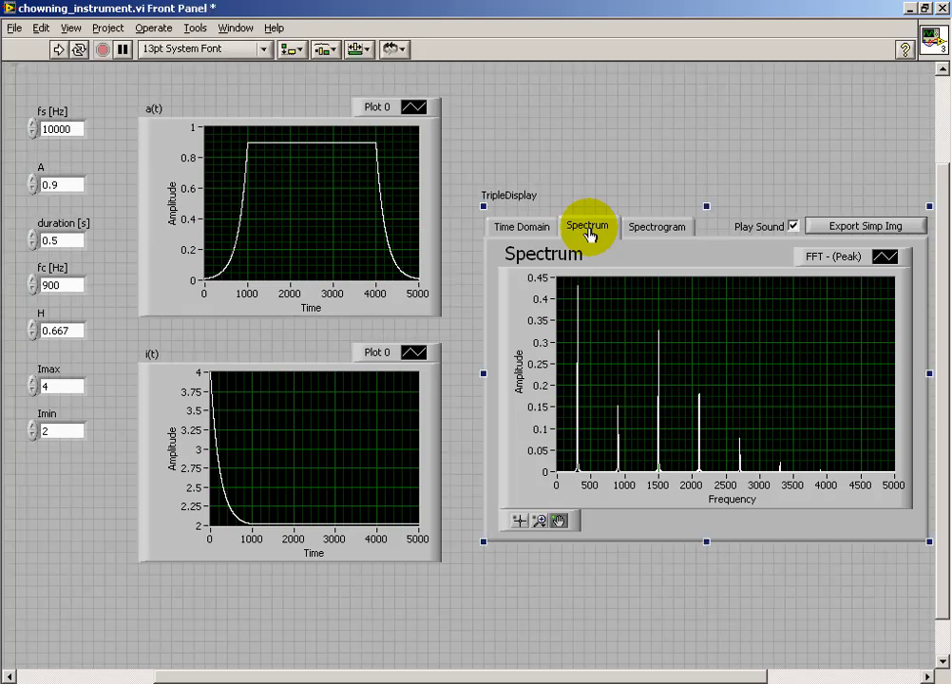
{"action": "mouse_move", "coordinate": [618, 489]}
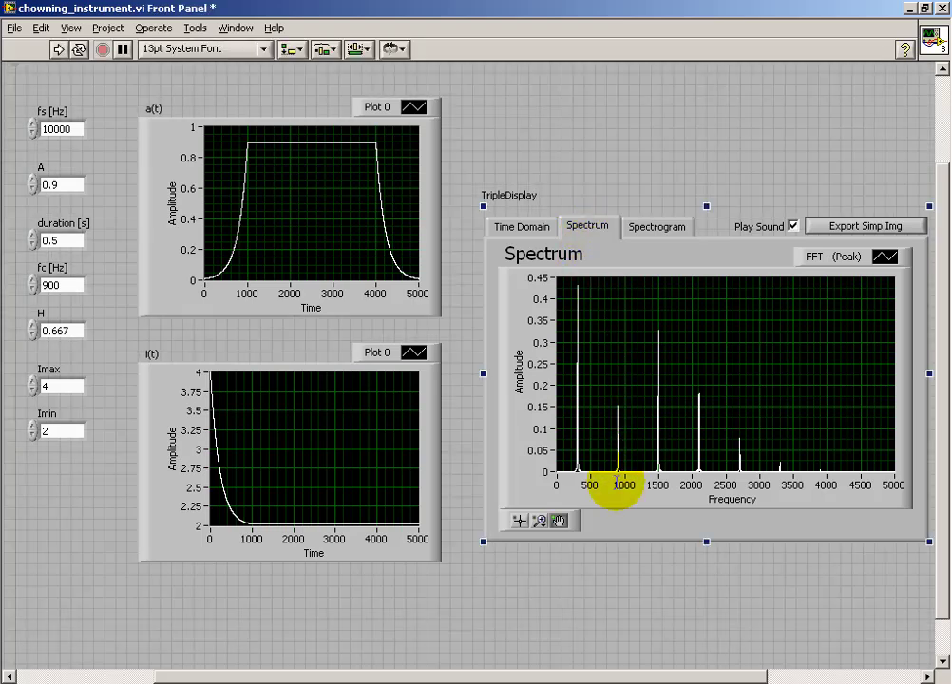
{"action": "left_click", "coordinate": [57, 285]}
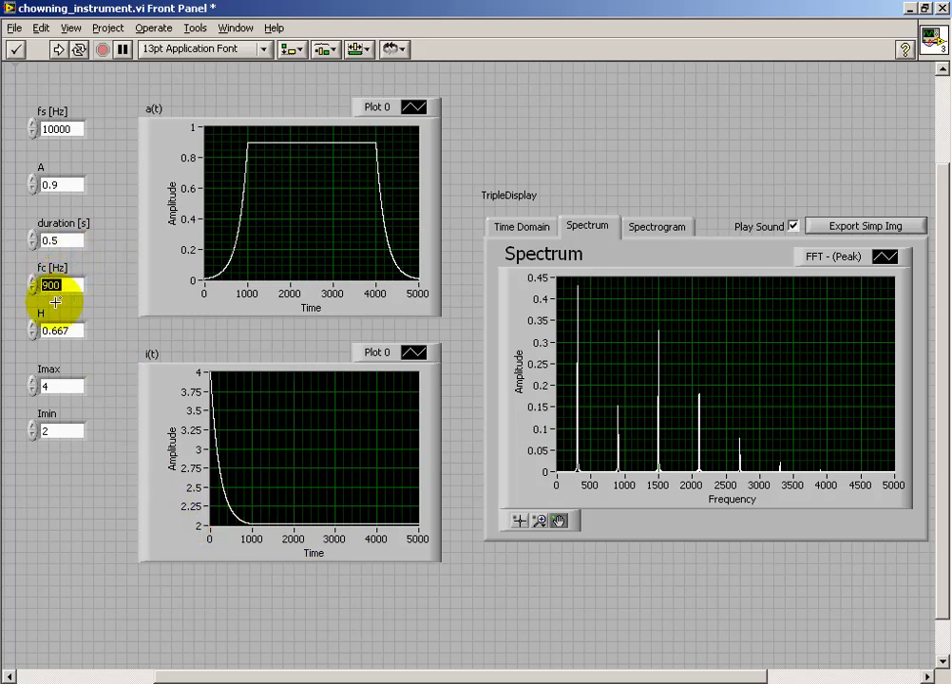
{"action": "type", "text": "500"}
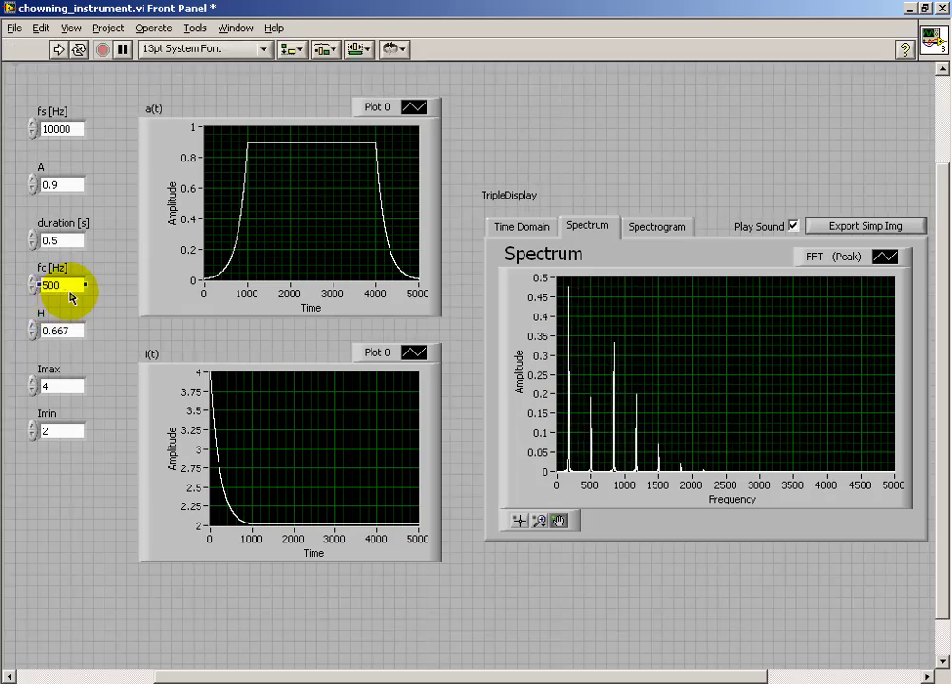
{"action": "type", "text": "30"}
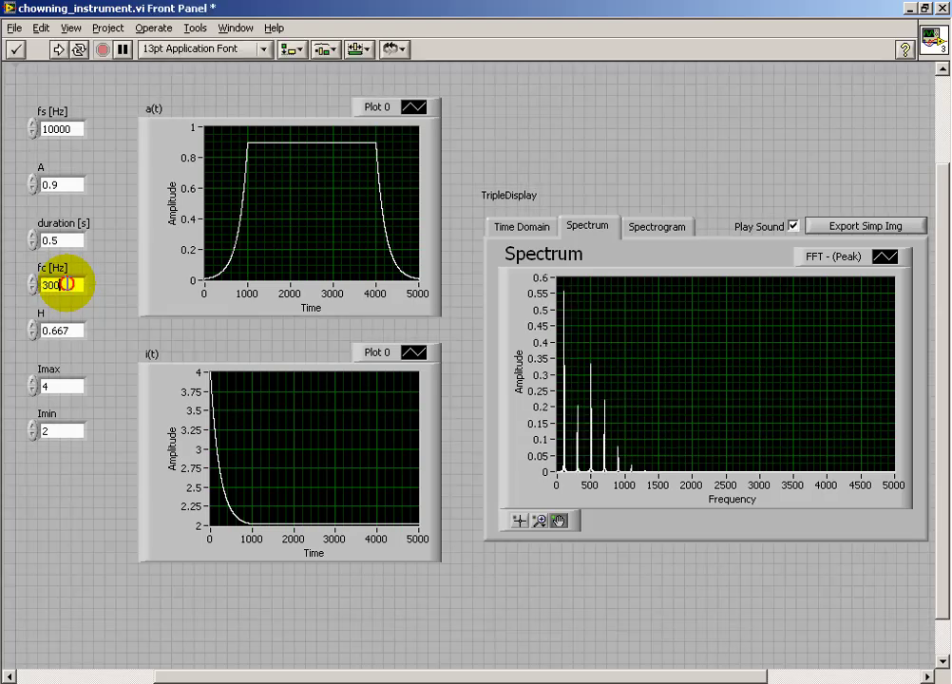
Try fc 1500 Hz, restore 900 Hz, and raise duration to 2 s
{"action": "type", "text": "1500"}
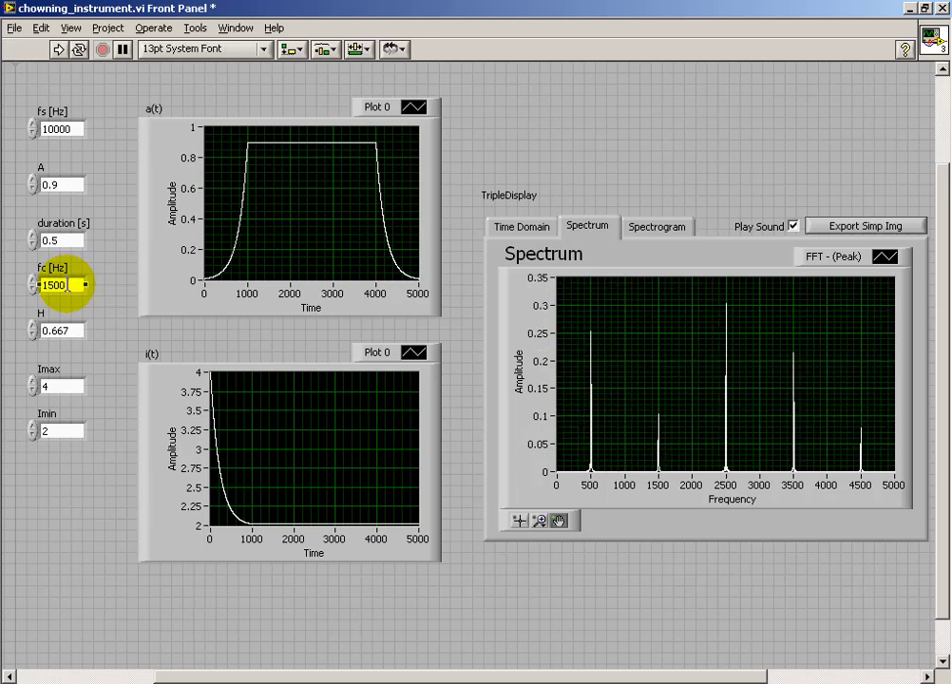
{"action": "type", "text": "900"}
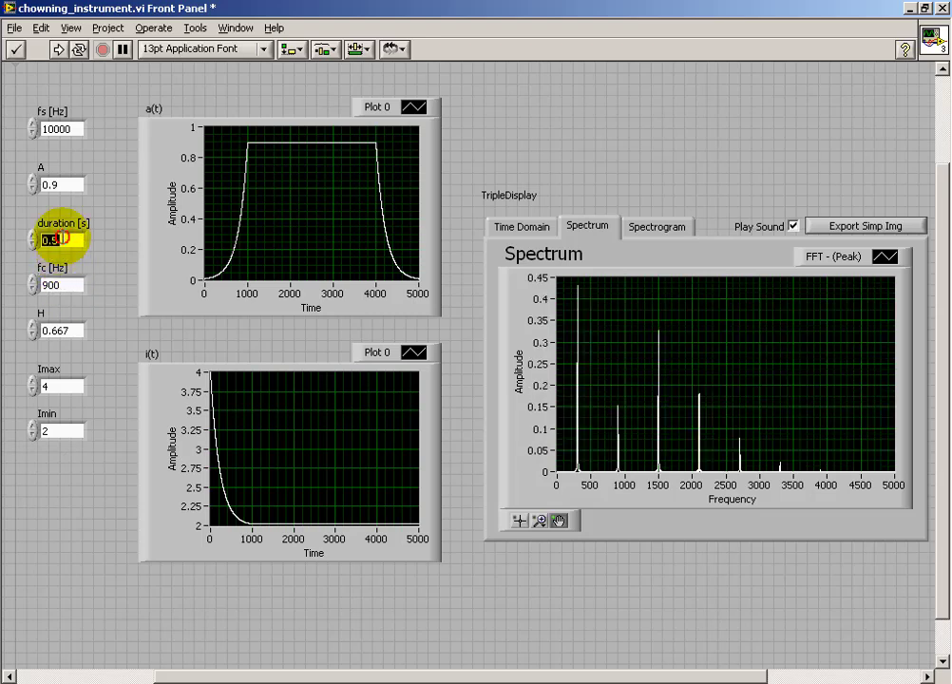
{"action": "type", "text": "1"}
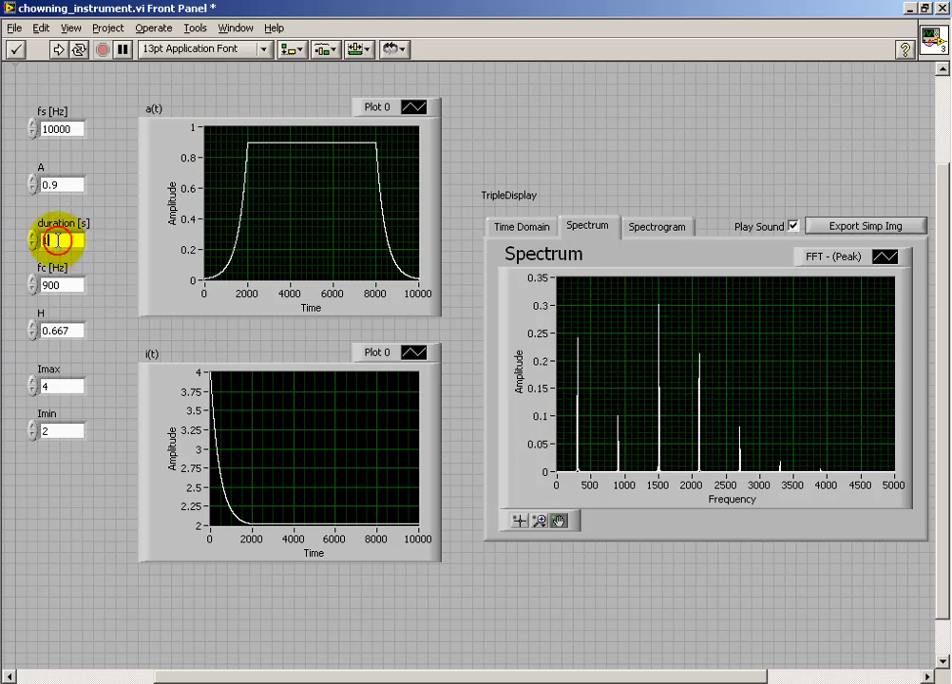
{"action": "type", "text": "2"}
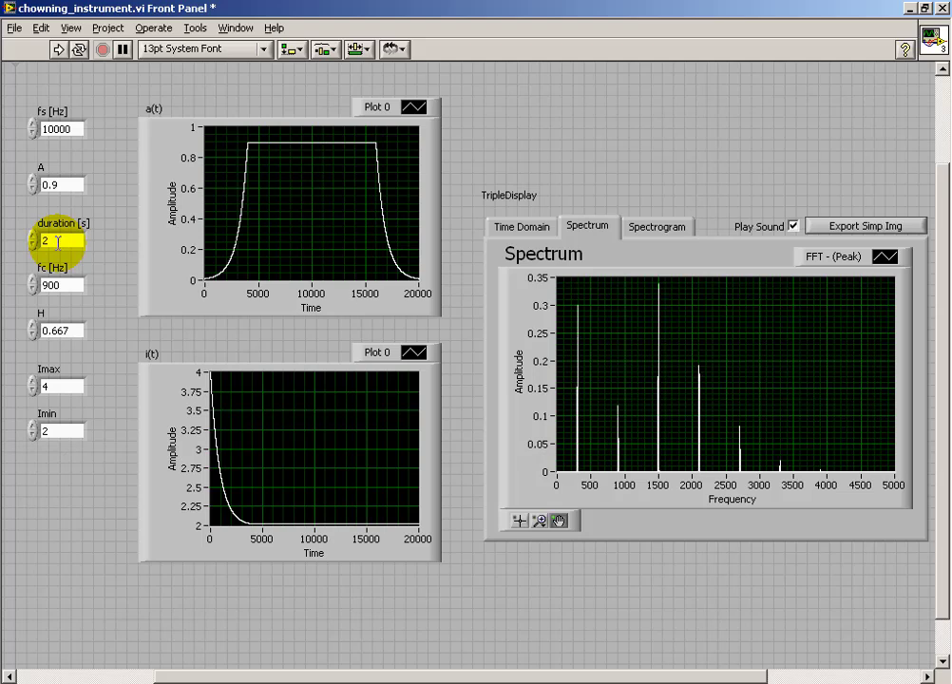
View the 2 s note's spectrogram, then return to the spectrum view
{"action": "left_click", "coordinate": [656, 226]}
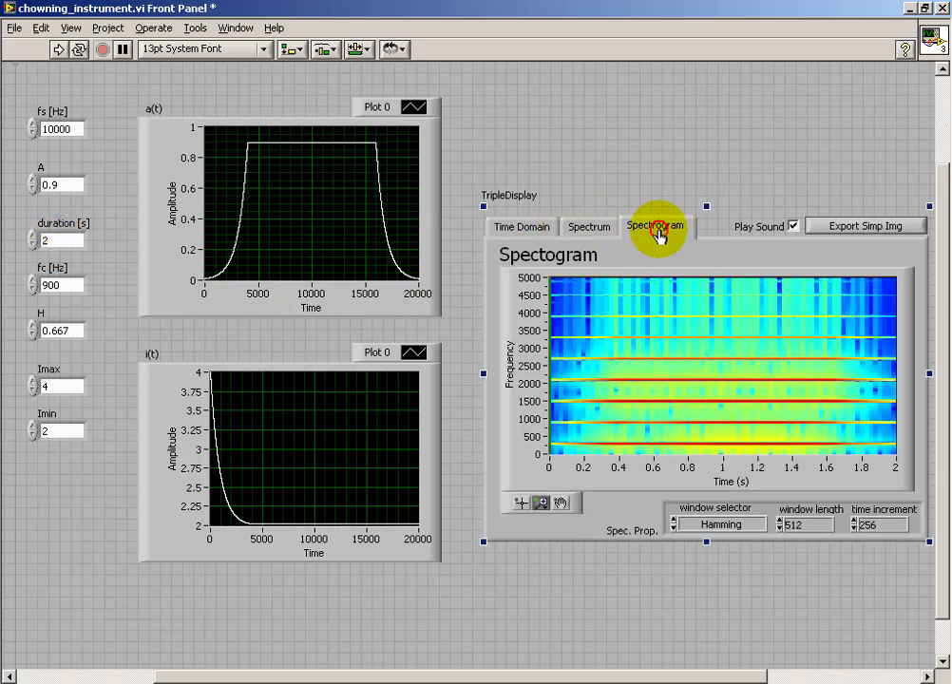
{"action": "mouse_move", "coordinate": [658, 228]}
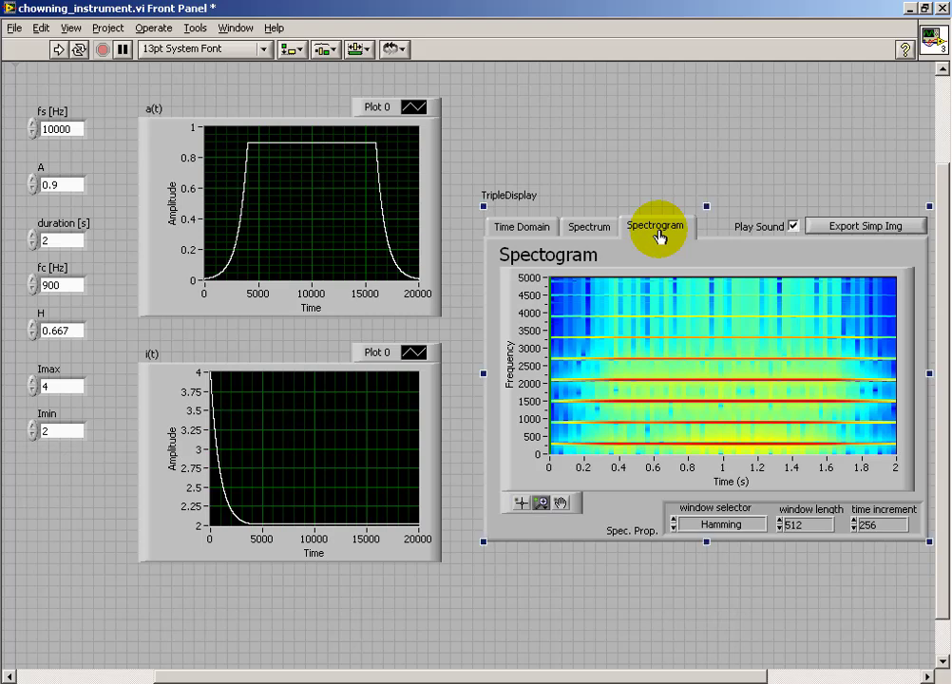
{"action": "mouse_move", "coordinate": [71, 549]}
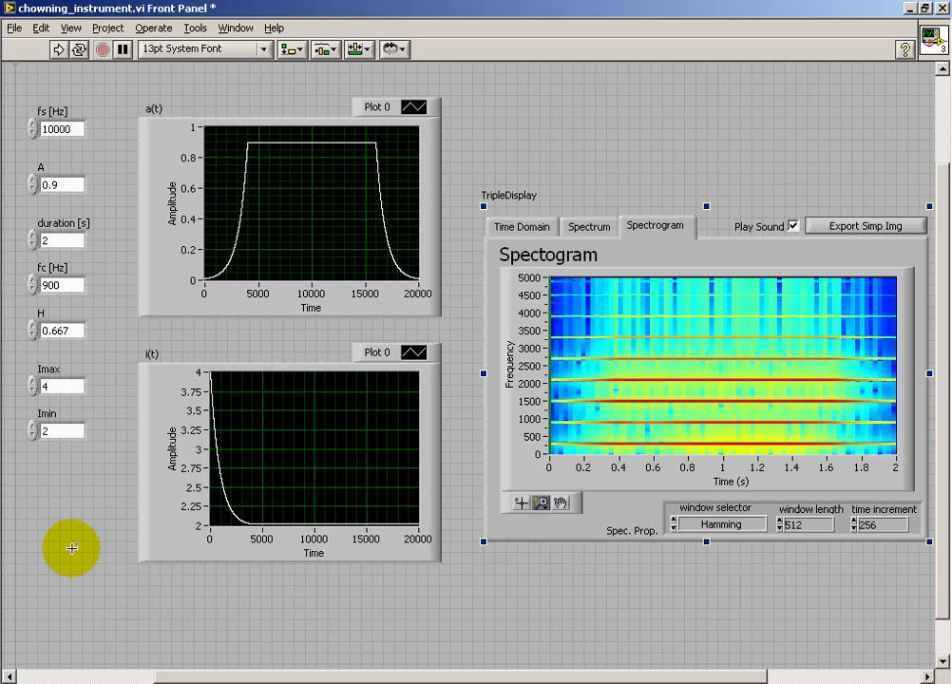
{"action": "mouse_move", "coordinate": [79, 554]}
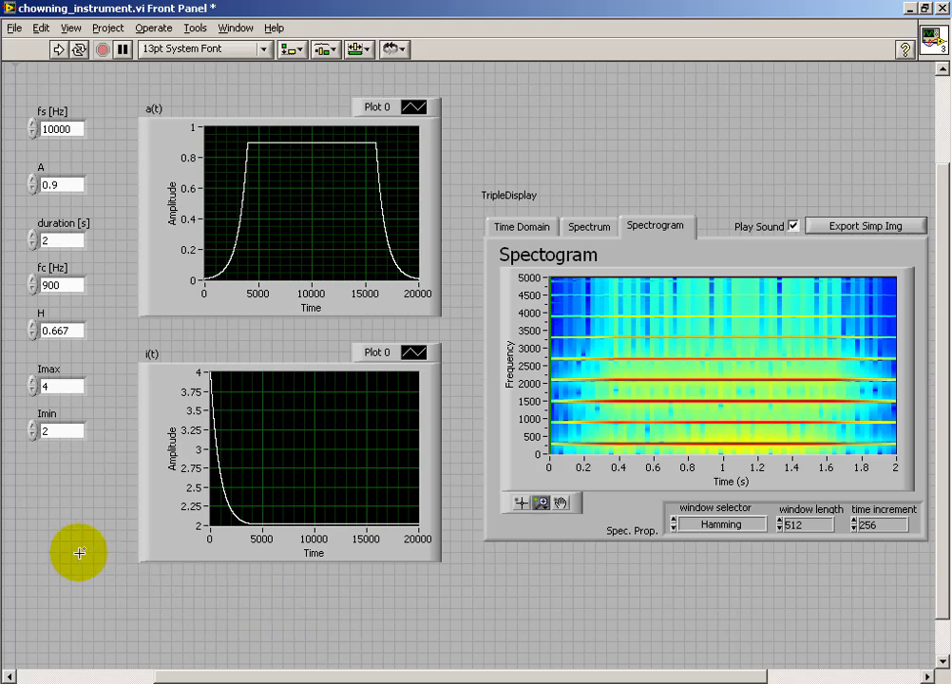
{"action": "mouse_move", "coordinate": [46, 501]}
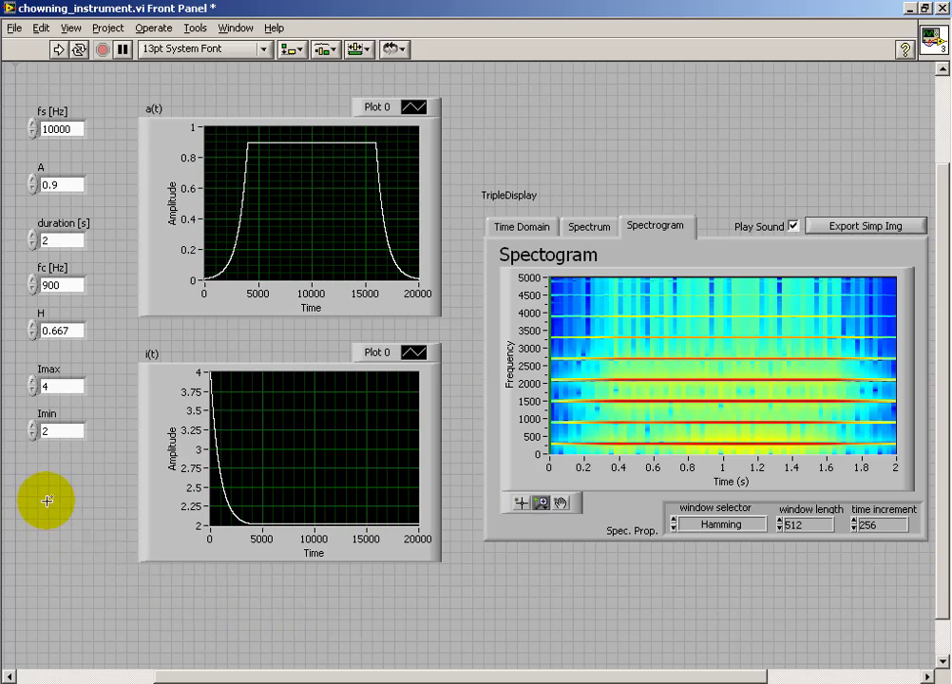
{"action": "mouse_move", "coordinate": [33, 439]}
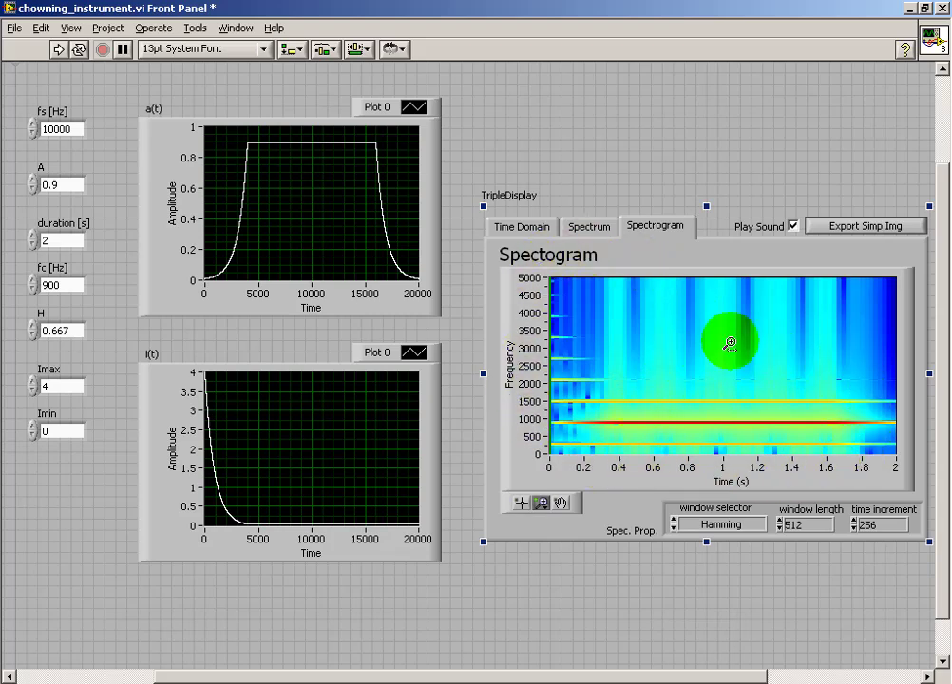
{"action": "mouse_move", "coordinate": [575, 388]}
{"action": "type", "text": "0.707"}
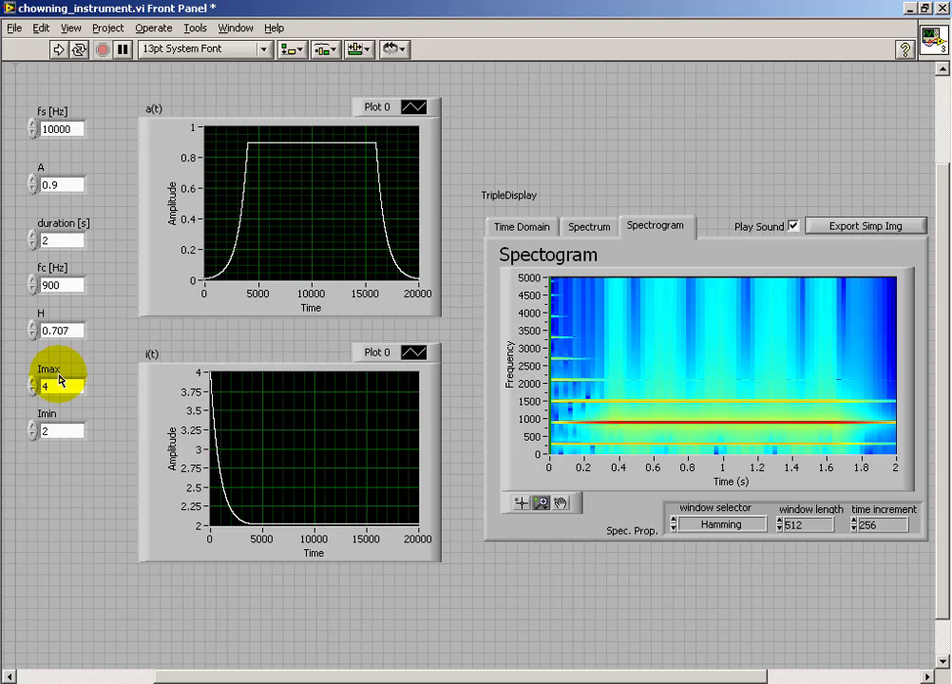
{"action": "left_click", "coordinate": [589, 226]}
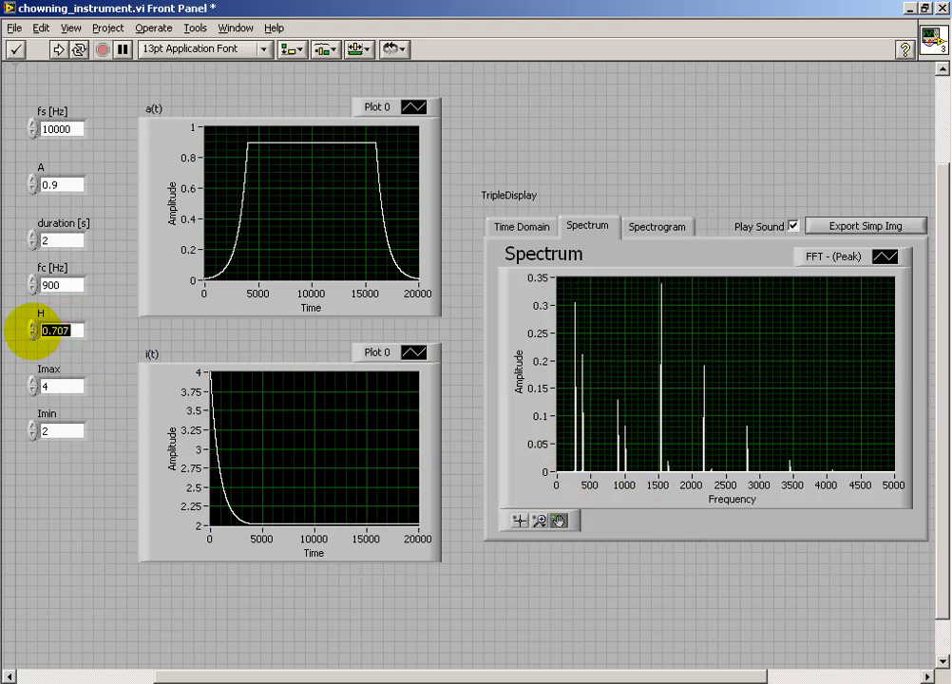
Lower H through 0.5 to 0.11, then change fc to 300 Hz
{"action": "type", "text": "0.5"}
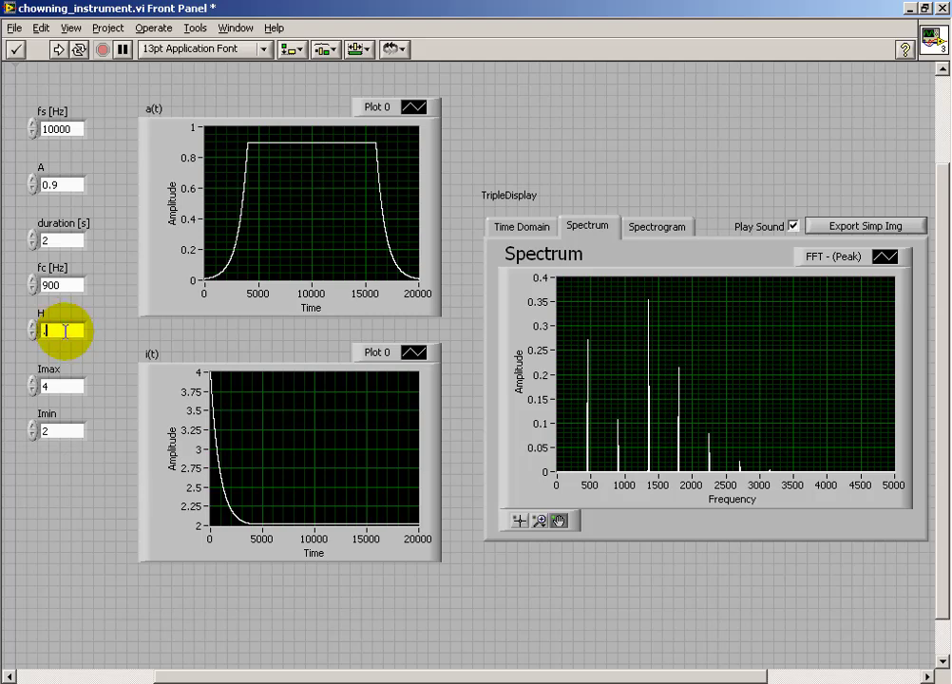
{"action": "type", "text": "0.111"}
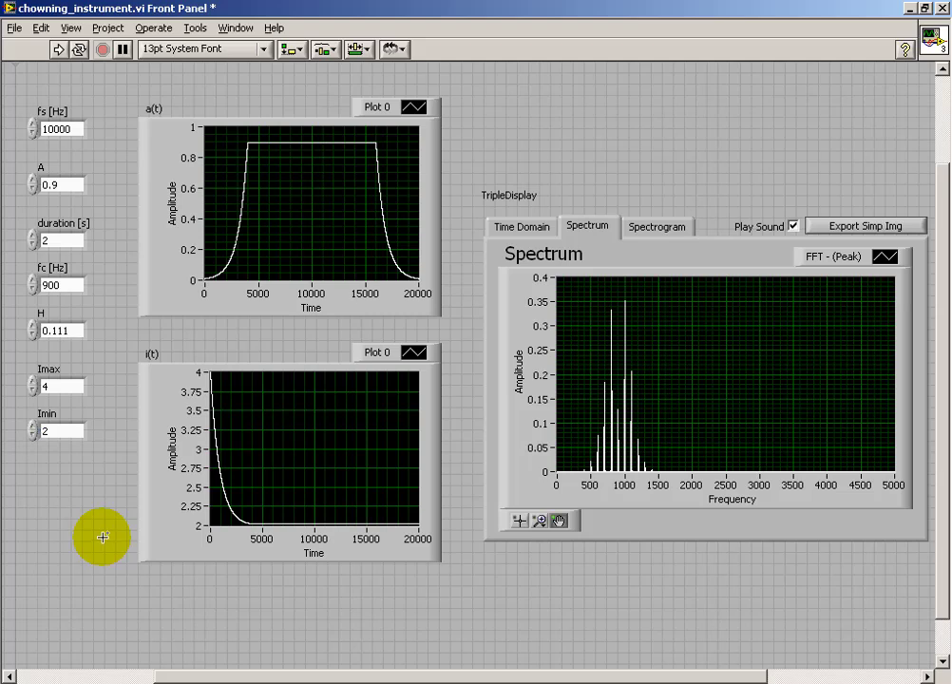
{"action": "double_click", "coordinate": [57, 286]}
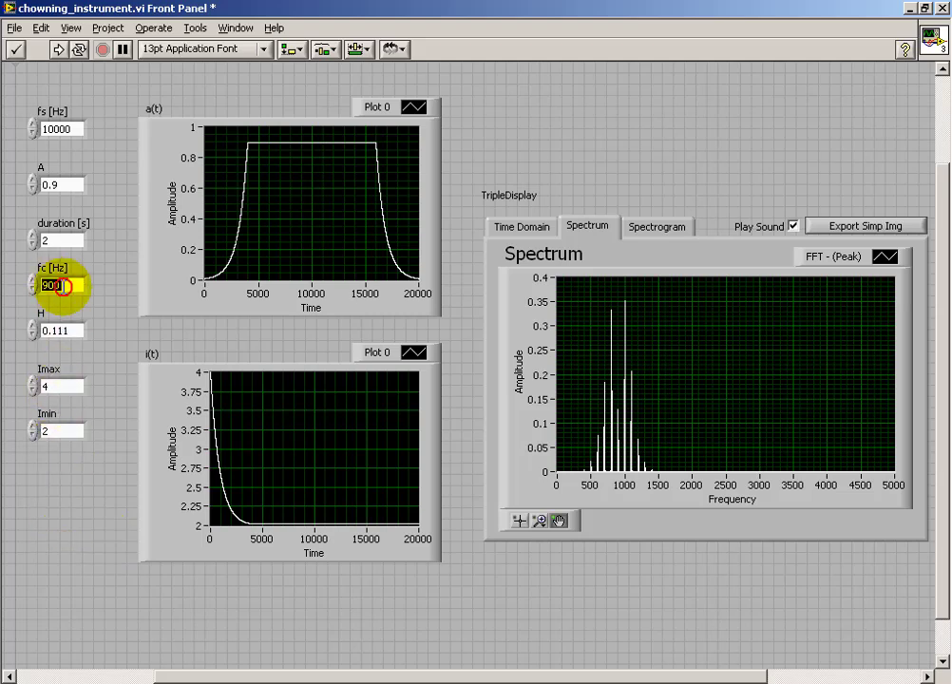
{"action": "type", "text": "300"}
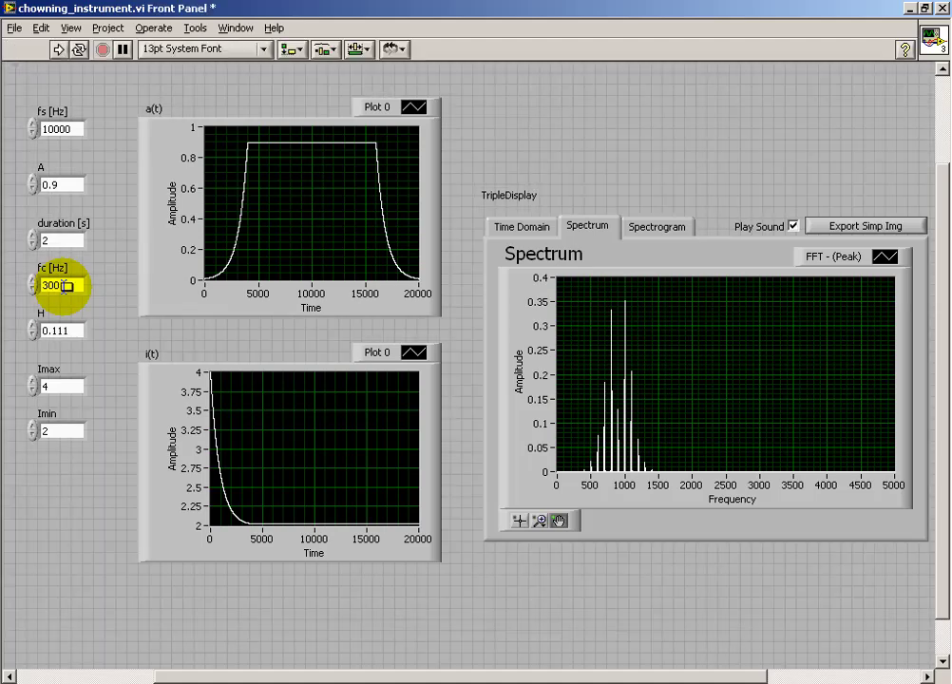